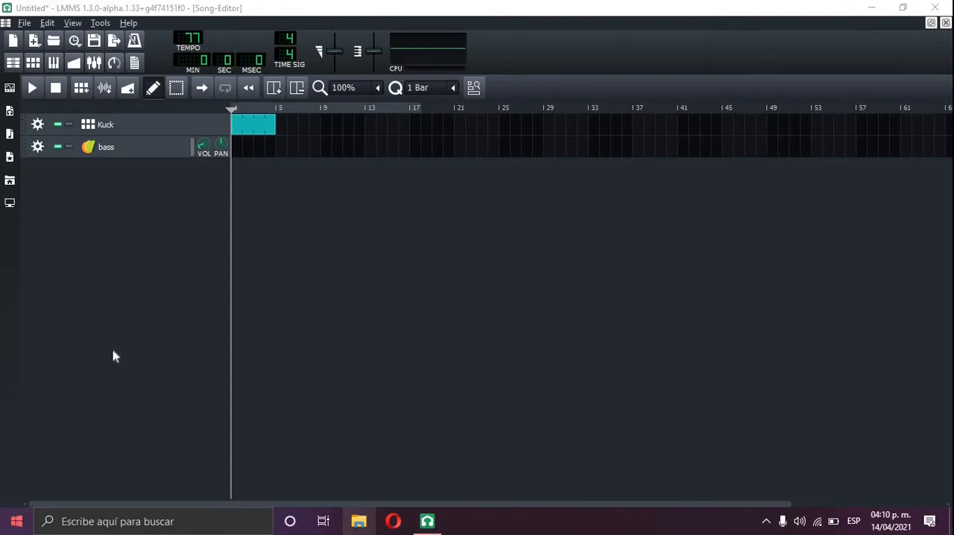
# Briefly inspect the kick beat pattern and close it again
pyautogui.doubleClick(253, 126)
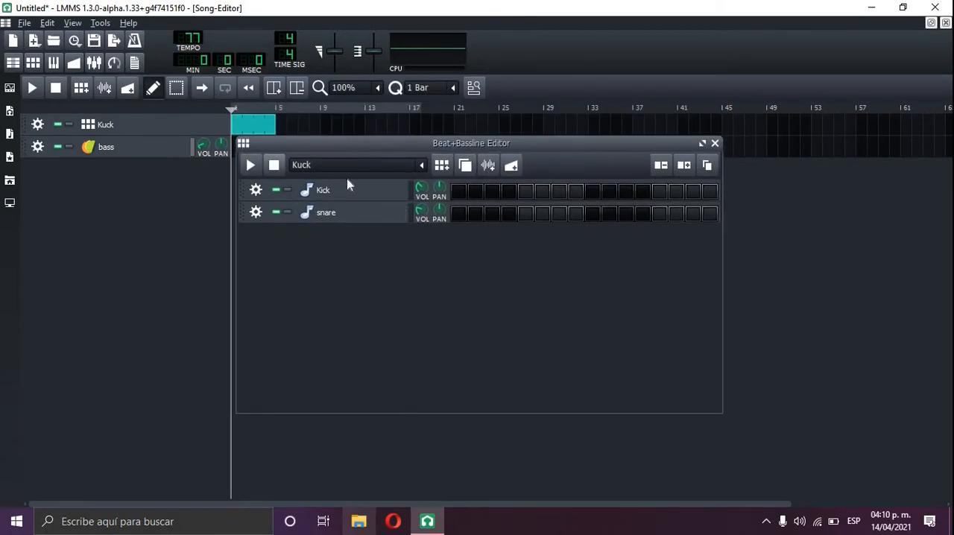
pyautogui.click(714, 144)
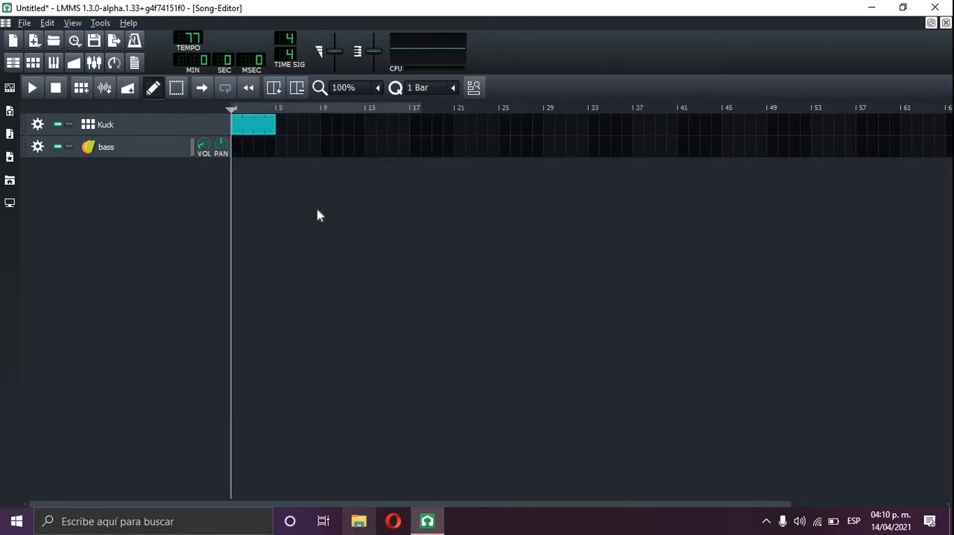
pyautogui.moveTo(310, 212)
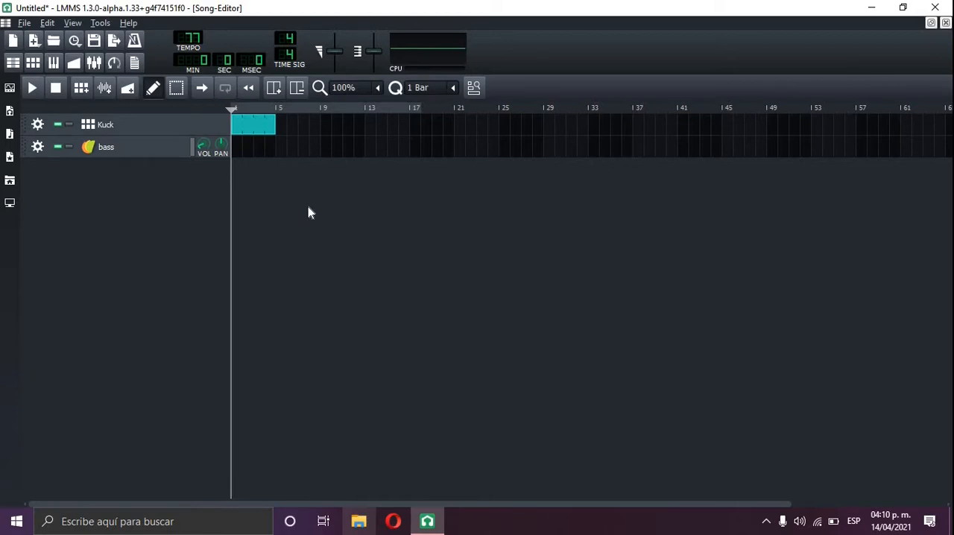
pyautogui.moveTo(157, 219)
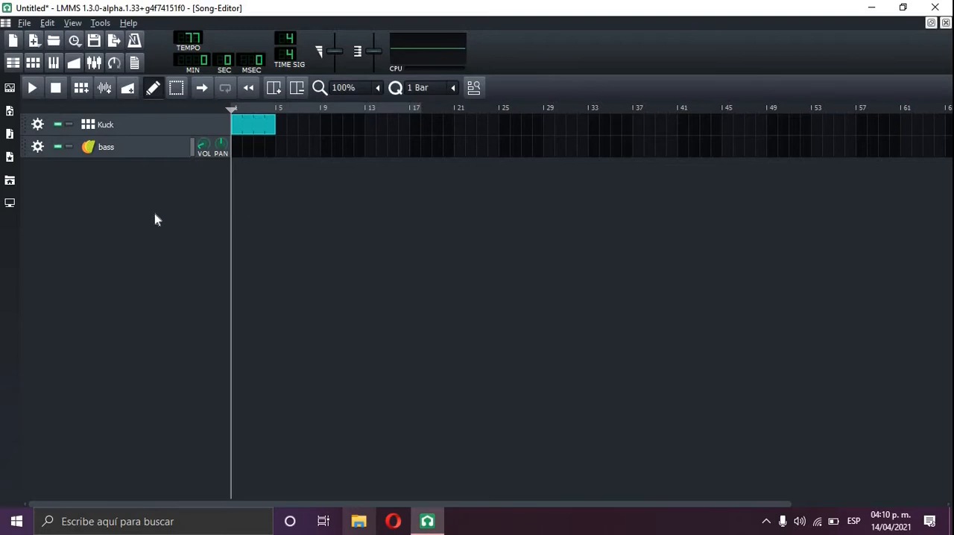
pyautogui.moveTo(137, 215)
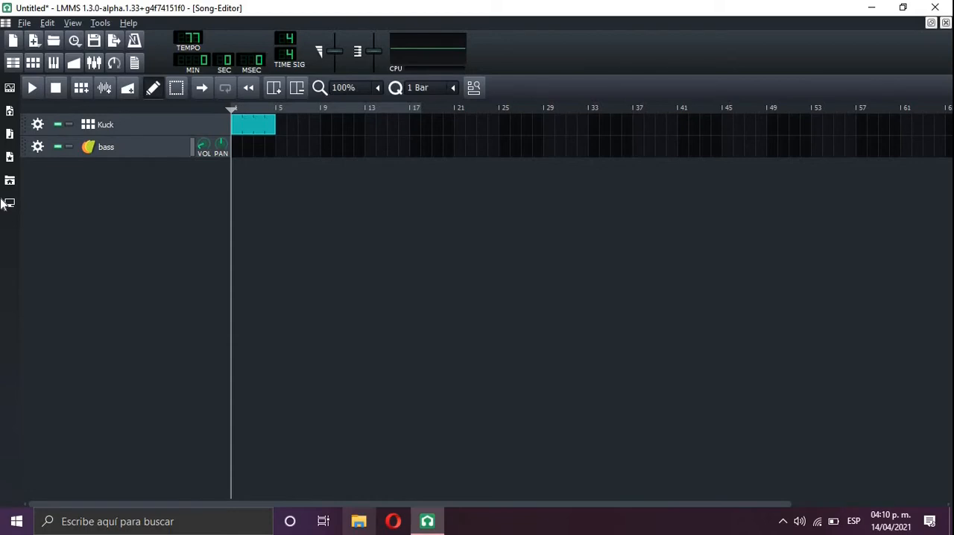
# Load melody presets from My Home > NEW Album > PRESETS as new instrument tracks
pyautogui.click(9, 203)
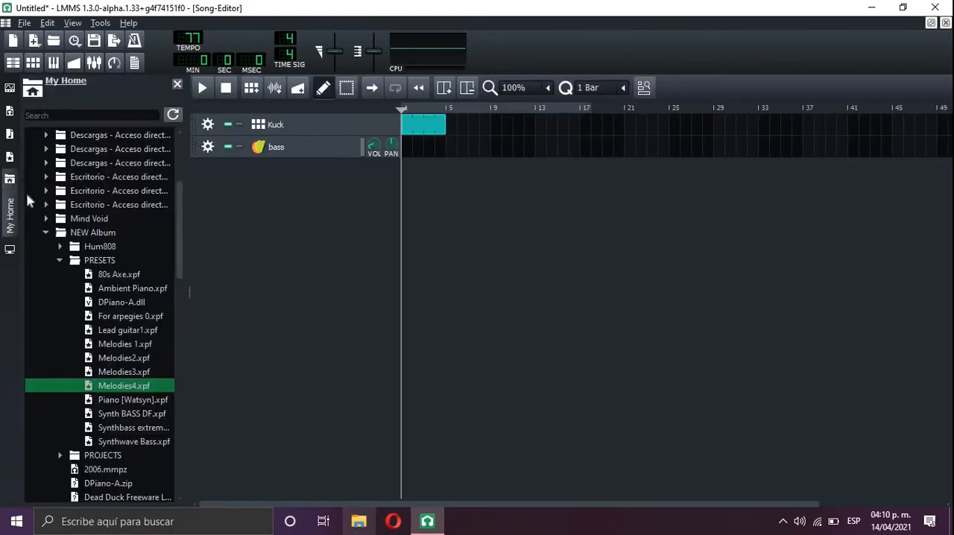
pyautogui.click(92, 232)
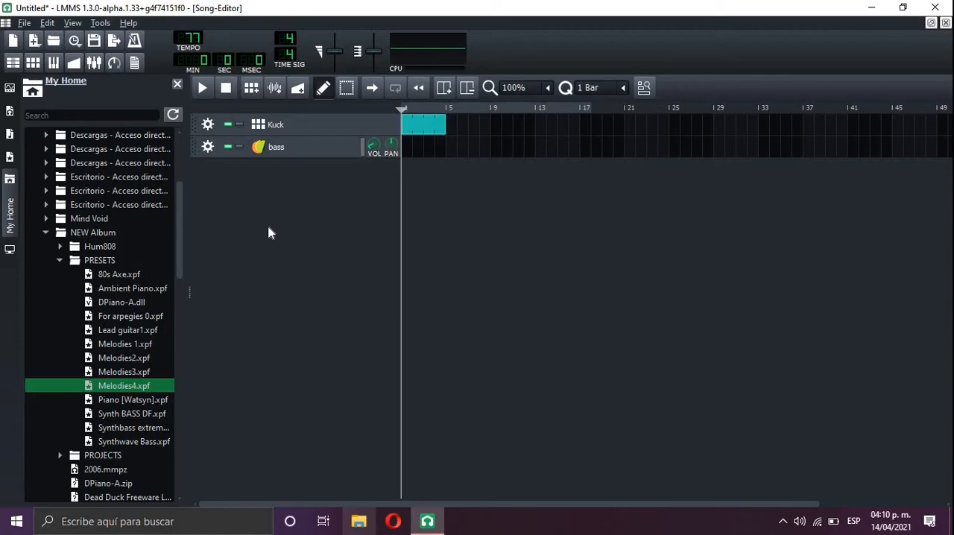
pyautogui.moveTo(126, 343)
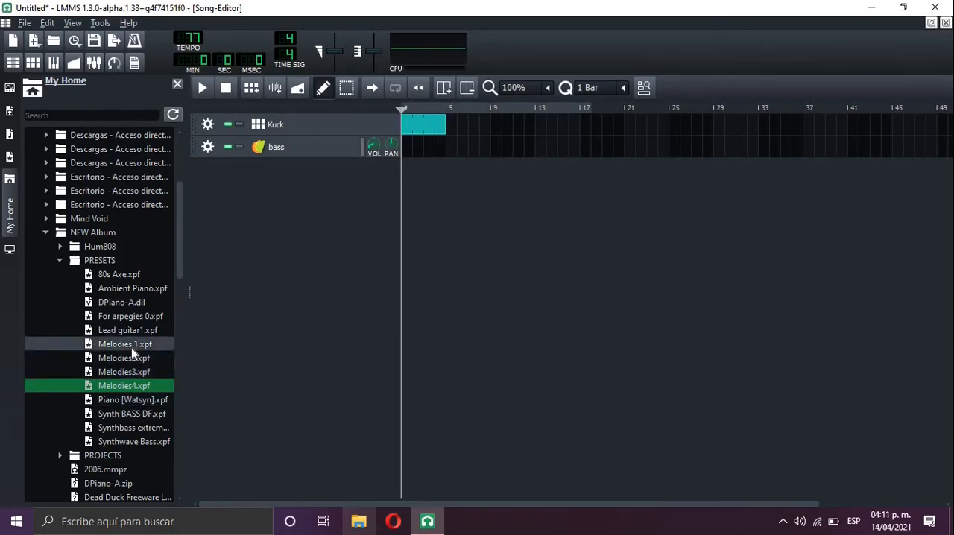
pyautogui.click(126, 343)
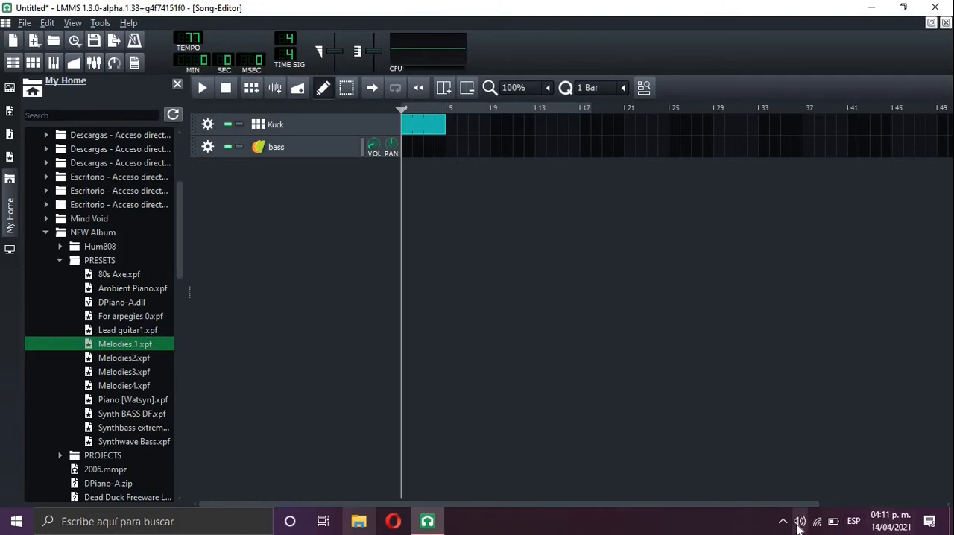
pyautogui.click(799, 522)
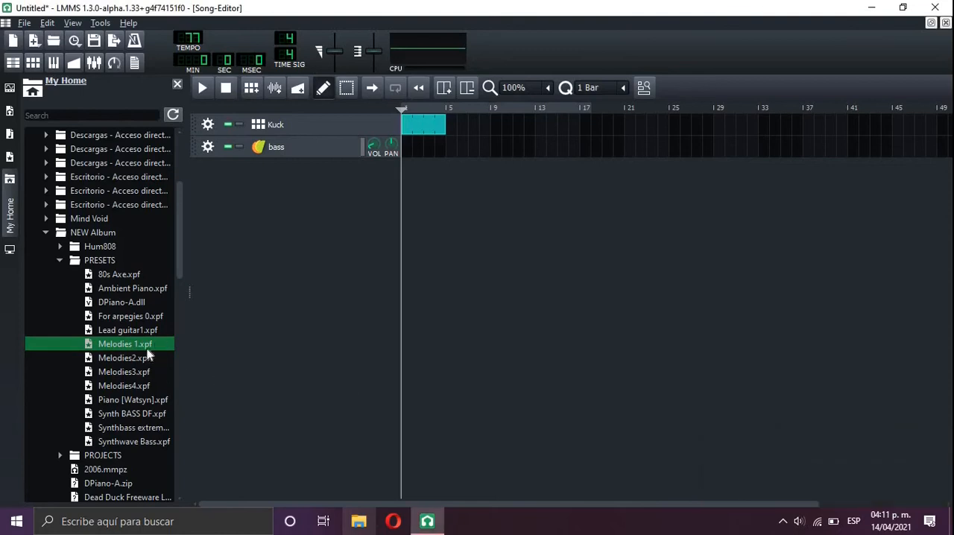
pyautogui.moveTo(124, 371)
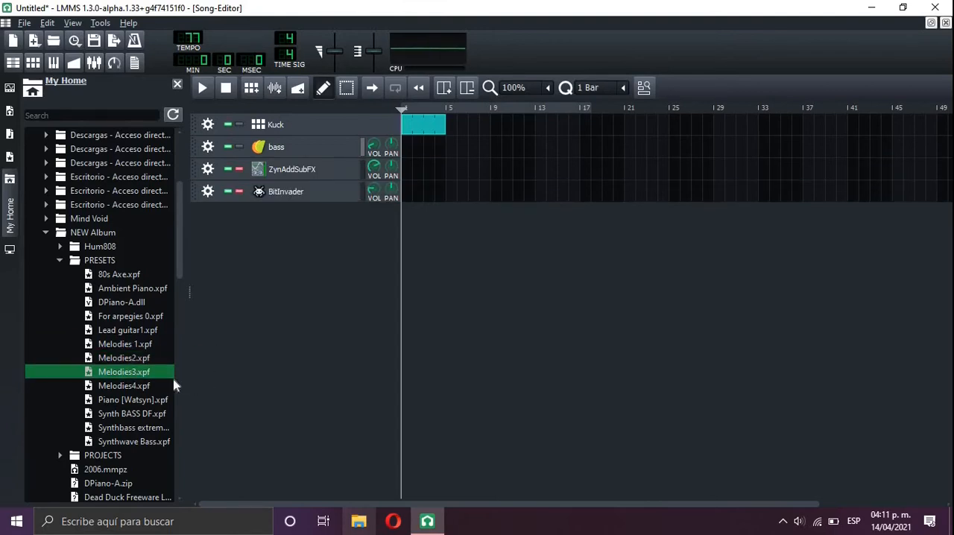
pyautogui.doubleClick(123, 385)
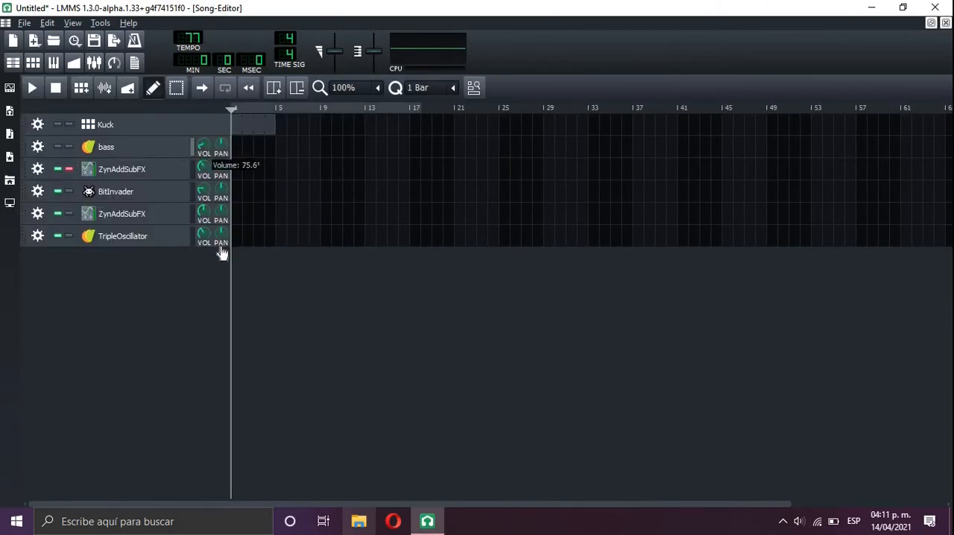
pyautogui.moveTo(173, 179)
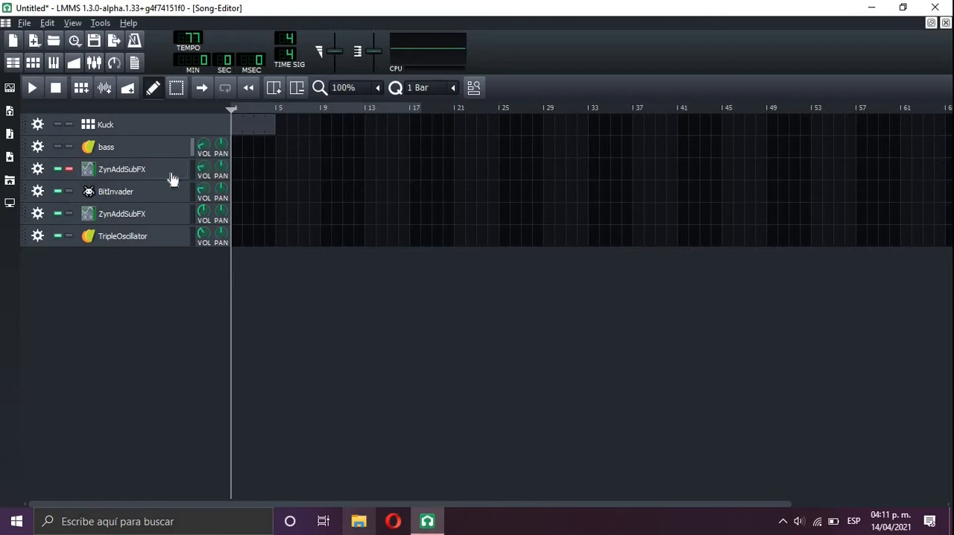
pyautogui.click(123, 170)
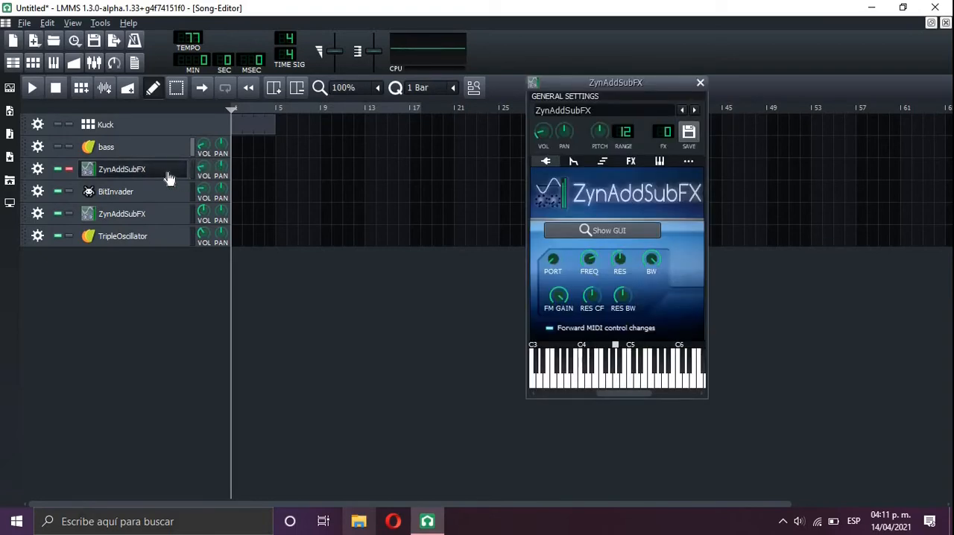
pyautogui.click(614, 372)
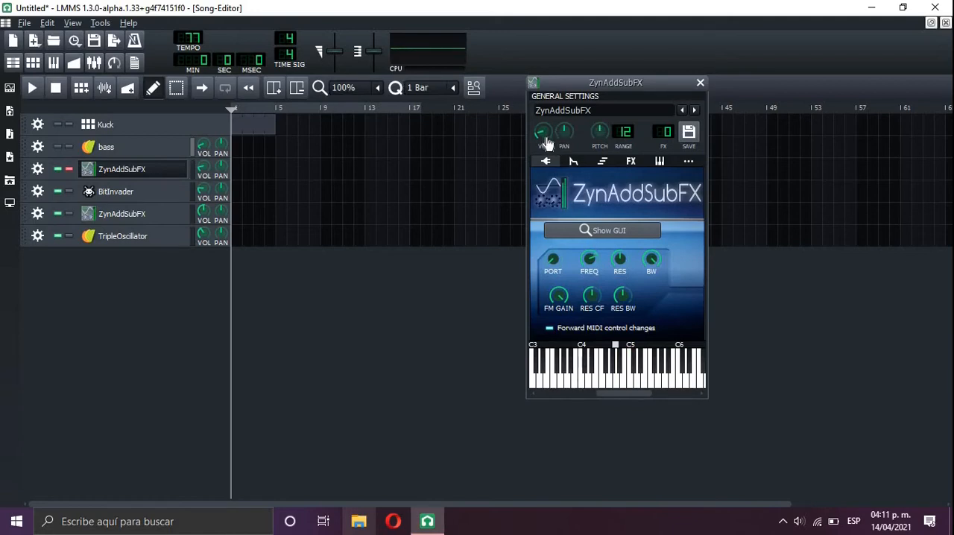
pyautogui.click(644, 373)
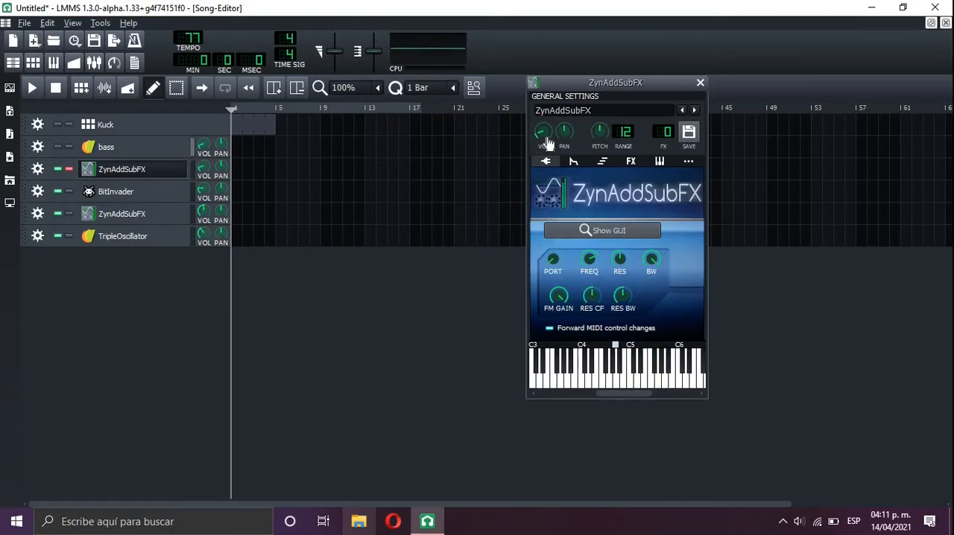
pyautogui.click(701, 82)
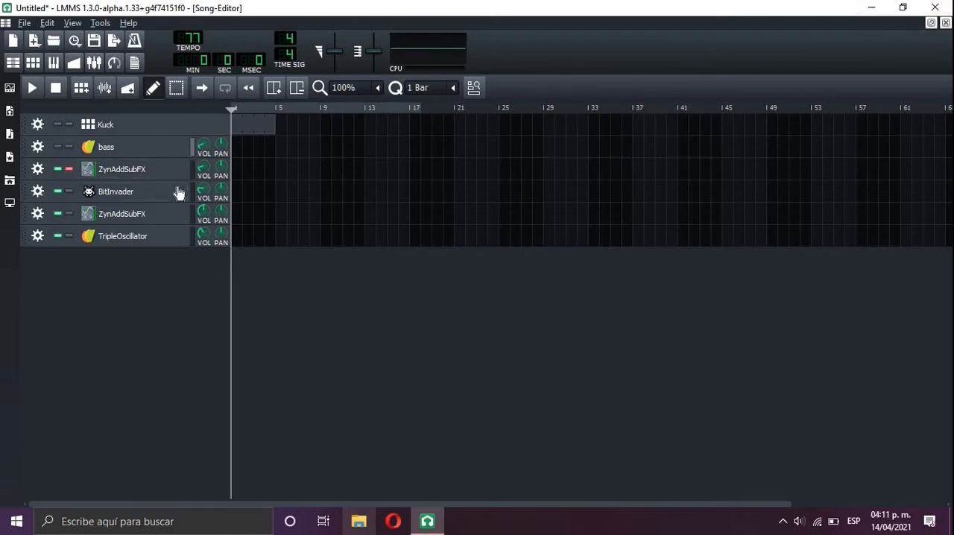
pyautogui.click(117, 191)
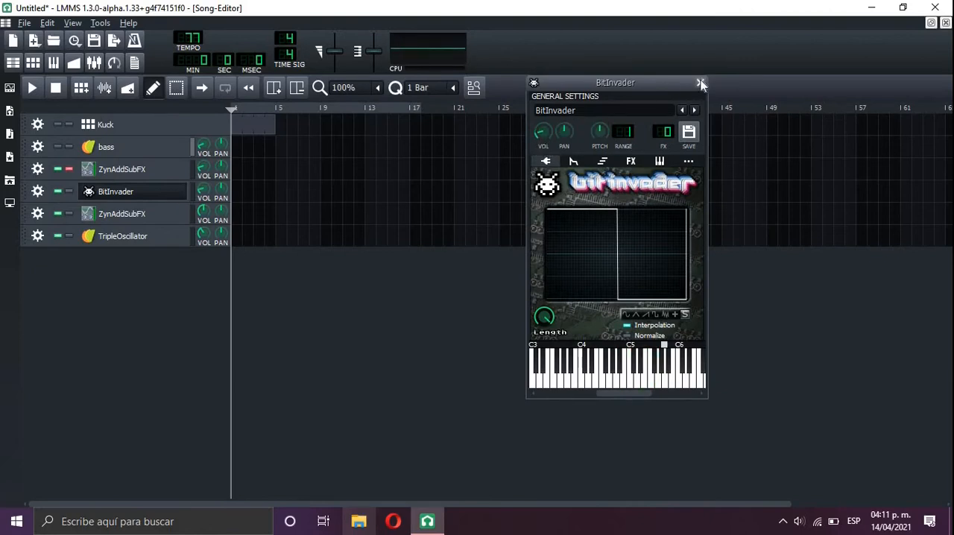
pyautogui.click(122, 214)
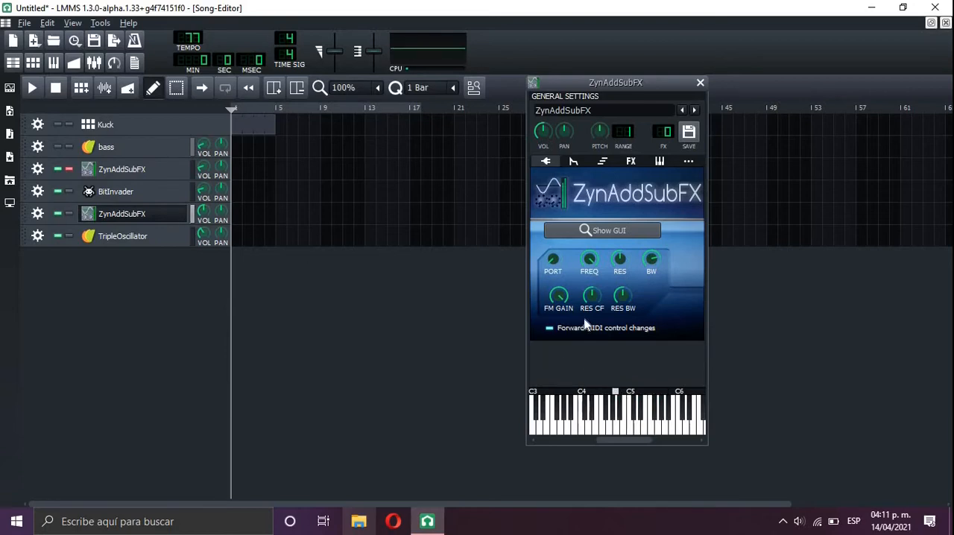
pyautogui.moveTo(444, 209)
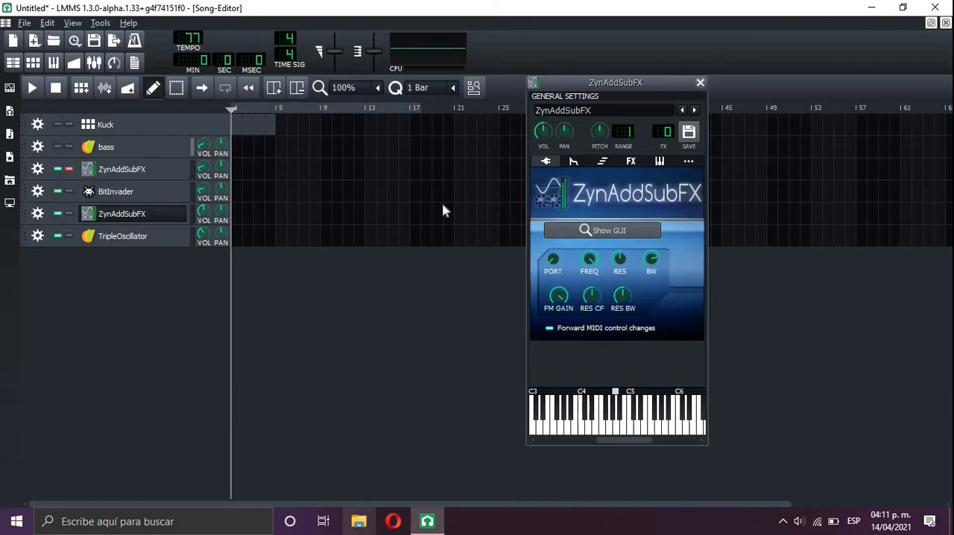
pyautogui.click(122, 236)
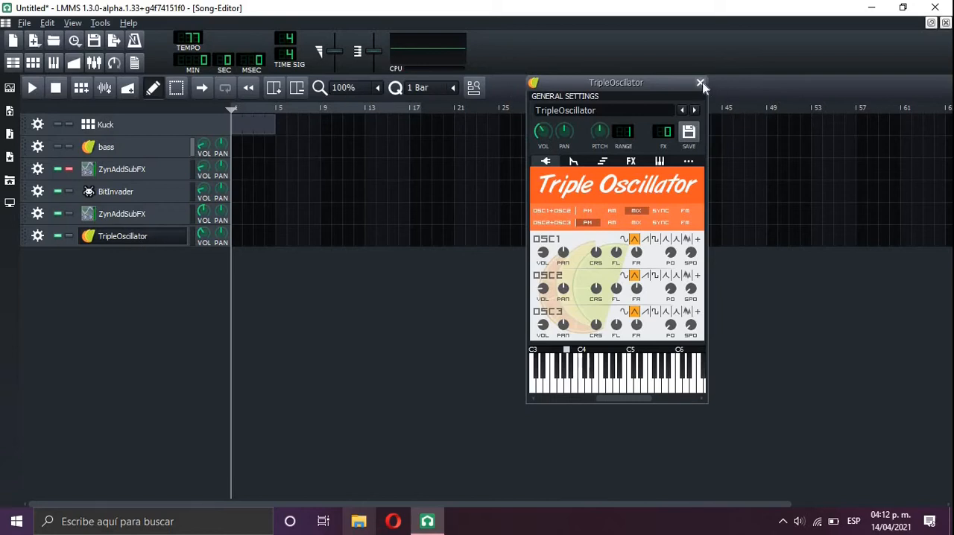
pyautogui.moveTo(701, 82)
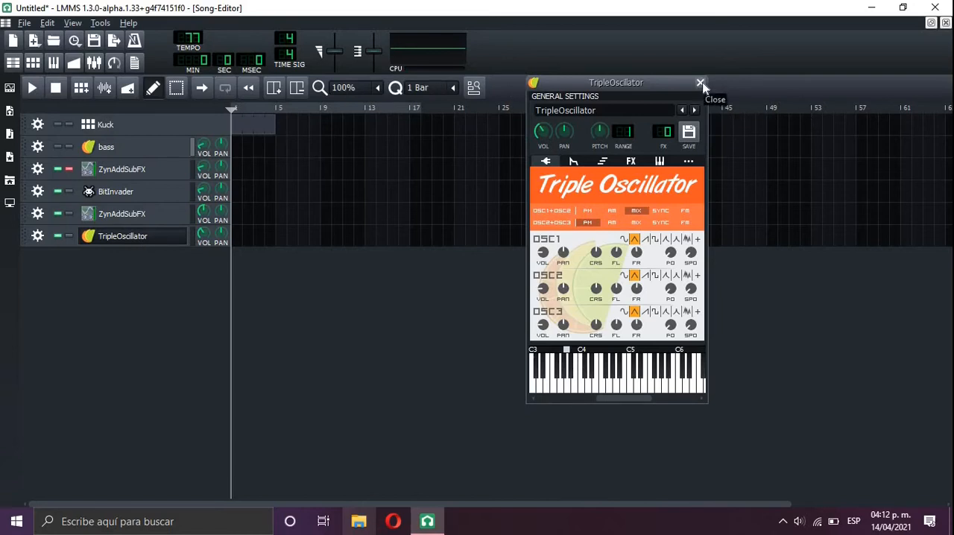
pyautogui.click(701, 82)
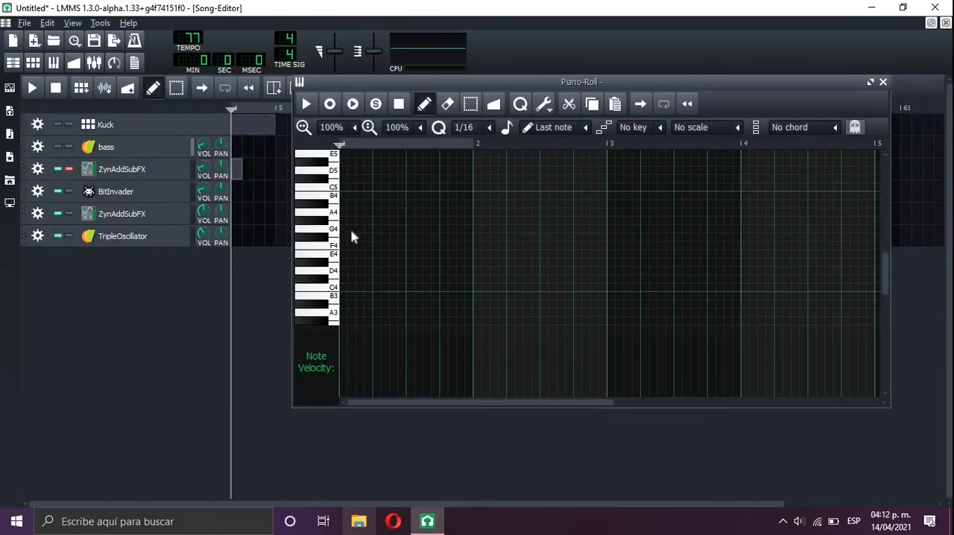
pyautogui.moveTo(346, 222)
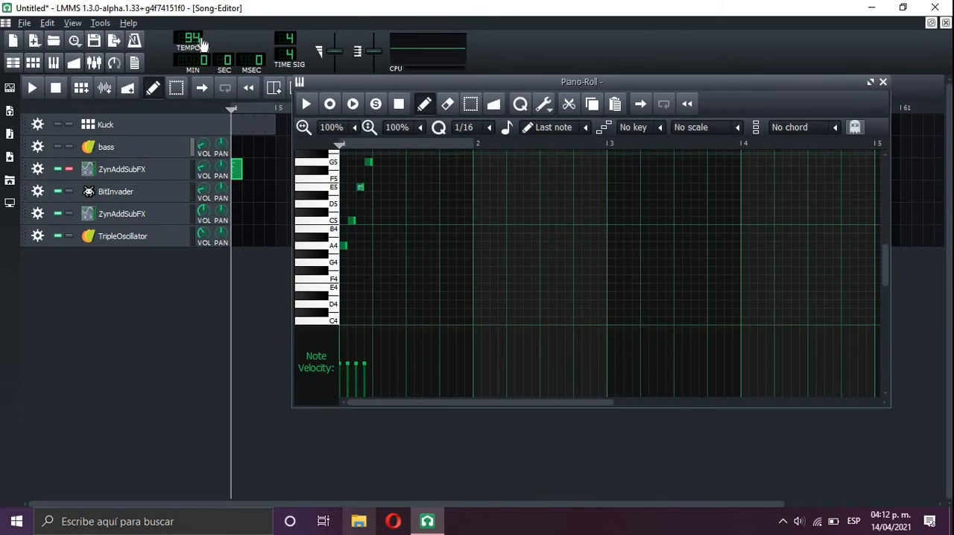
# Draw the four-bar melody in the piano roll, set tempo 109 and preview it
pyautogui.scroll(3)
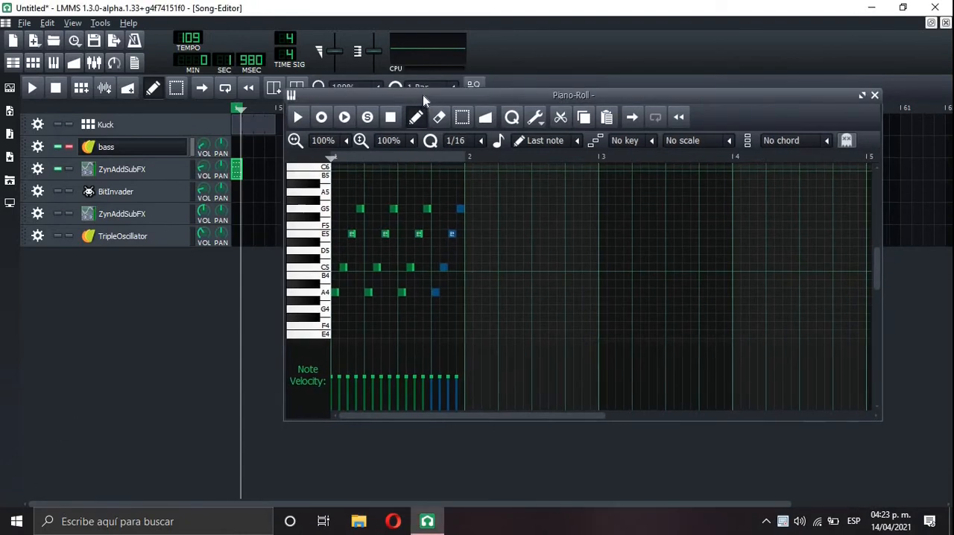
pyautogui.click(296, 116)
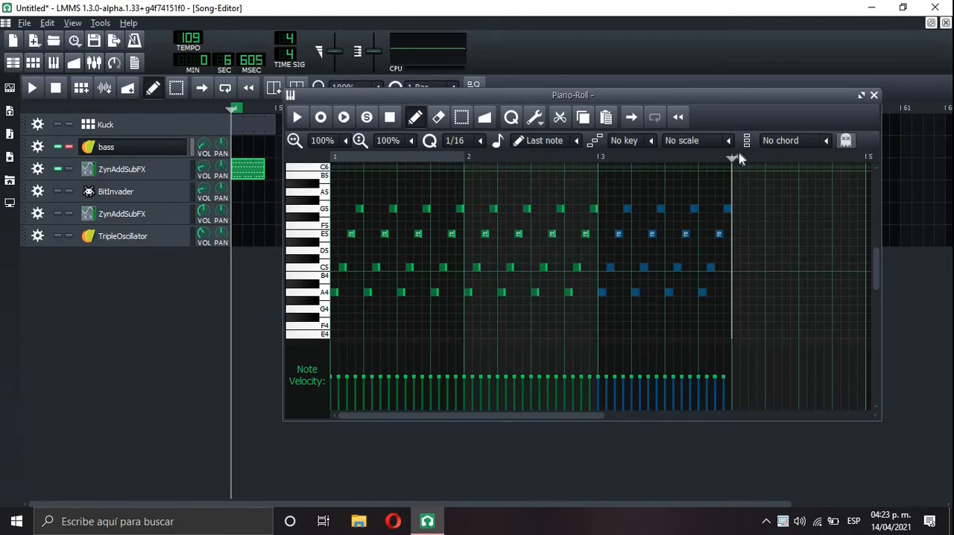
pyautogui.click(874, 95)
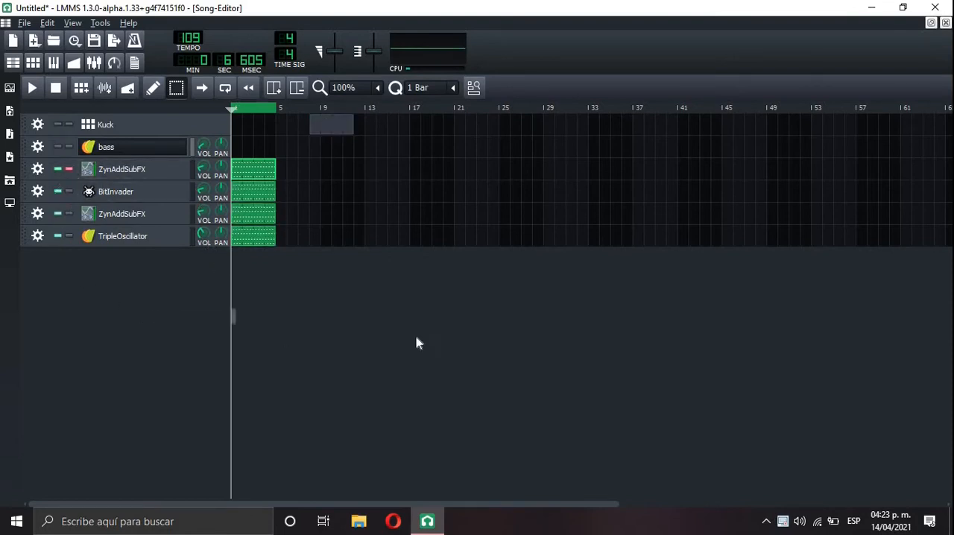
pyautogui.click(32, 86)
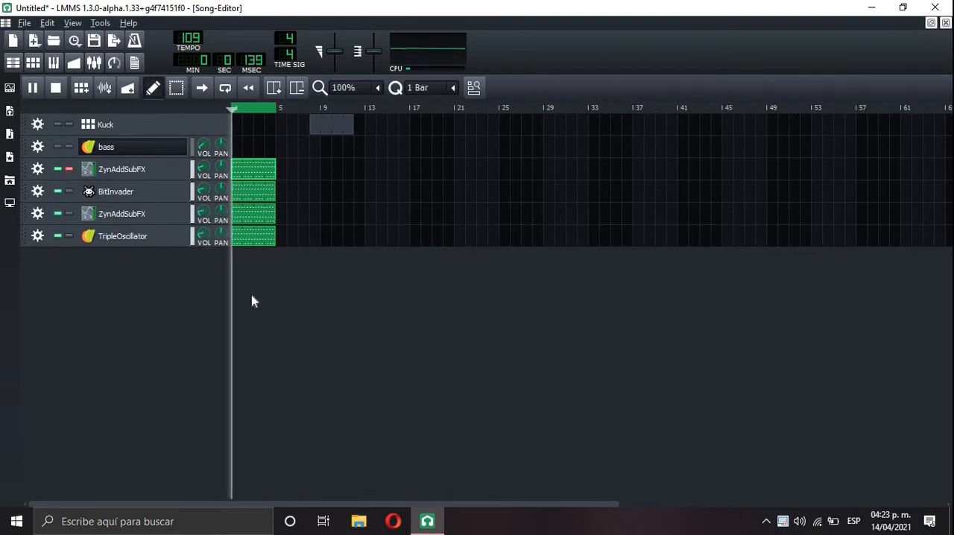
pyautogui.click(33, 87)
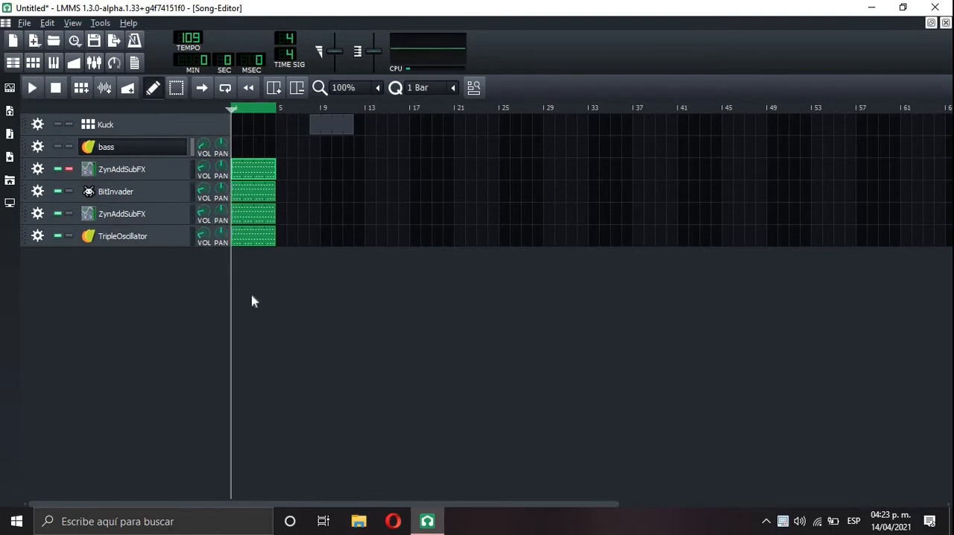
pyautogui.click(31, 86)
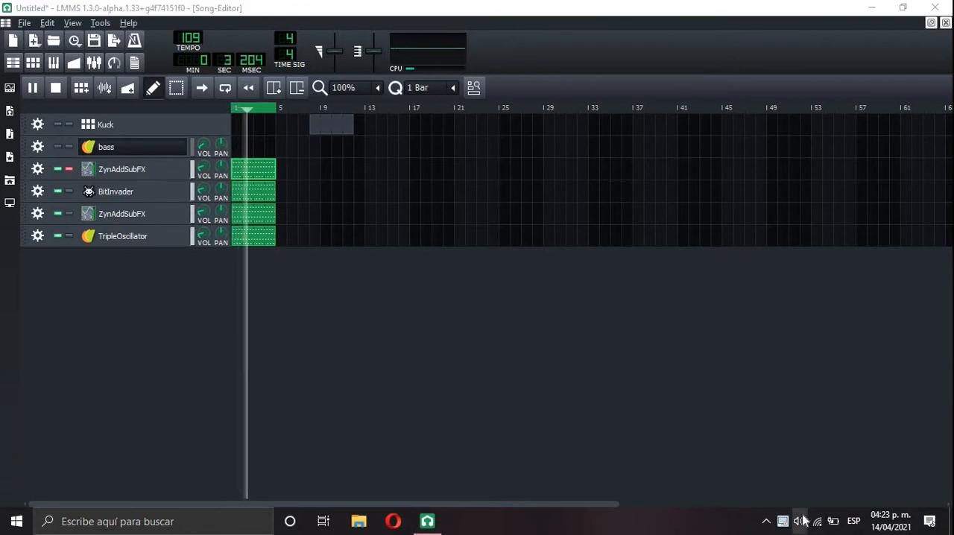
pyautogui.click(799, 522)
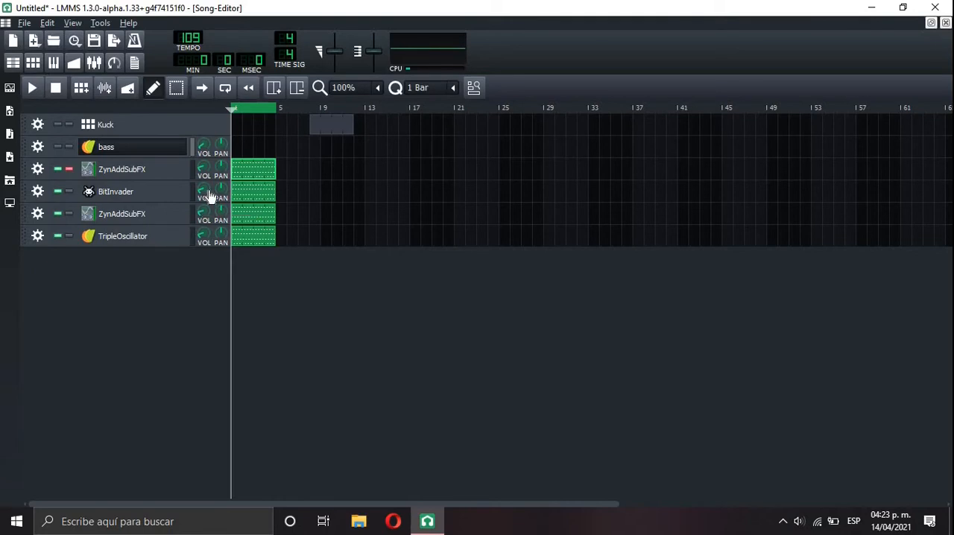
pyautogui.click(33, 86)
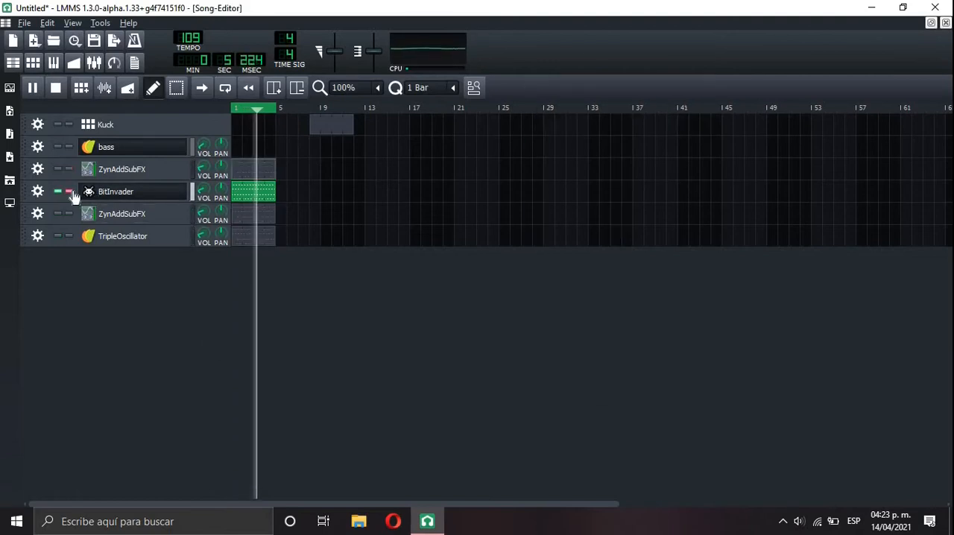
pyautogui.click(116, 191)
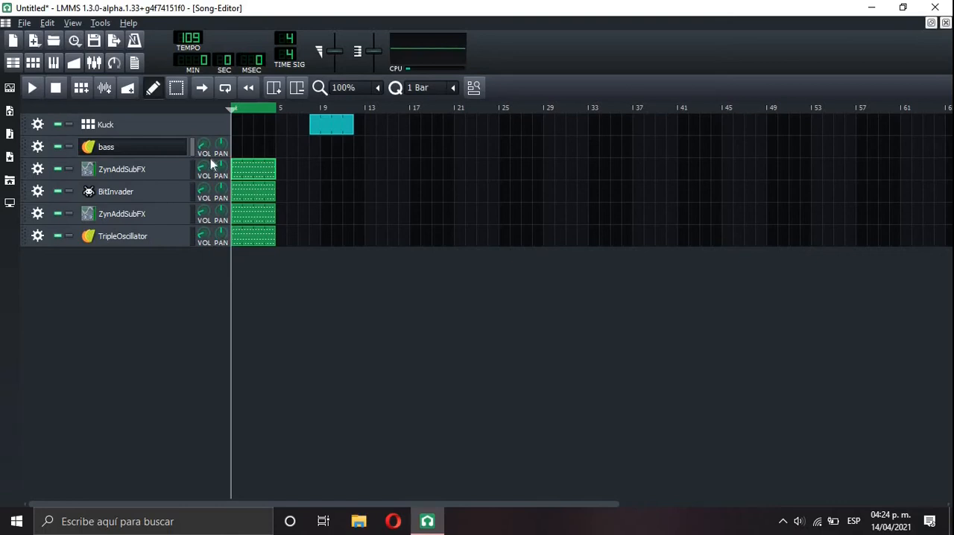
# Show the bass instrument window with its Triple Oscillator synth settings
pyautogui.click(106, 146)
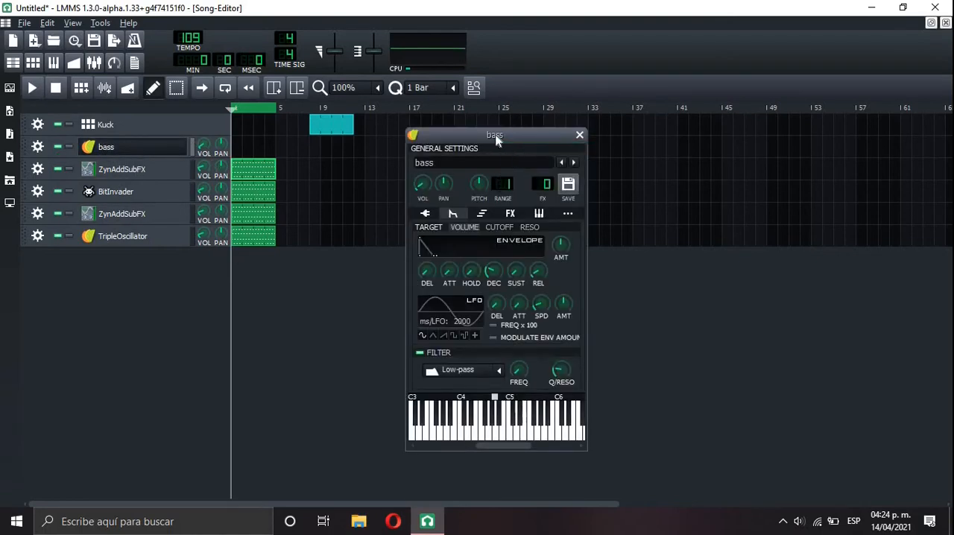
pyautogui.moveTo(495, 136); pyautogui.dragTo(477, 134)
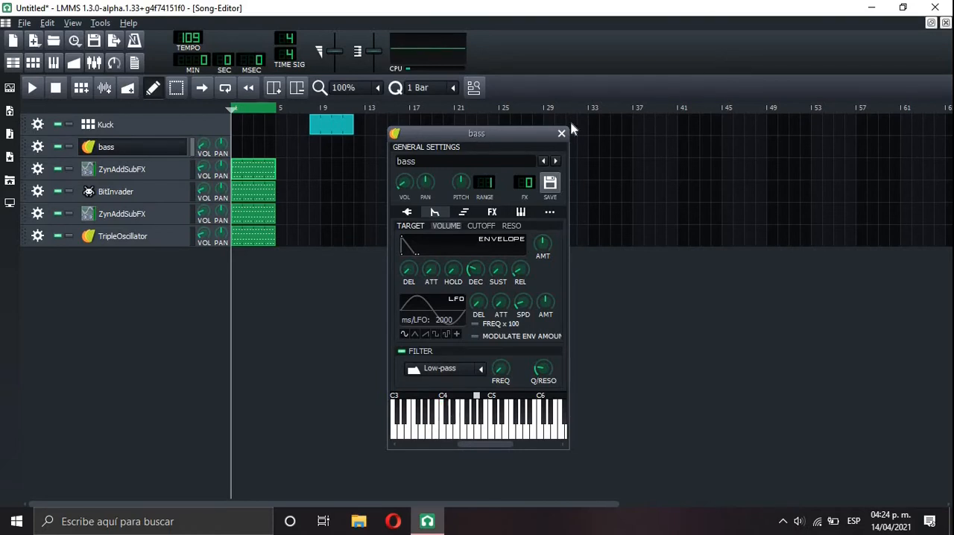
pyautogui.click(407, 212)
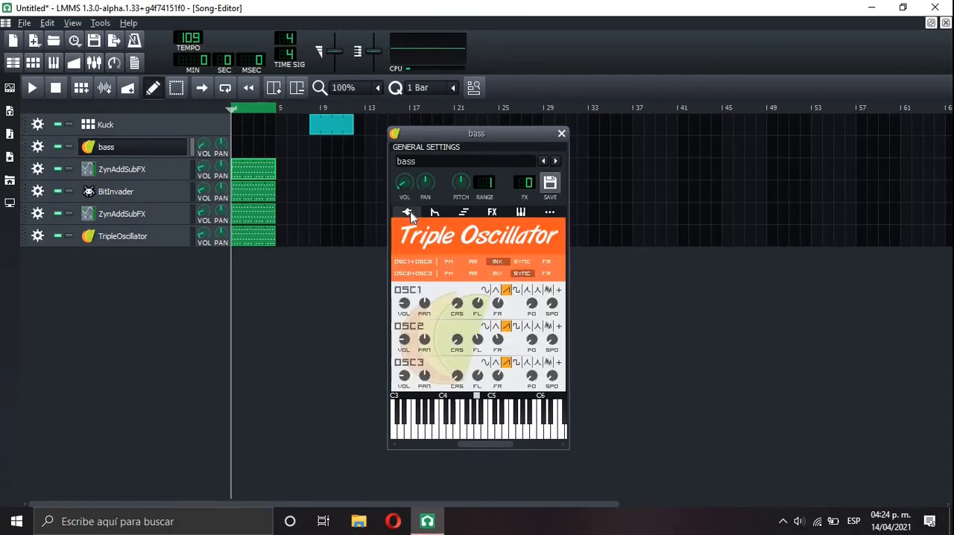
pyautogui.click(561, 135)
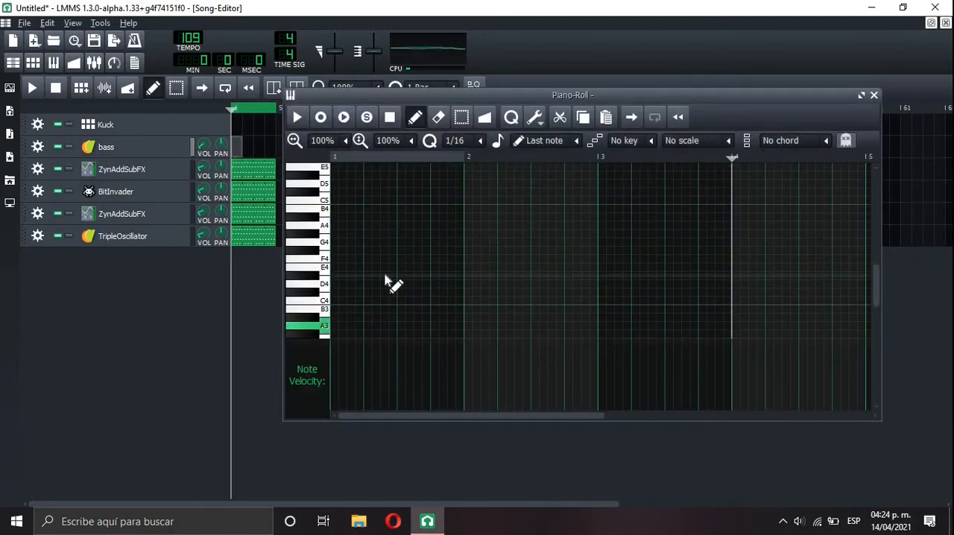
# Draw one long low bass note from bar 1 to bar 3 and preview the clip
pyautogui.scroll(-3)
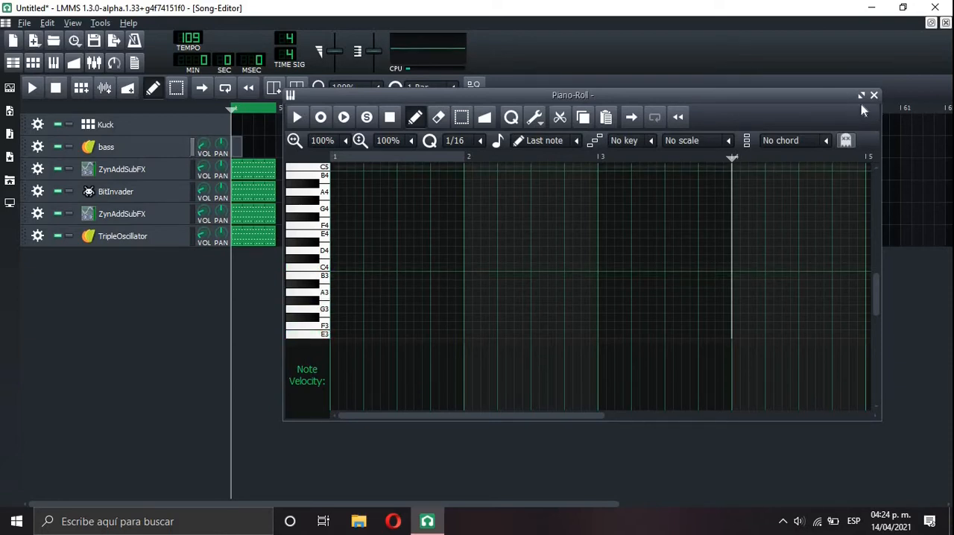
pyautogui.click(874, 95)
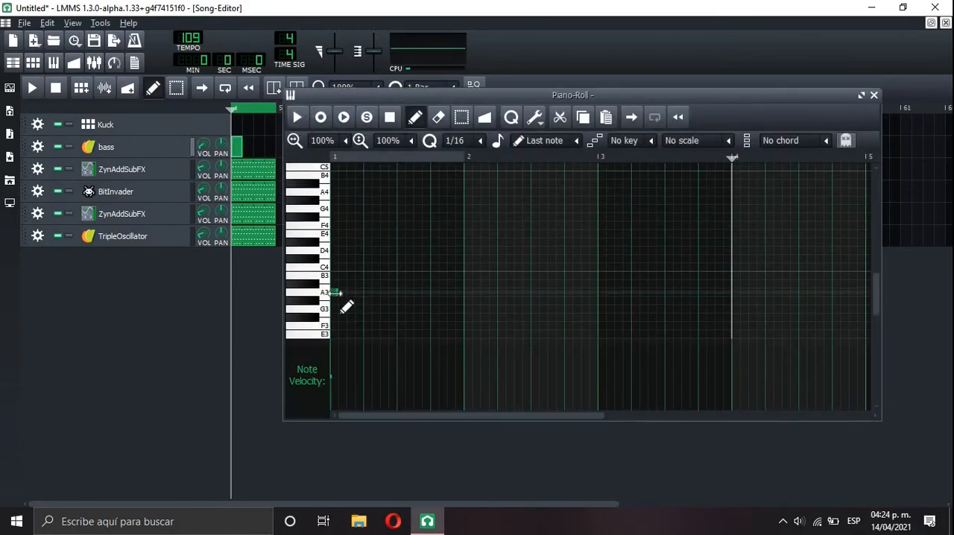
pyautogui.moveTo(334, 292); pyautogui.dragTo(605, 292)
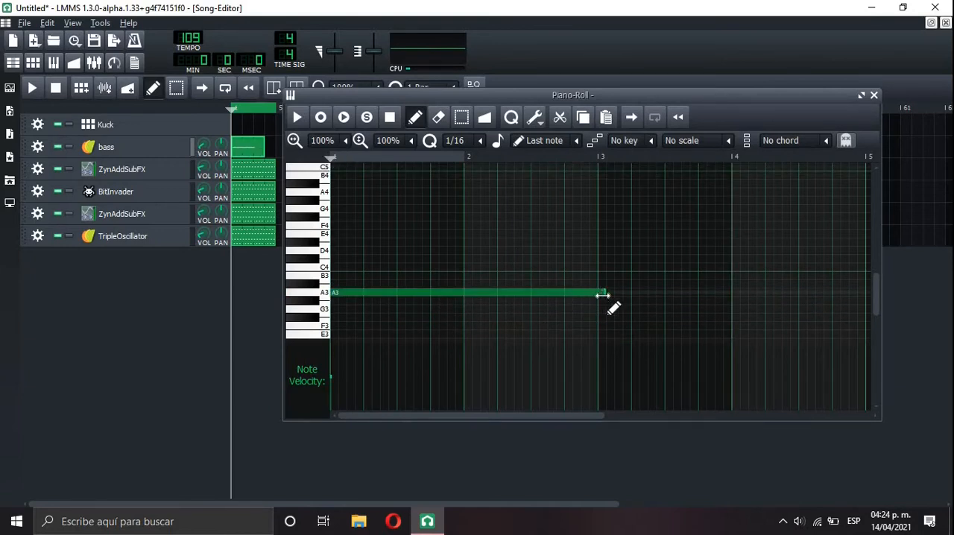
pyautogui.click(297, 117)
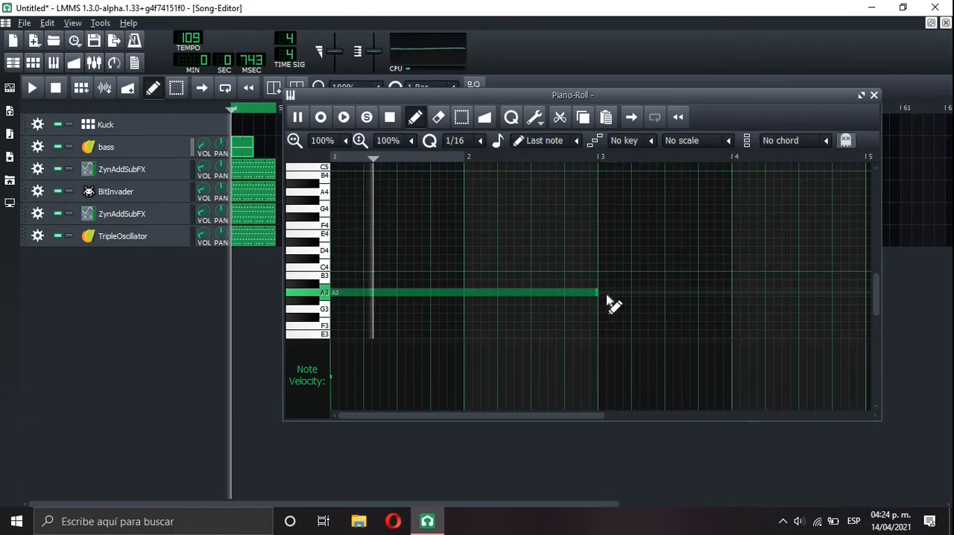
# Resize the bass and synth clips to span the first eight bars and play the song
pyautogui.click(860, 95)
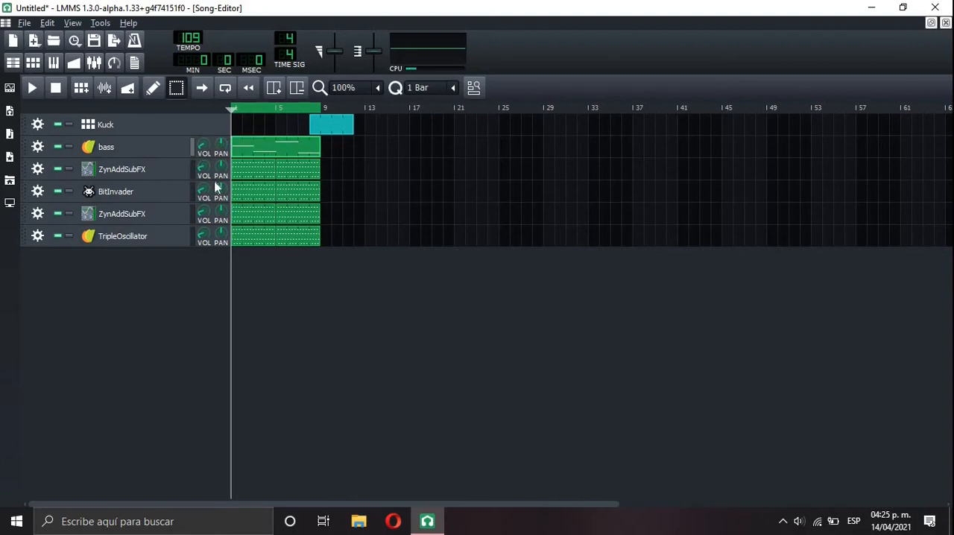
pyautogui.click(31, 86)
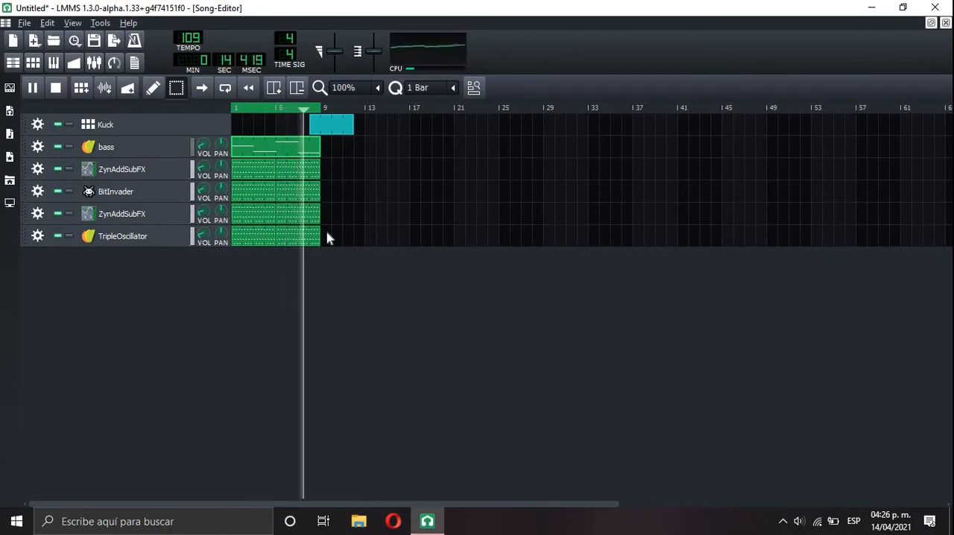
pyautogui.moveTo(331, 125); pyautogui.dragTo(365, 125)
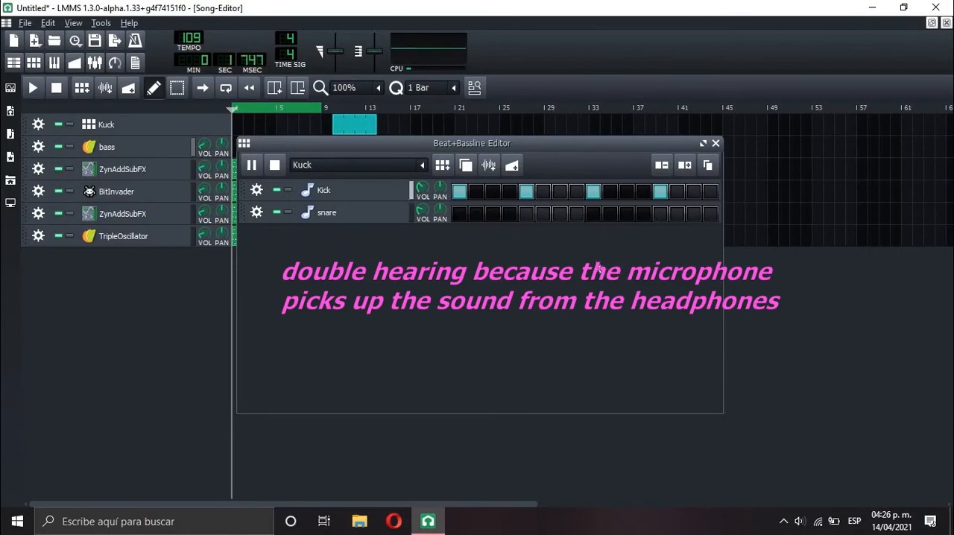
# Add an extra kick hit to the Kuck beat pattern, toggling a snare step
pyautogui.click(525, 214)
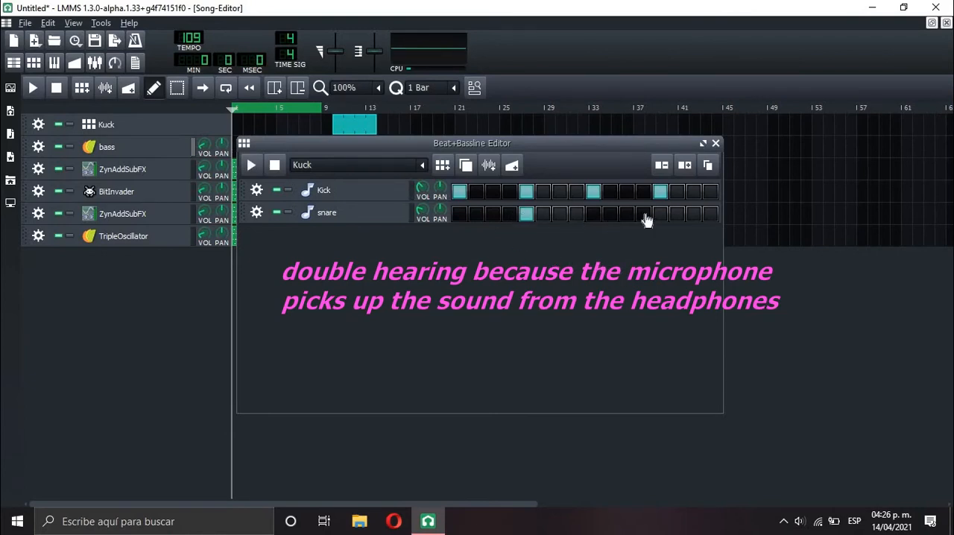
pyautogui.click(250, 164)
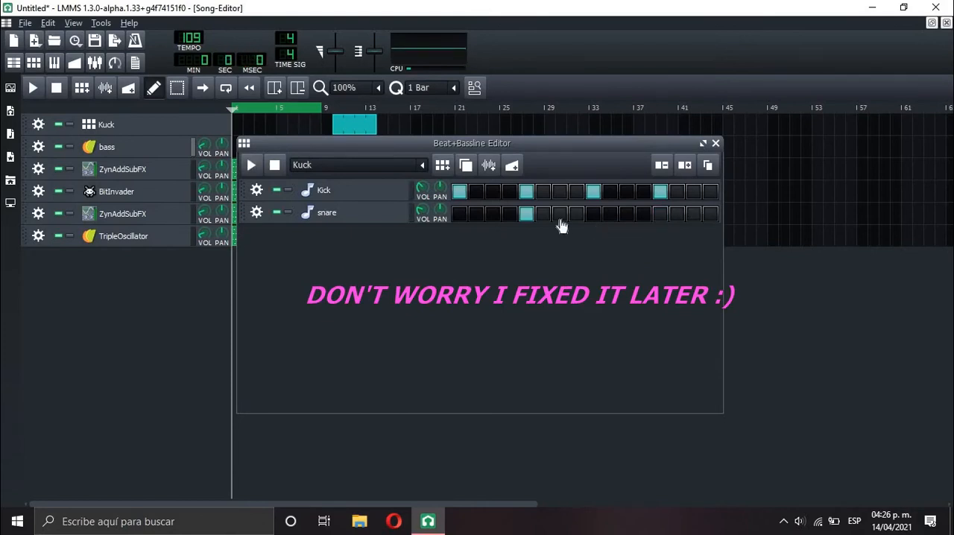
pyautogui.click(524, 215)
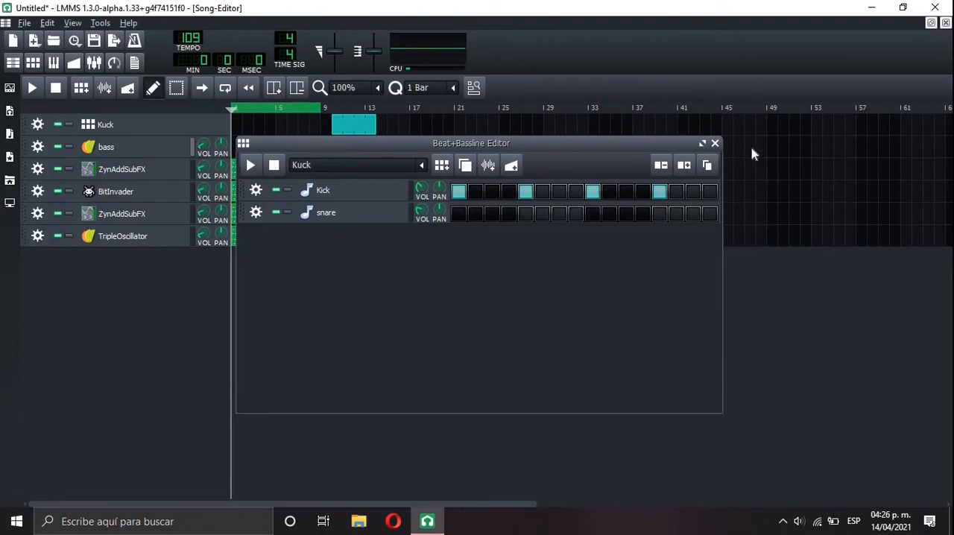
pyautogui.click(714, 144)
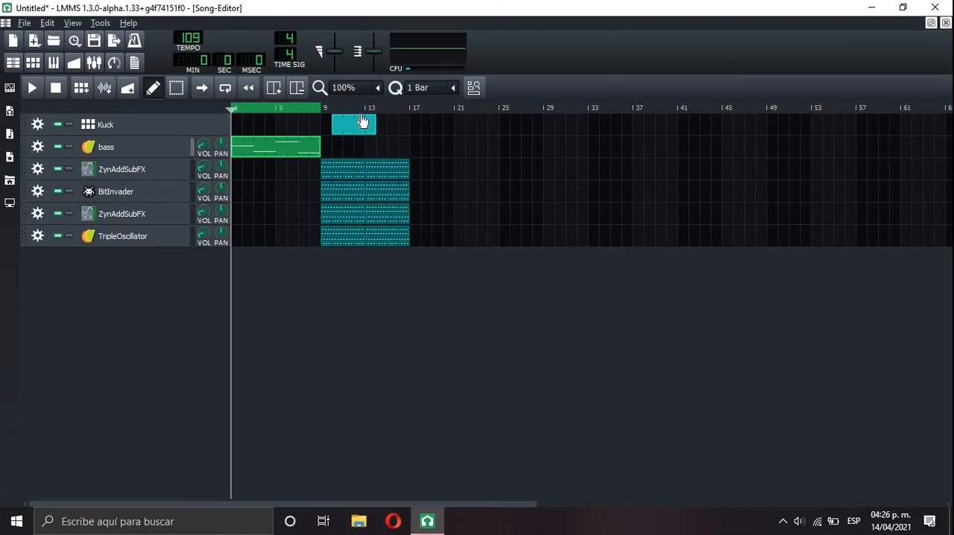
# Rename the beat track to Kick
pyautogui.doubleClick(355, 126)
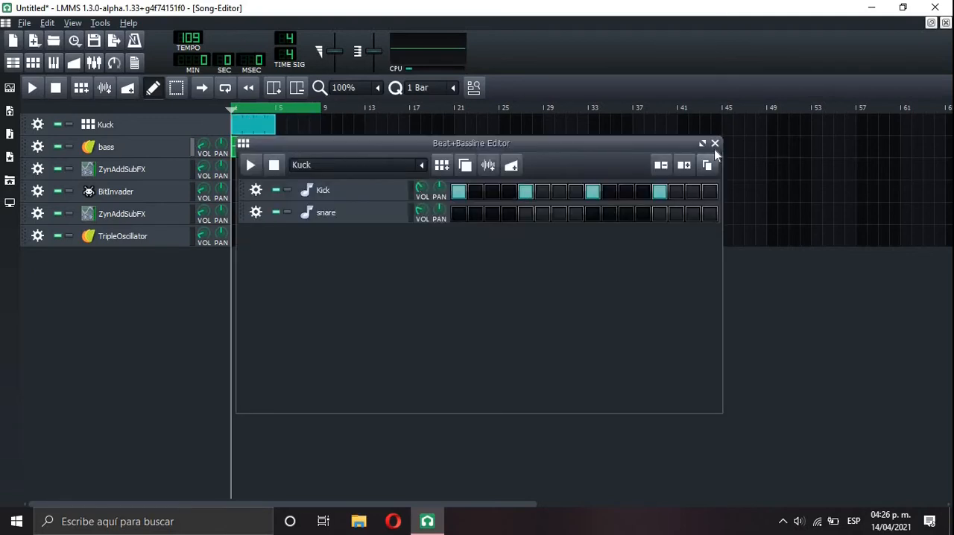
pyautogui.click(714, 143)
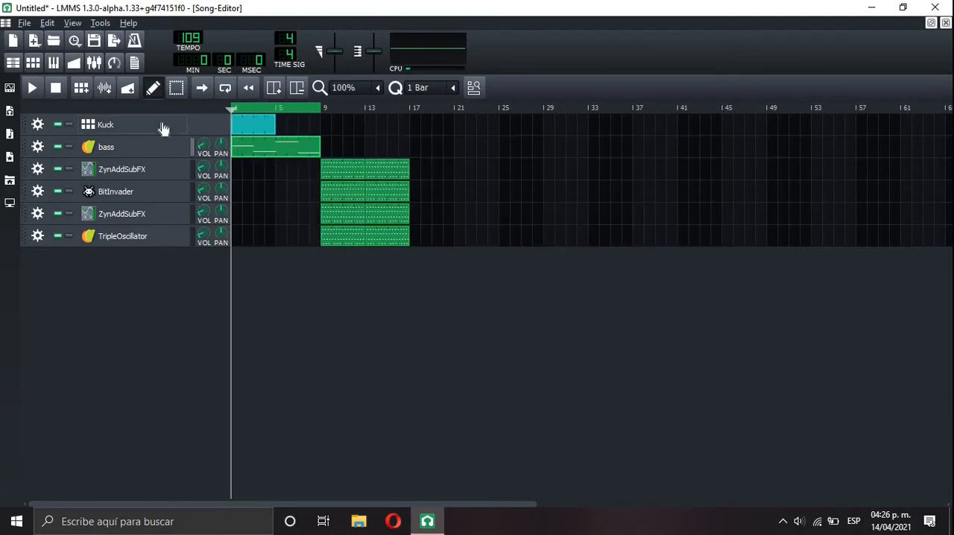
pyautogui.doubleClick(104, 125)
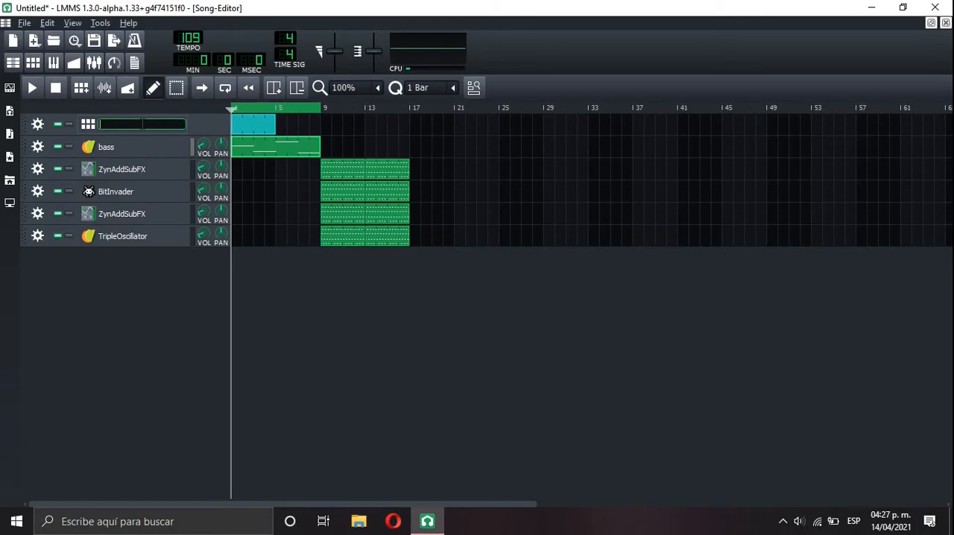
pyautogui.write('Kick')
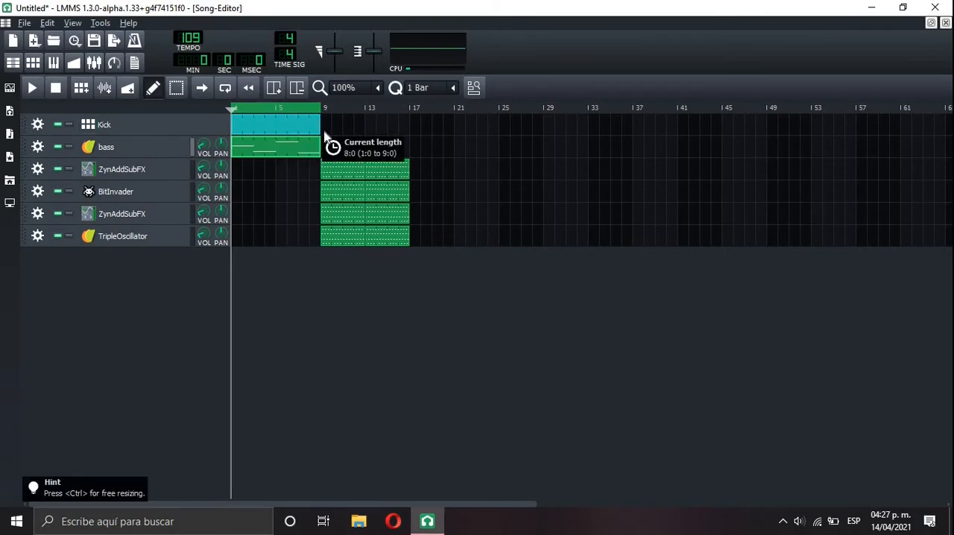
# Stretch the Kick pattern clip to eight bars and play from the start
pyautogui.click(33, 86)
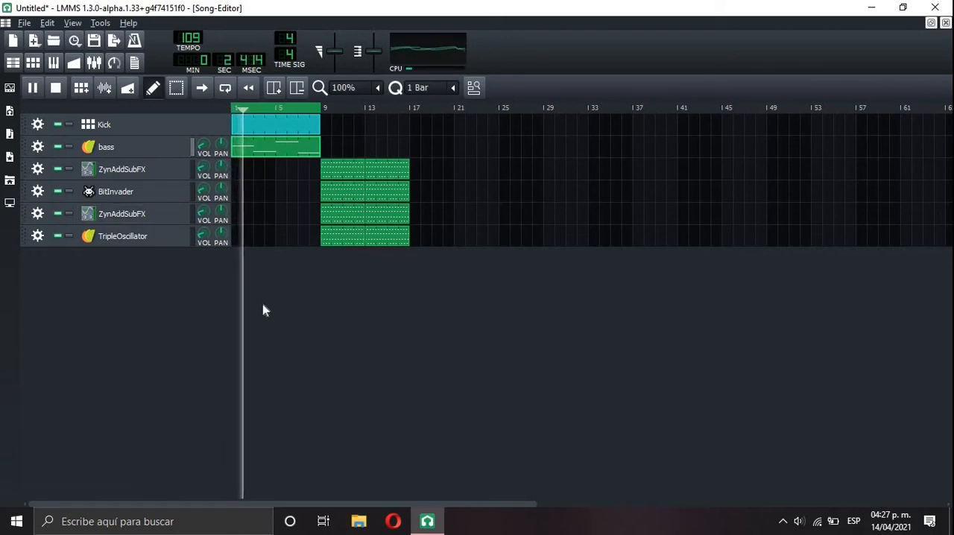
pyautogui.click(33, 88)
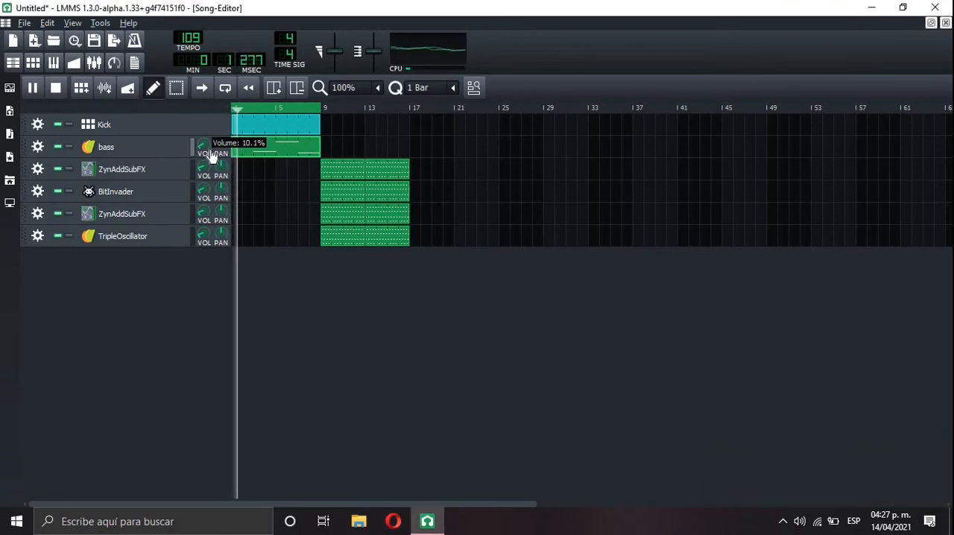
pyautogui.click(106, 147)
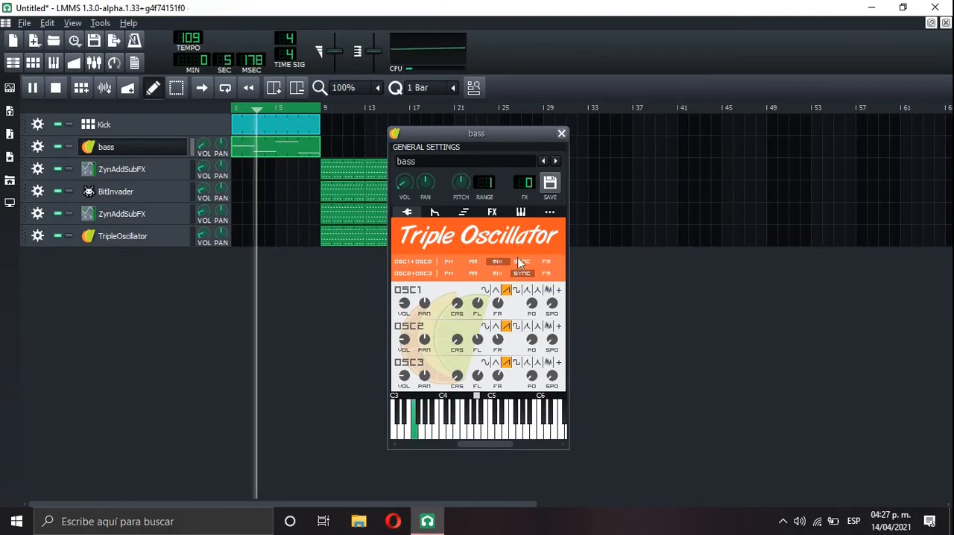
pyautogui.click(560, 134)
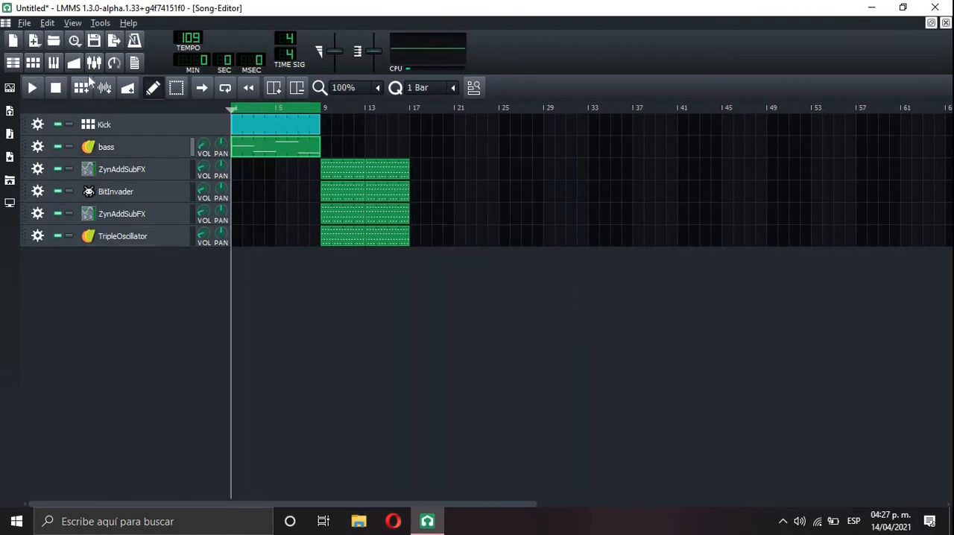
pyautogui.click(106, 146)
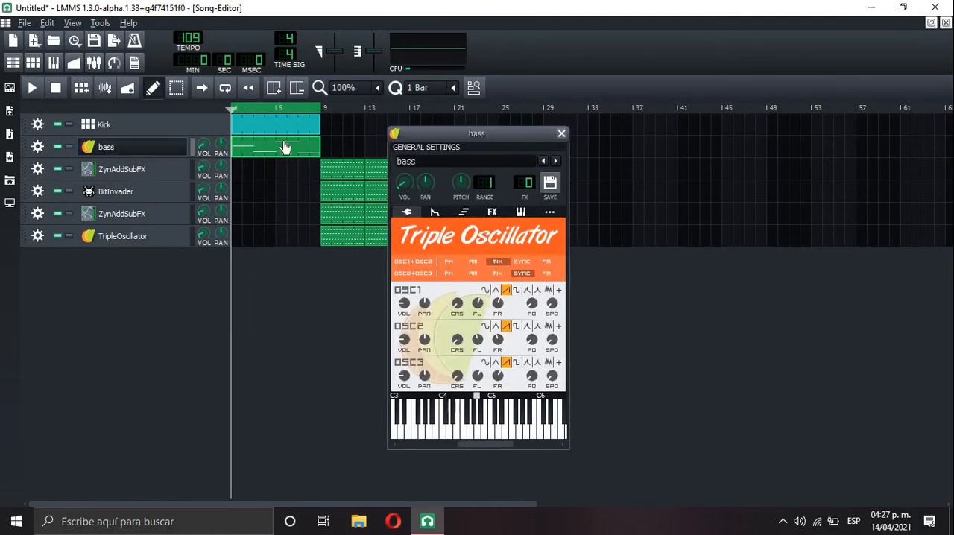
pyautogui.click(561, 134)
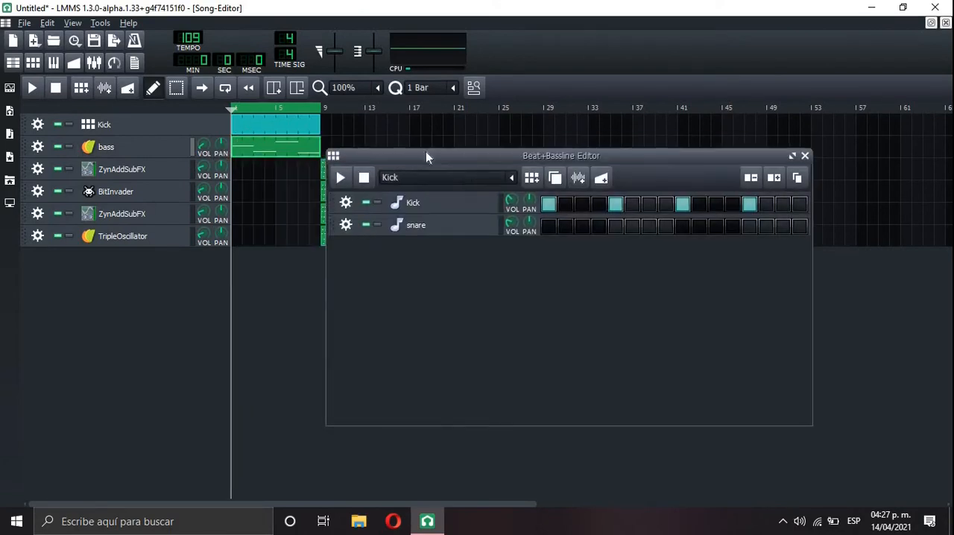
pyautogui.click(805, 155)
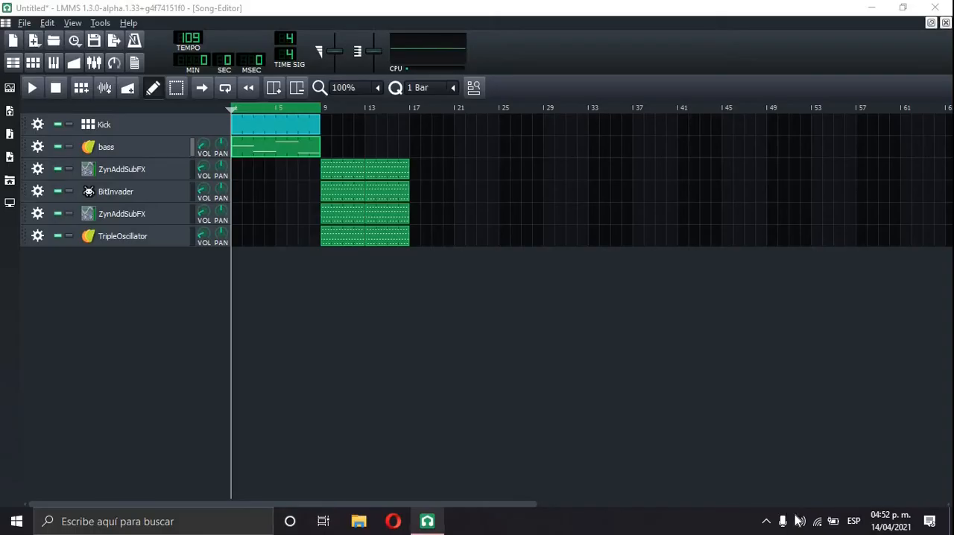
pyautogui.click(799, 522)
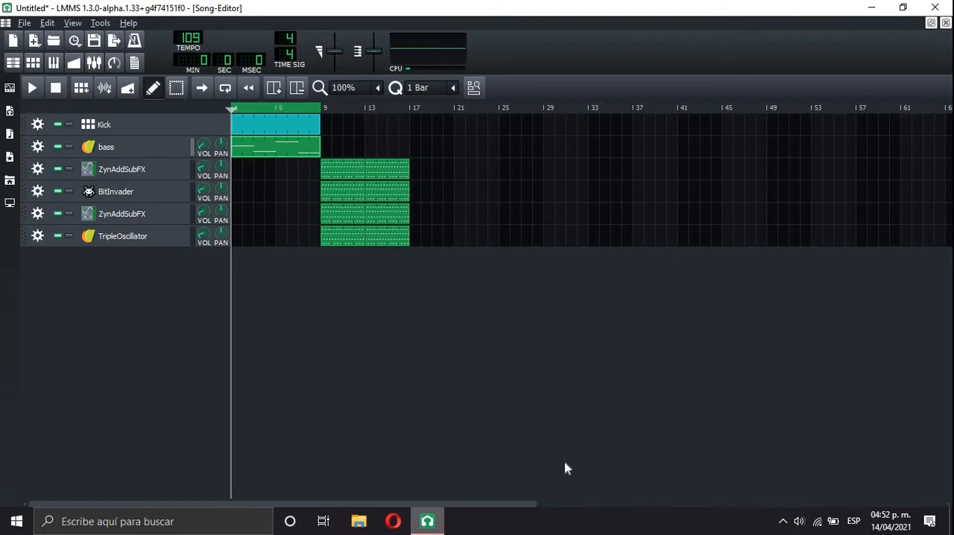
pyautogui.moveTo(253, 298)
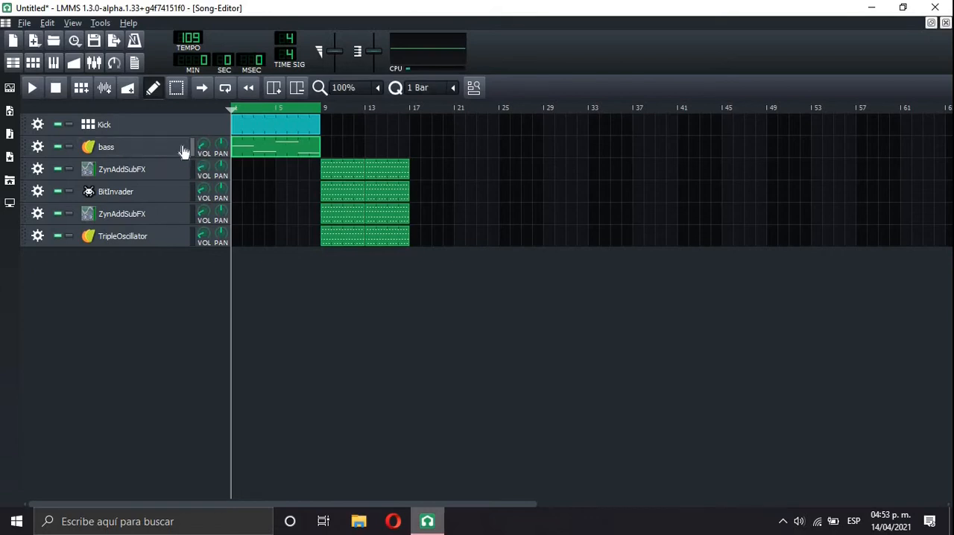
pyautogui.click(33, 86)
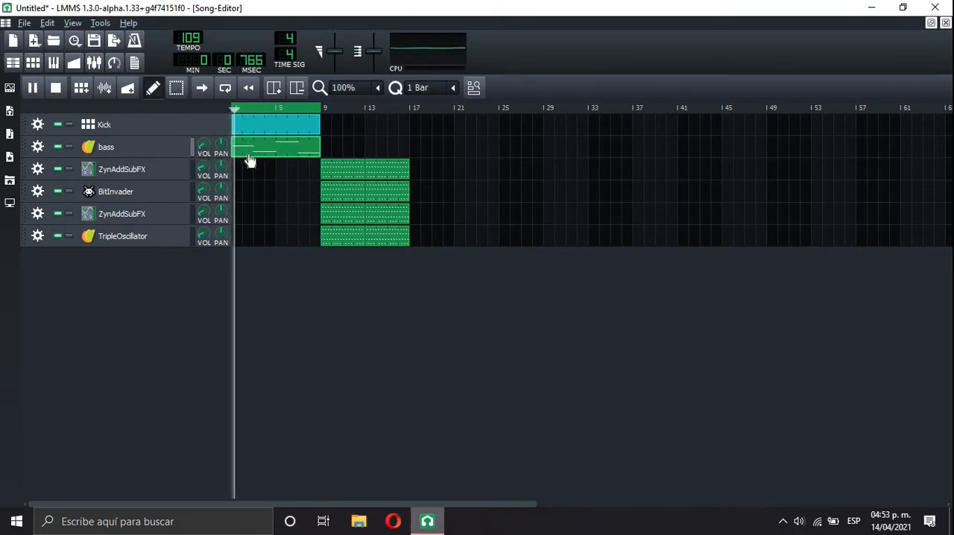
pyautogui.click(32, 88)
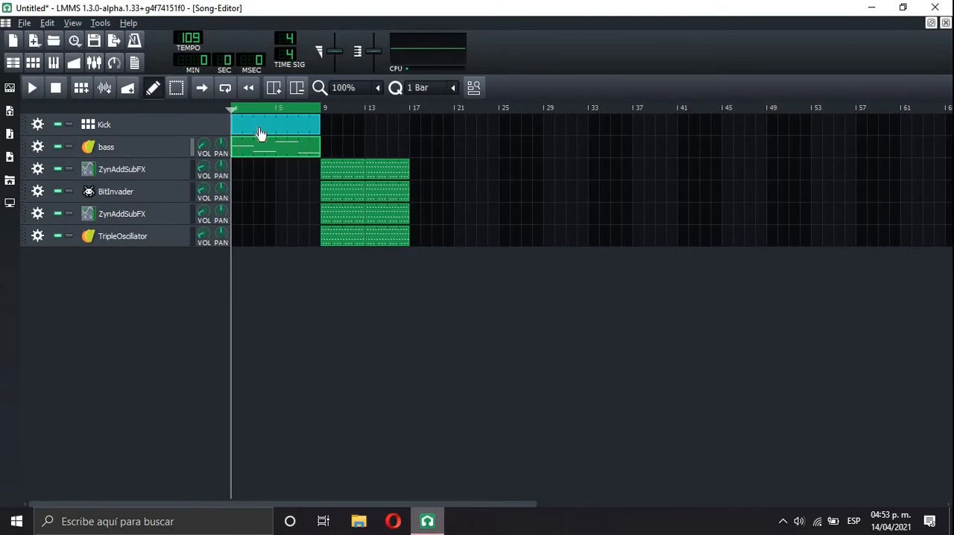
pyautogui.moveTo(262, 129)
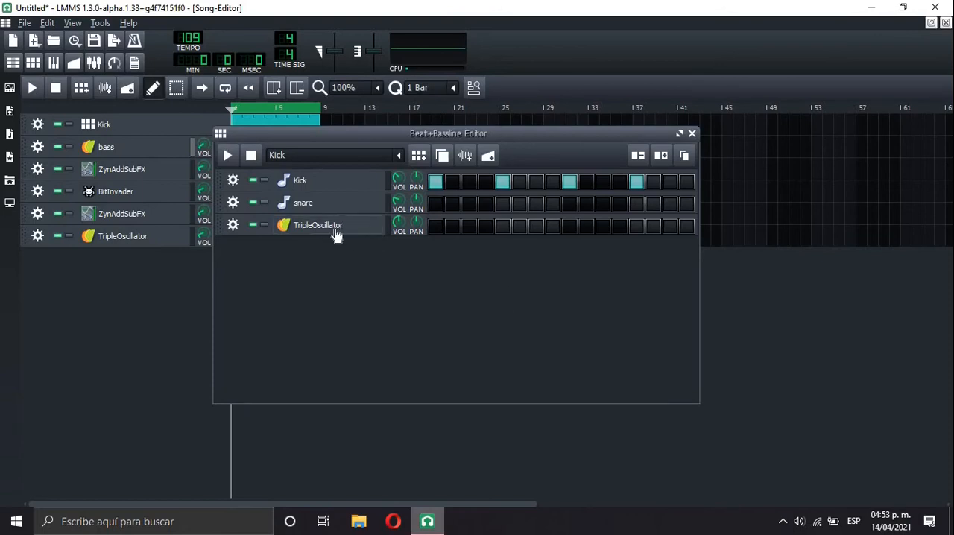
# Show the new TripleOscillator's instrument window on its FX effects-chain tab
pyautogui.click(318, 224)
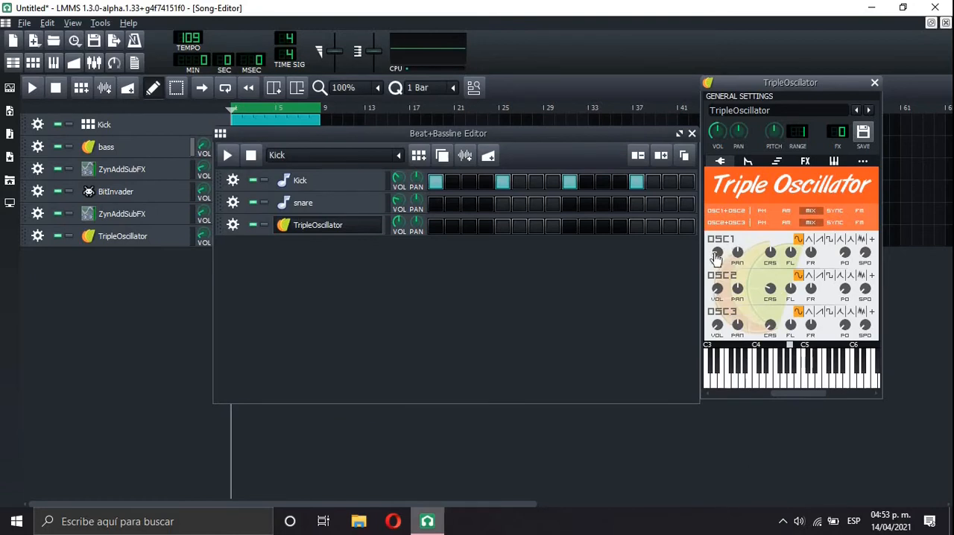
pyautogui.moveTo(857, 241)
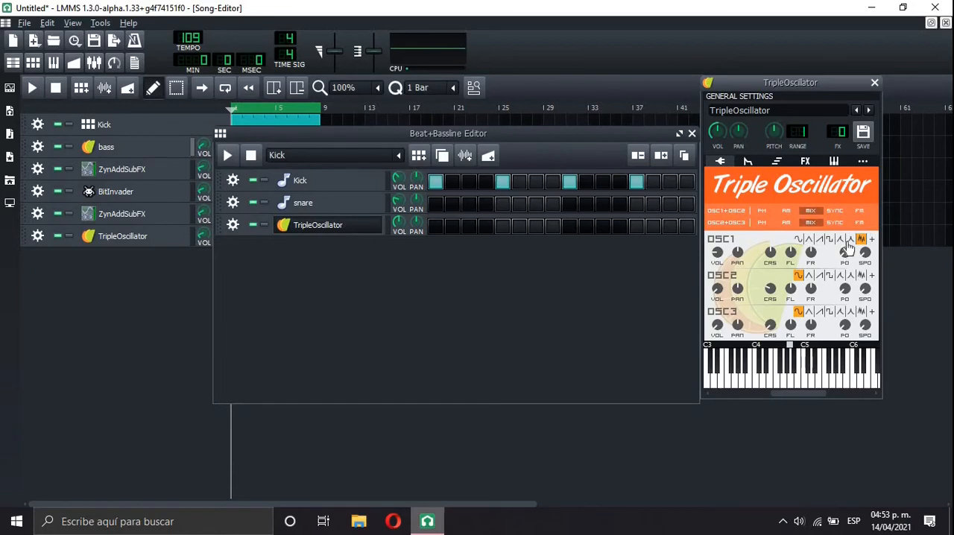
pyautogui.click(748, 161)
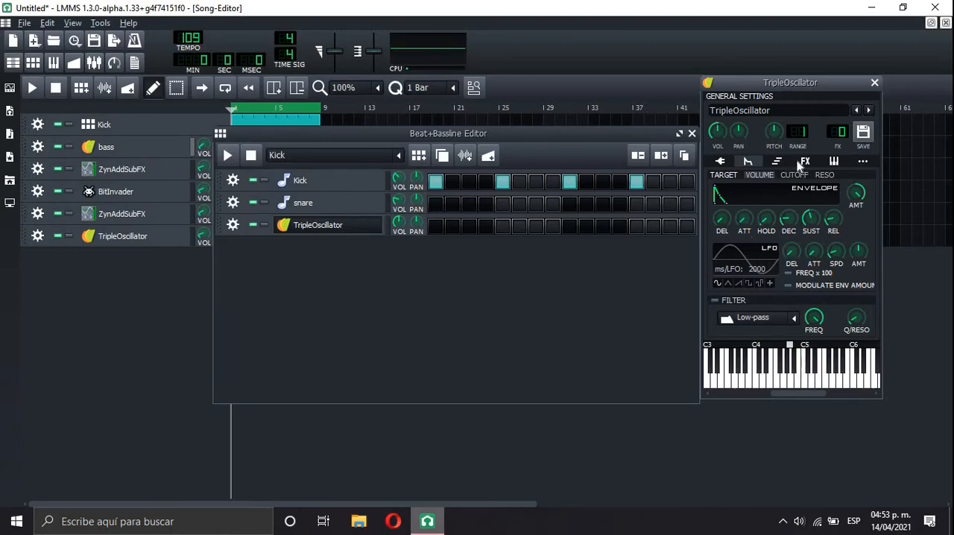
pyautogui.click(805, 161)
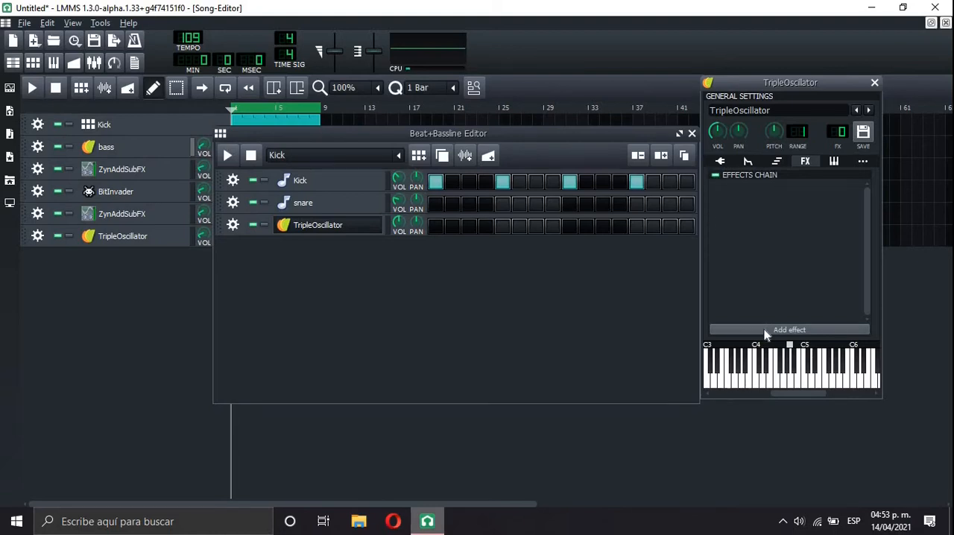
# Add a Peak Controller effect to the TripleOscillator instrument
pyautogui.click(790, 329)
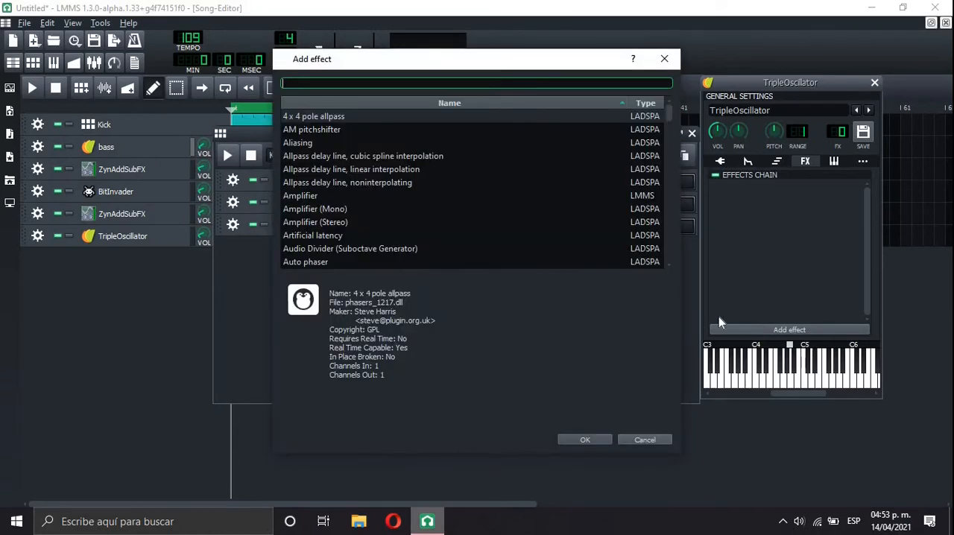
pyautogui.write('p')
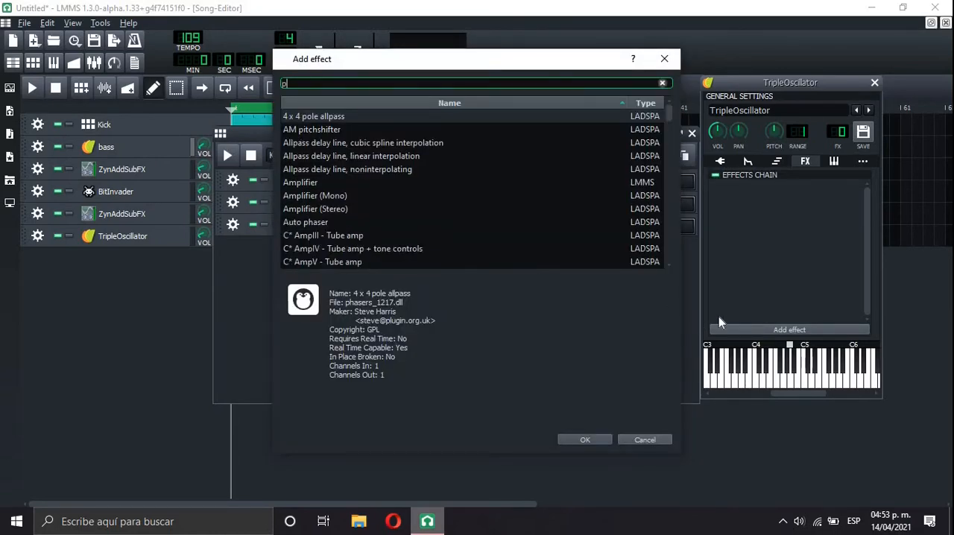
pyautogui.write('peak')
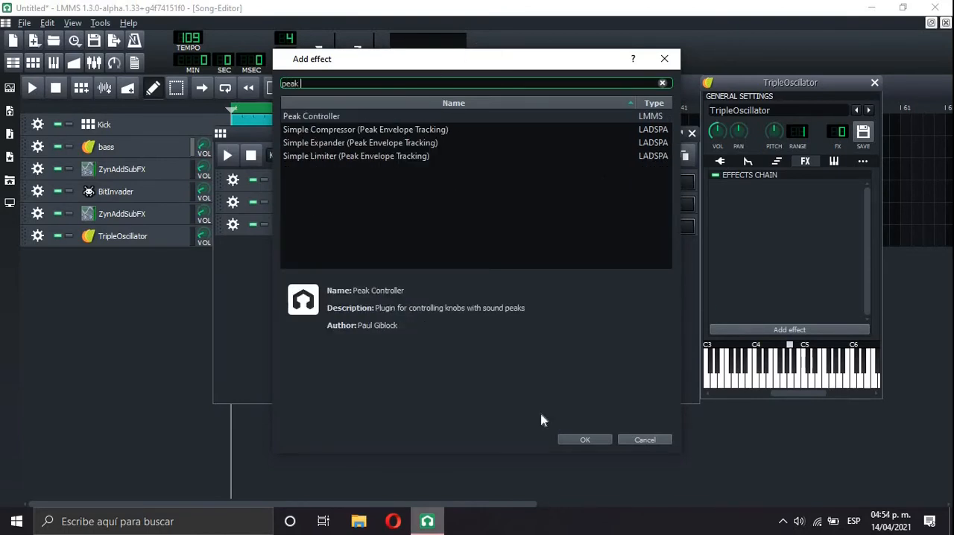
pyautogui.click(585, 438)
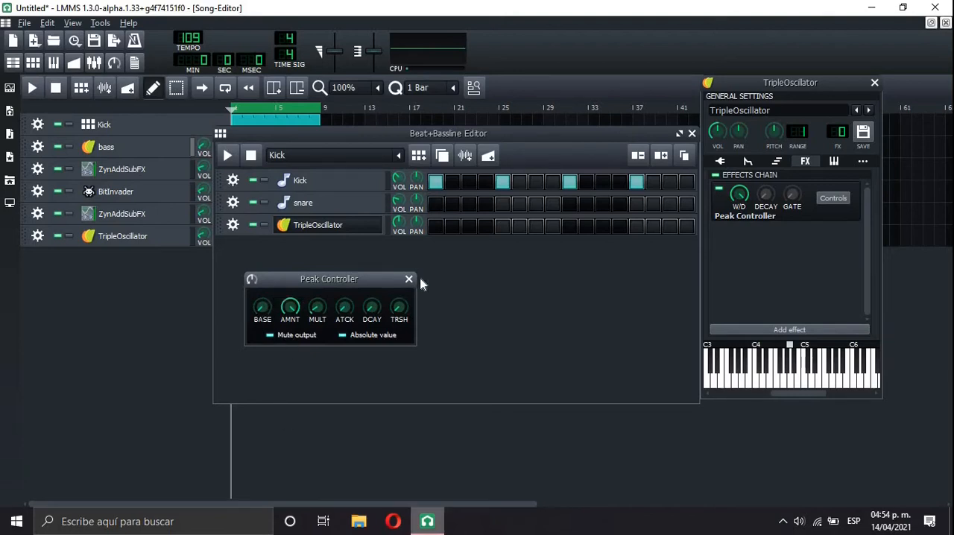
pyautogui.click(408, 279)
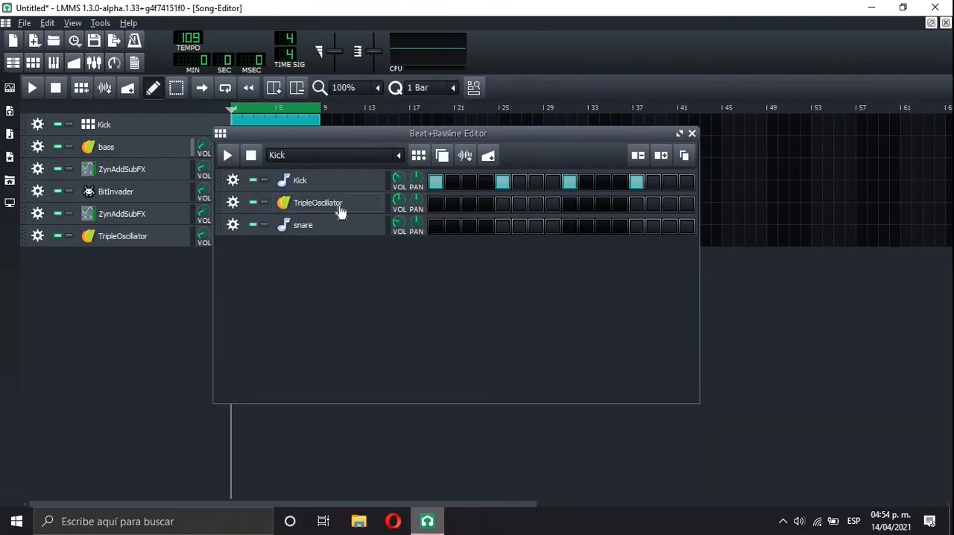
# Rename the track sidechain, enable steps matching the kick hits, and show the FX-Mixer
pyautogui.doubleClick(318, 203)
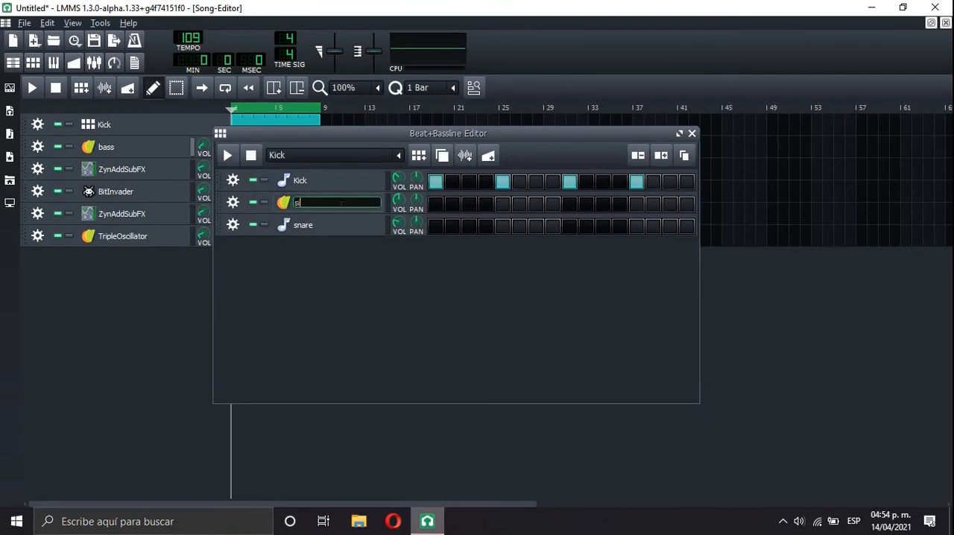
pyautogui.write('idecha9n')
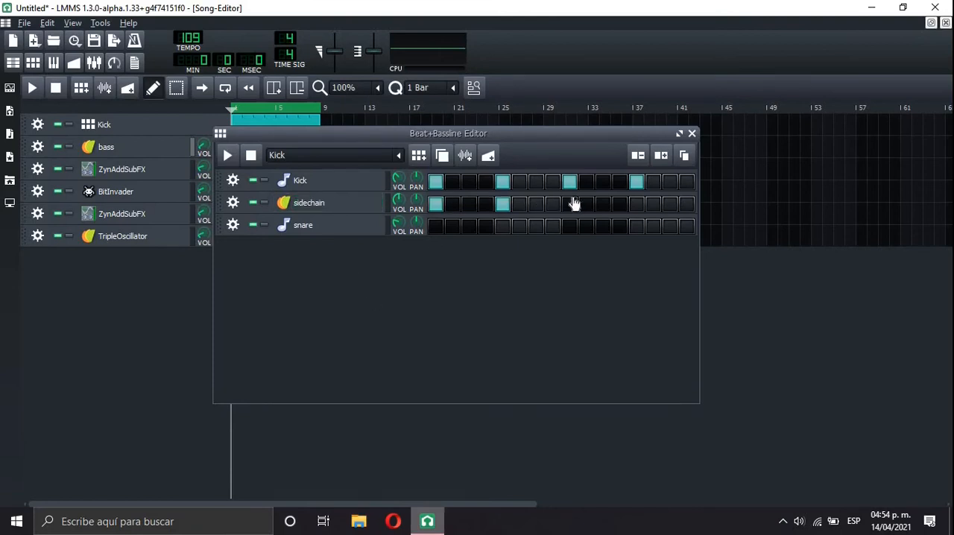
pyautogui.click(570, 202)
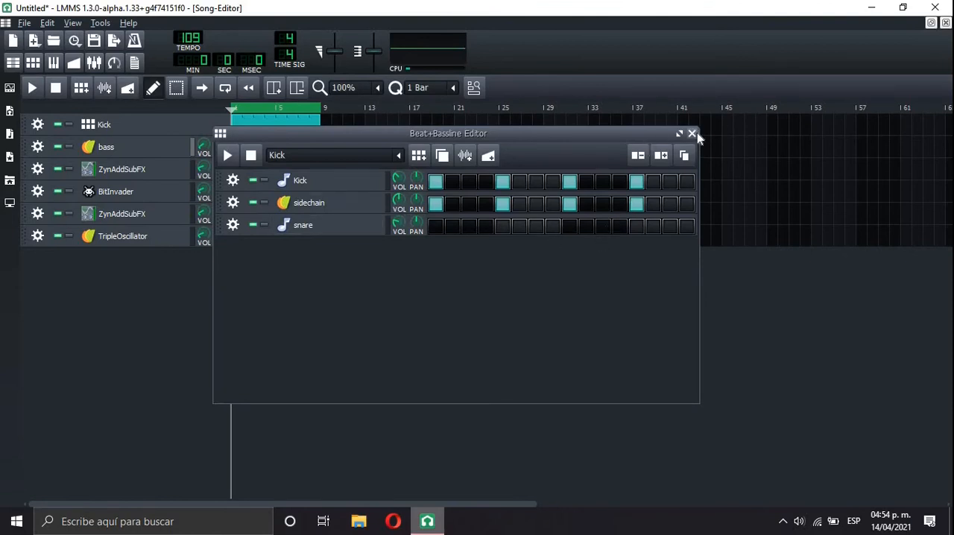
pyautogui.click(692, 134)
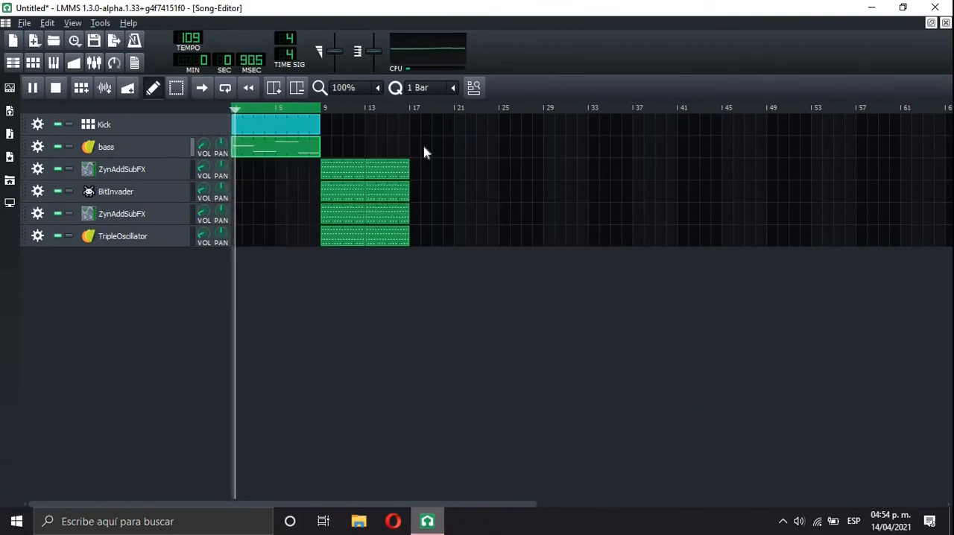
pyautogui.click(32, 86)
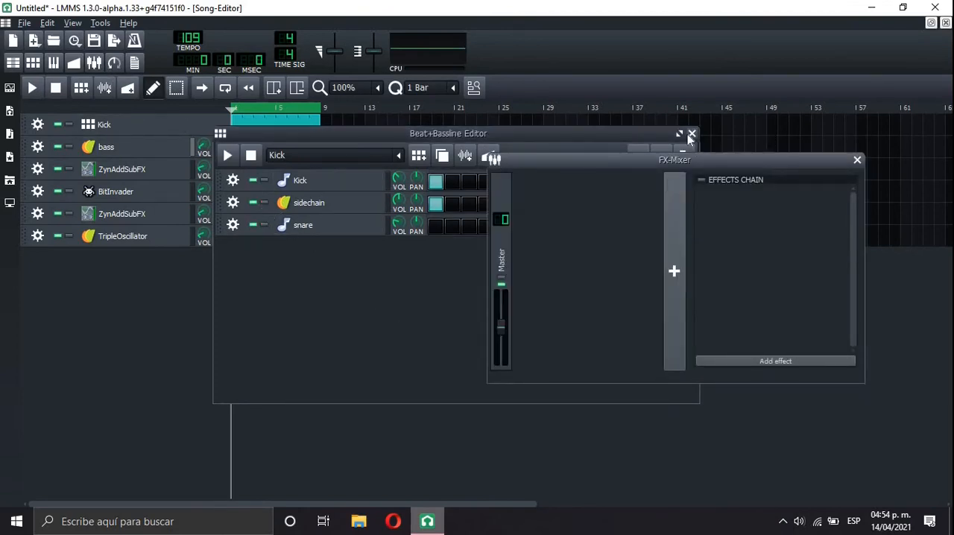
# Add an FX mixer channel named bass and assign the bass instrument to it
pyautogui.rightClick(674, 159)
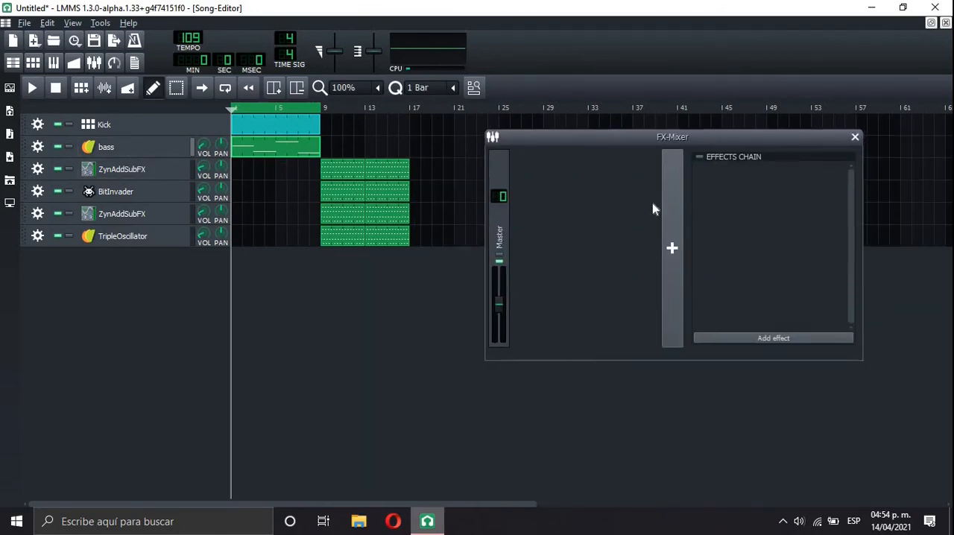
pyautogui.rightClick(525, 238)
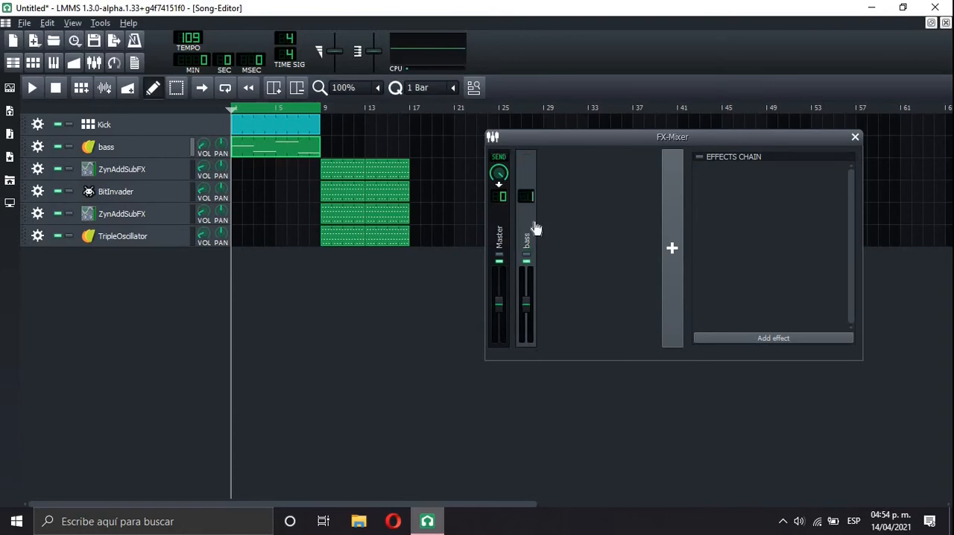
pyautogui.click(106, 148)
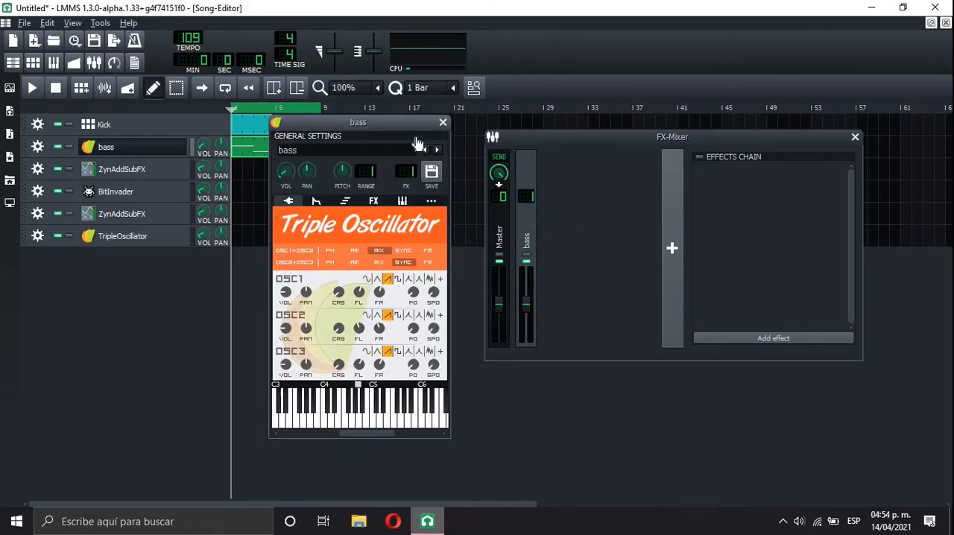
pyautogui.click(443, 122)
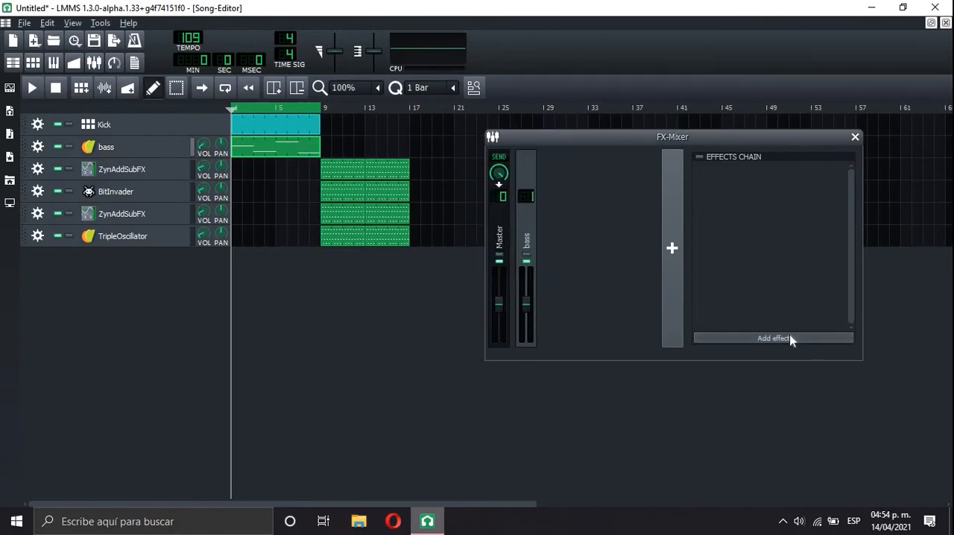
# Filter the bass channel's effect picker to sidechain effects
pyautogui.click(772, 337)
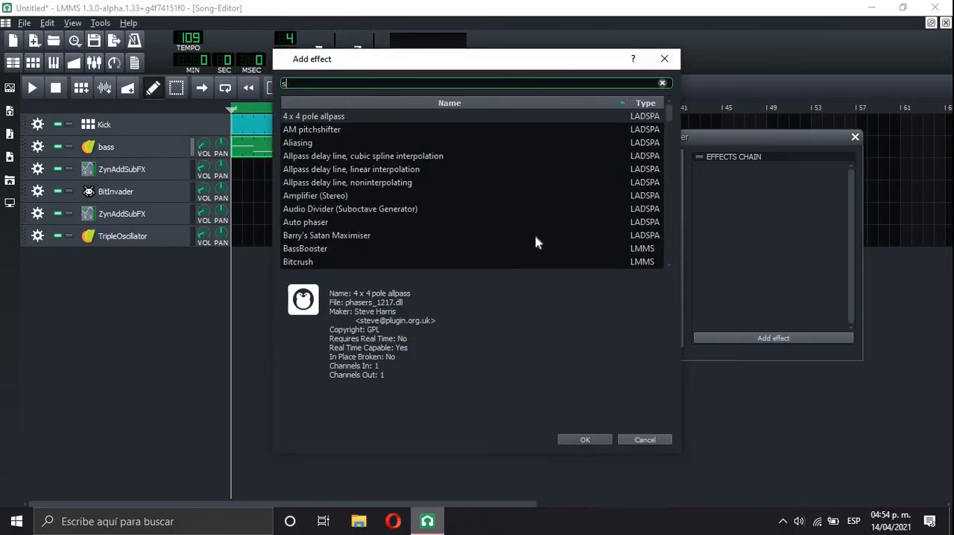
pyautogui.write('ie')
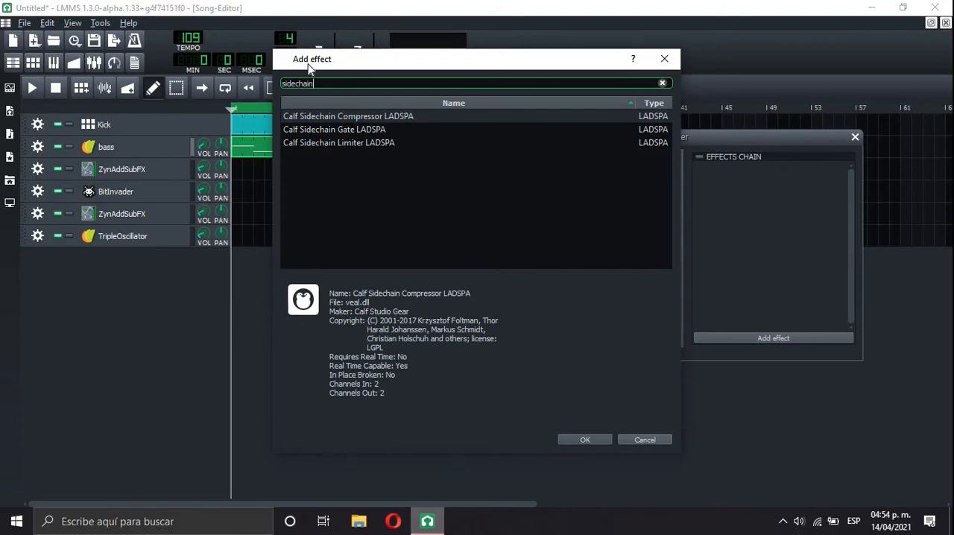
pyautogui.moveTo(582, 438)
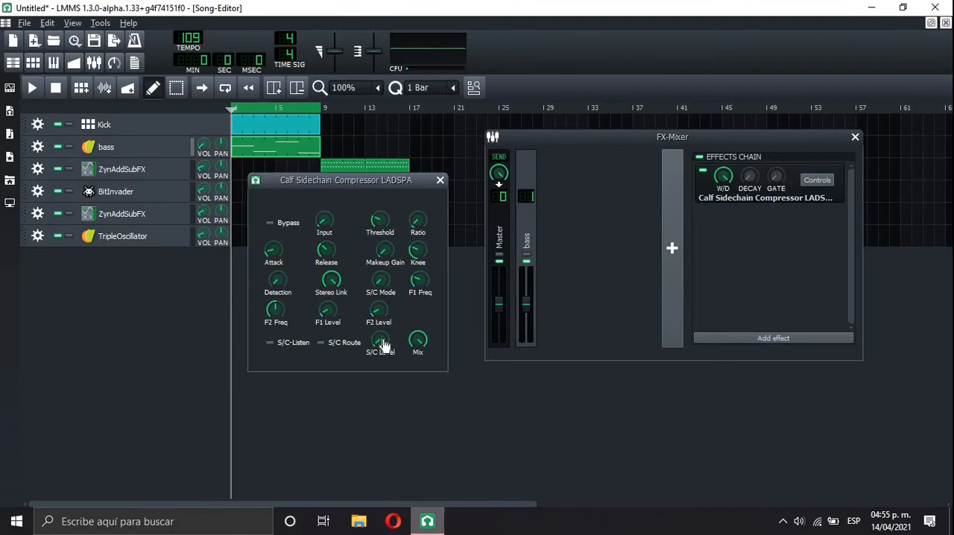
# Add the Calf Sidechain Compressor LADSPA to the bass mixer channel
pyautogui.rightClick(380, 343)
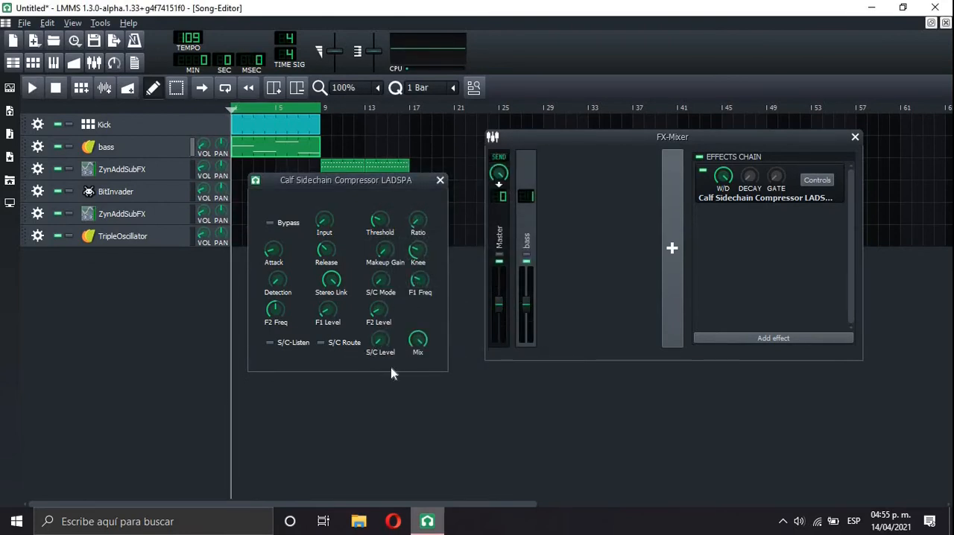
pyautogui.click(31, 87)
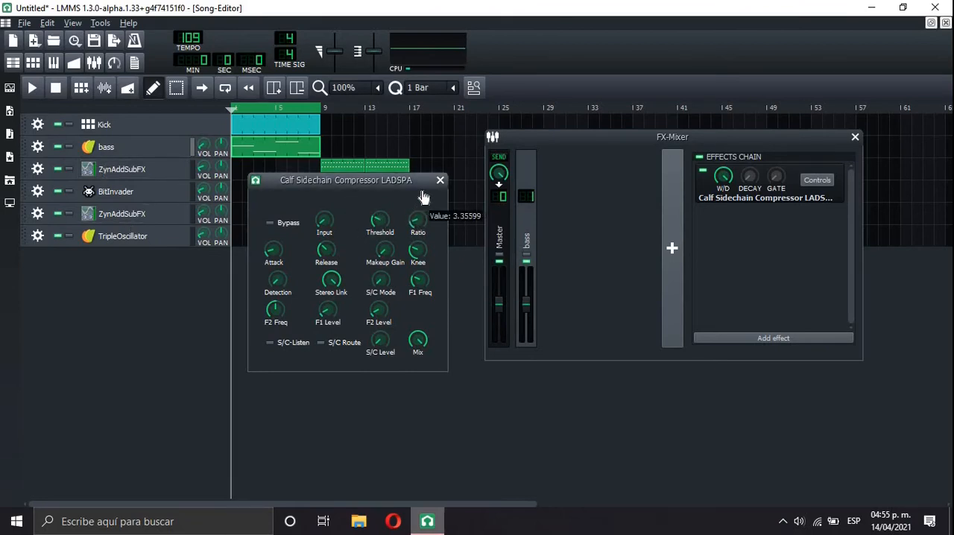
pyautogui.click(33, 86)
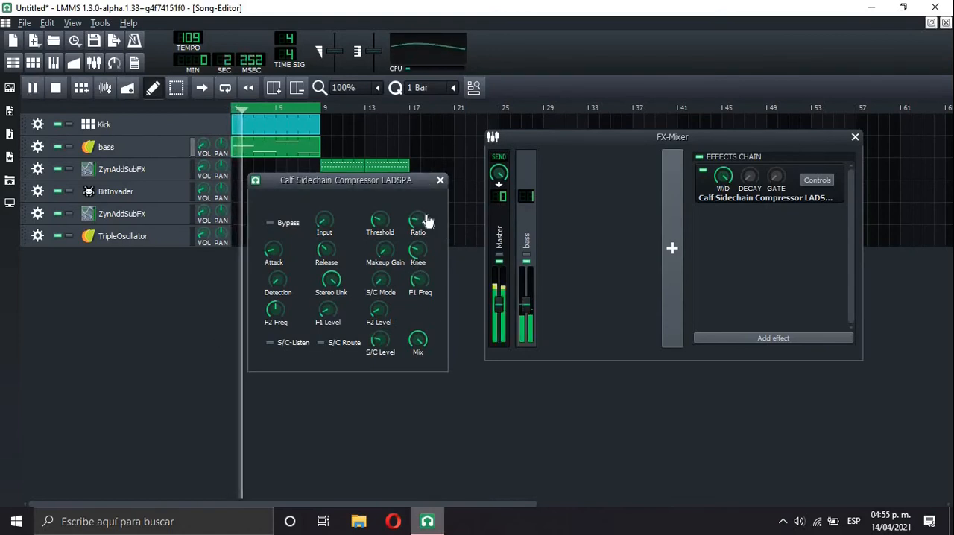
# Tune the sidechain compressor's ratio and input level, then reopen the Kick beat pattern
pyautogui.moveTo(418, 220); pyautogui.dragTo(417, 209)
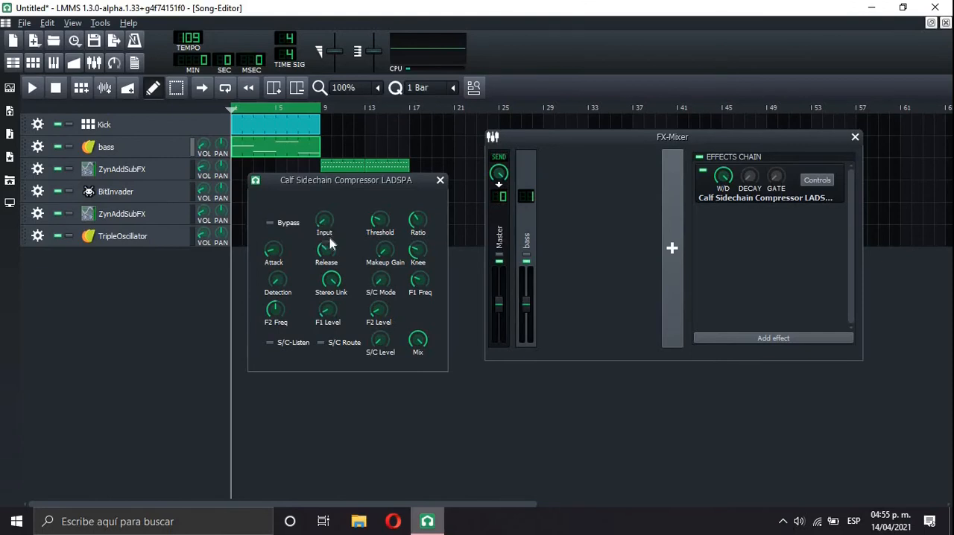
pyautogui.moveTo(346, 179); pyautogui.dragTo(546, 149)
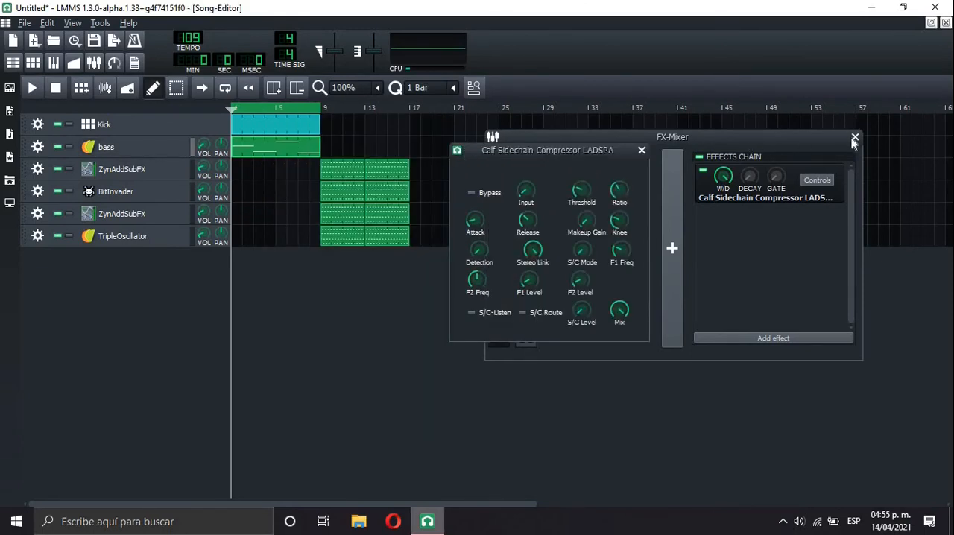
pyautogui.rightClick(549, 149)
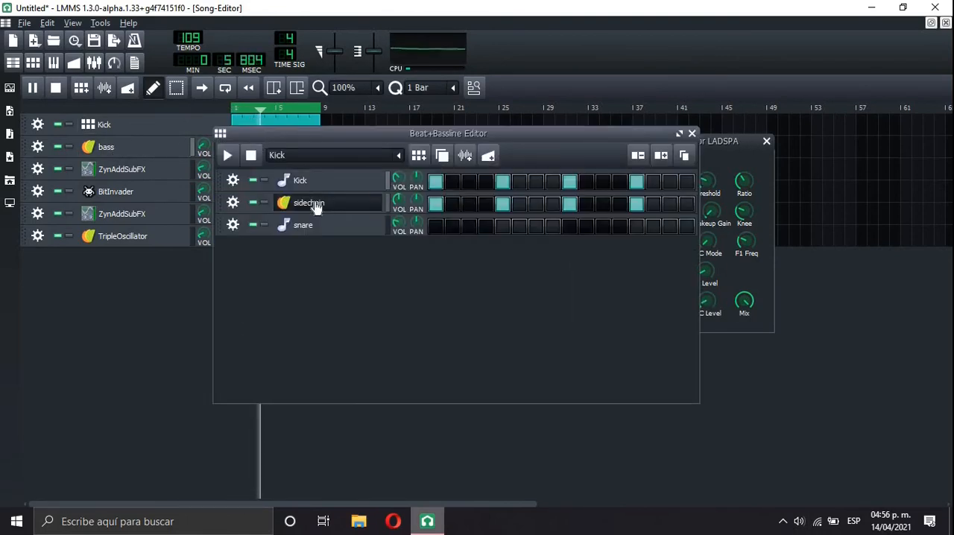
# Review the sidechain instrument's settings and close the Beat+Bassline Editor
pyautogui.click(309, 203)
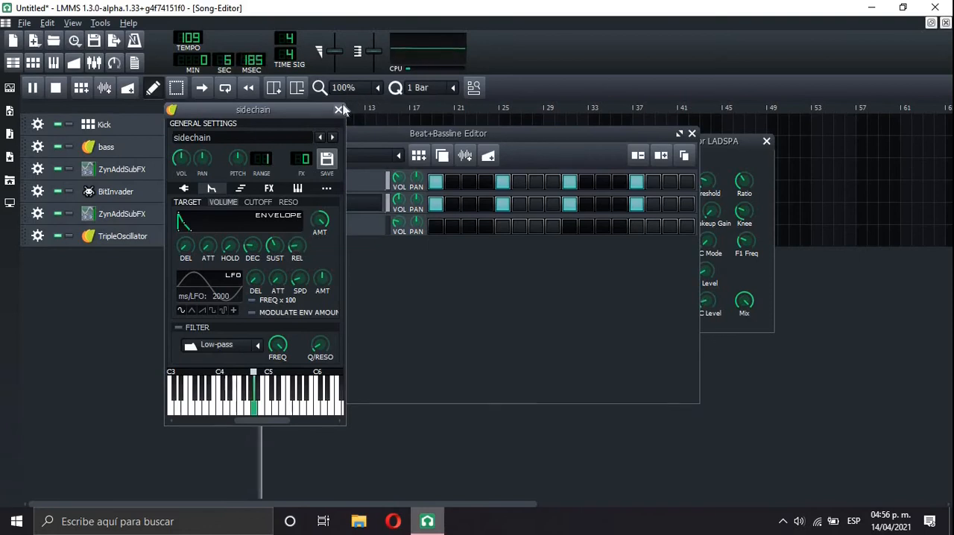
pyautogui.click(339, 110)
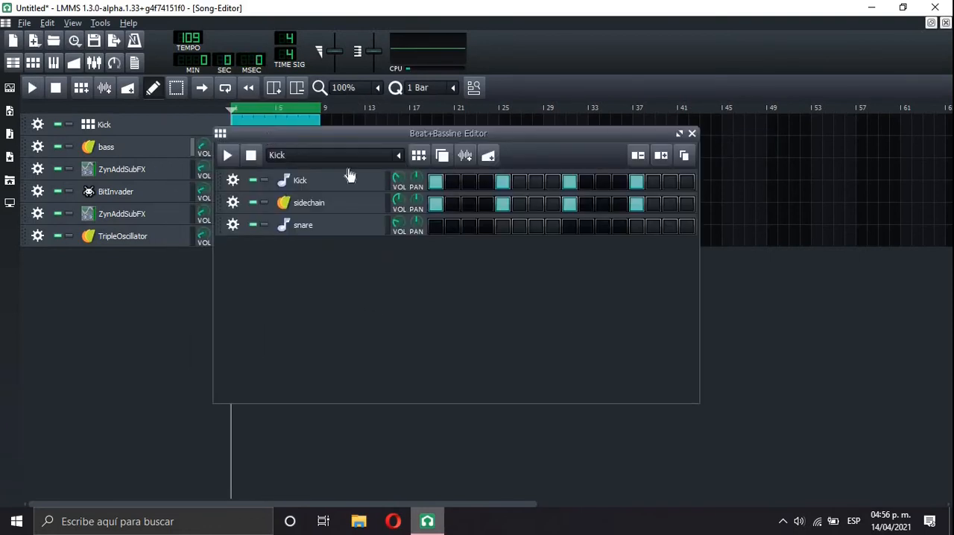
pyautogui.moveTo(729, 222)
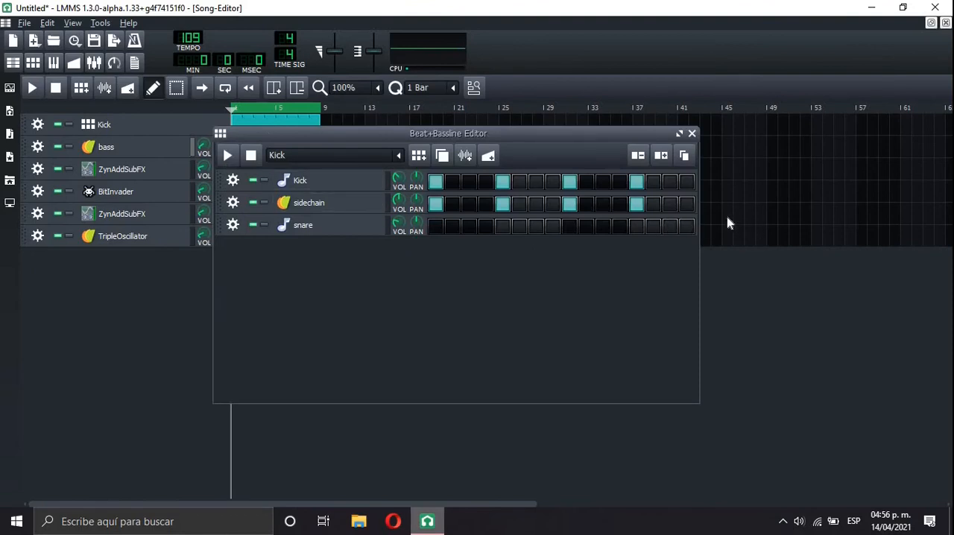
pyautogui.click(691, 134)
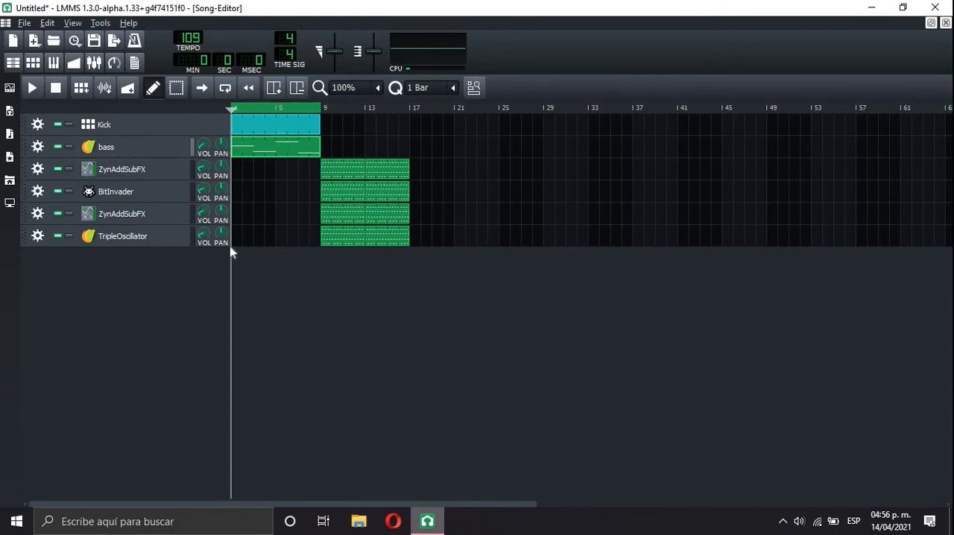
pyautogui.moveTo(276, 212)
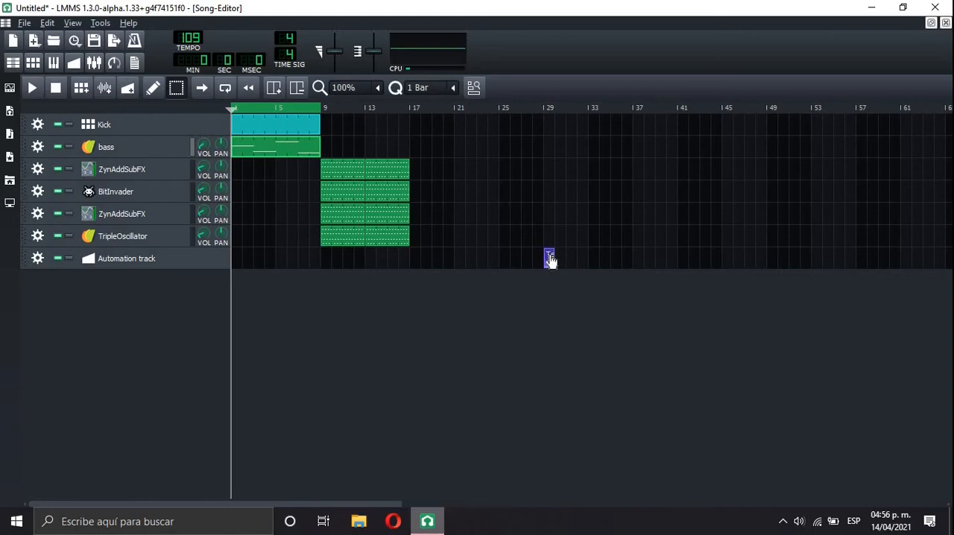
# Move the synth patterns to bar 1 and open the tempo automation clip for editing
pyautogui.moveTo(276, 148); pyautogui.dragTo(386, 148)
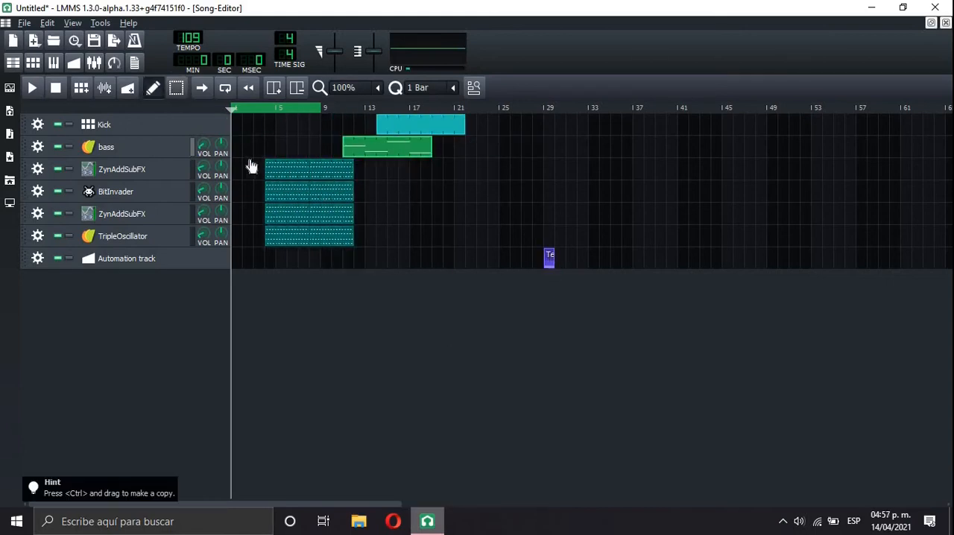
pyautogui.click(32, 87)
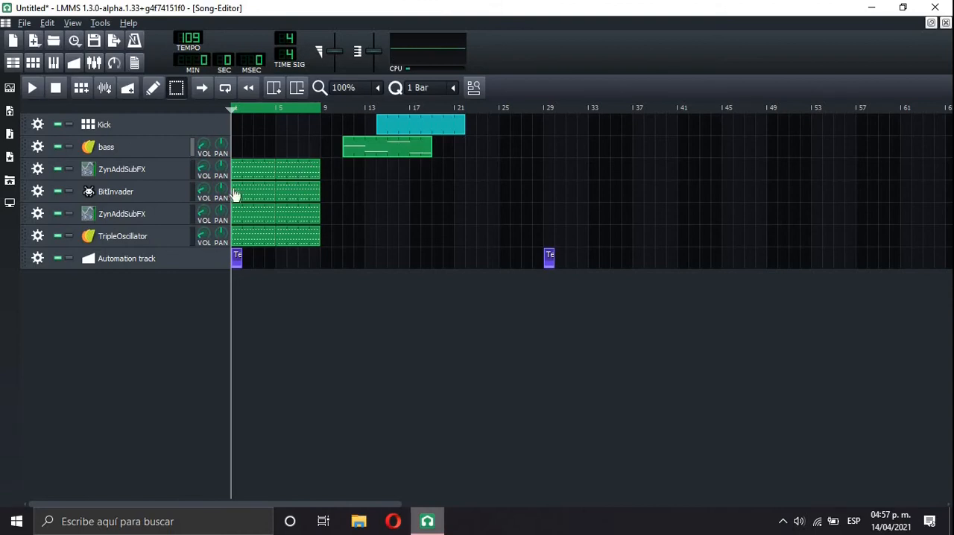
pyautogui.doubleClick(237, 255)
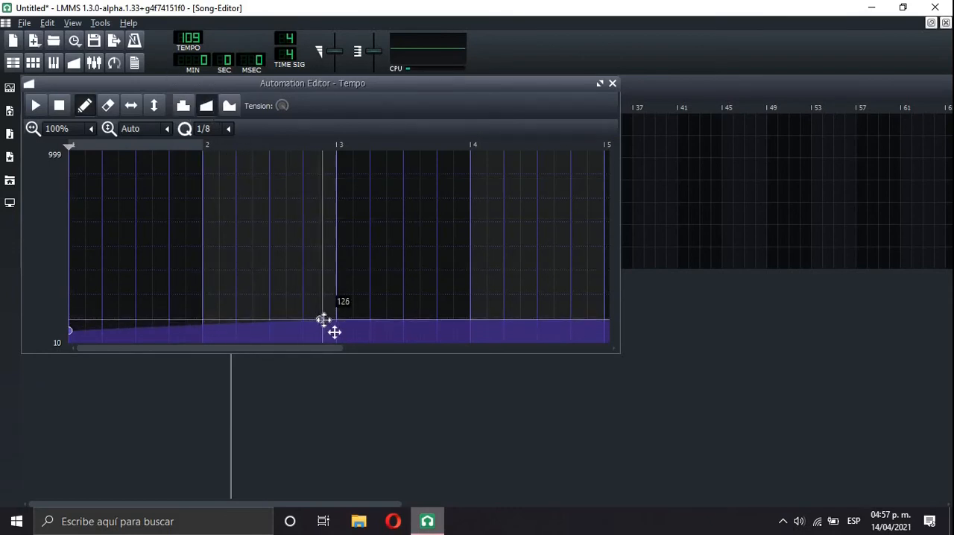
# Raise a tempo point to about 125 and stretch the Tempo clip across bars 1–9
pyautogui.moveTo(325, 321); pyautogui.dragTo(337, 329)
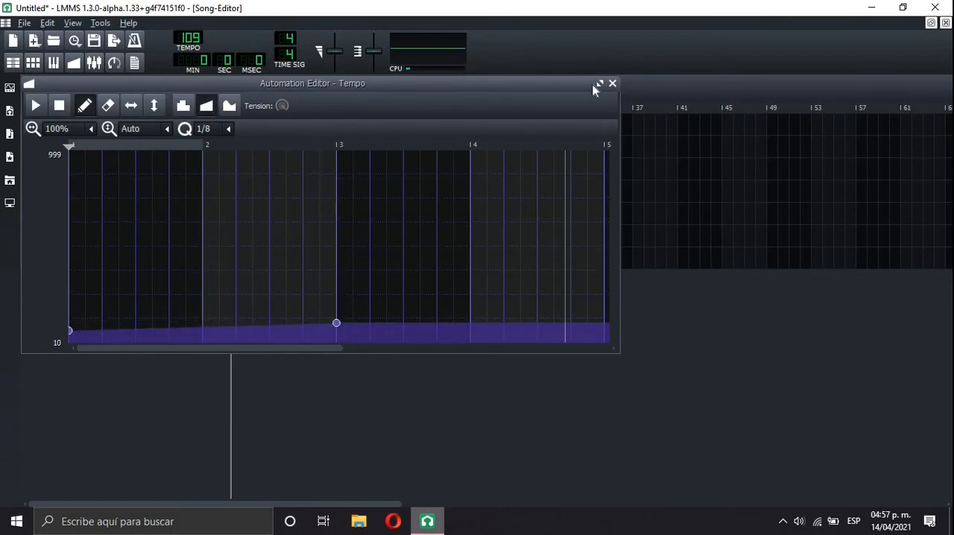
pyautogui.click(611, 83)
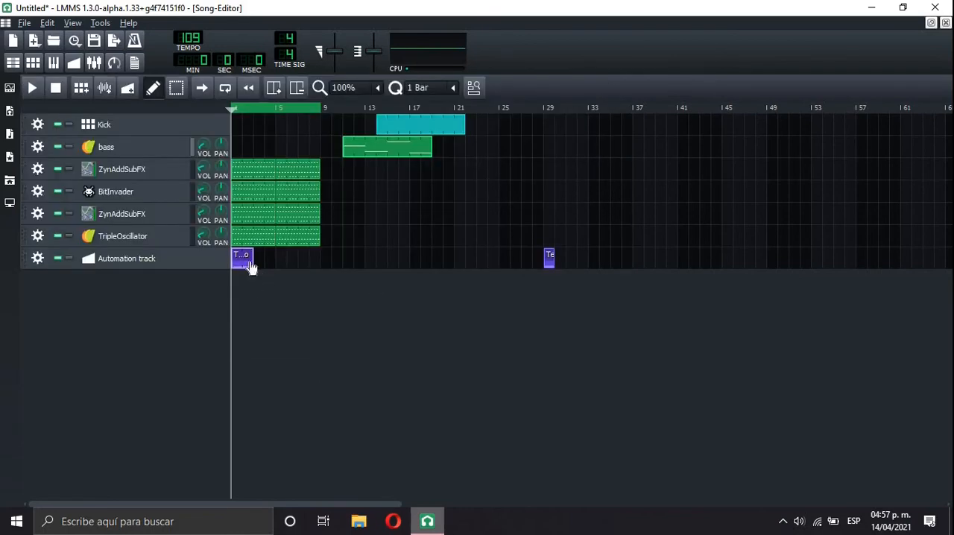
pyautogui.moveTo(251, 259); pyautogui.dragTo(311, 260)
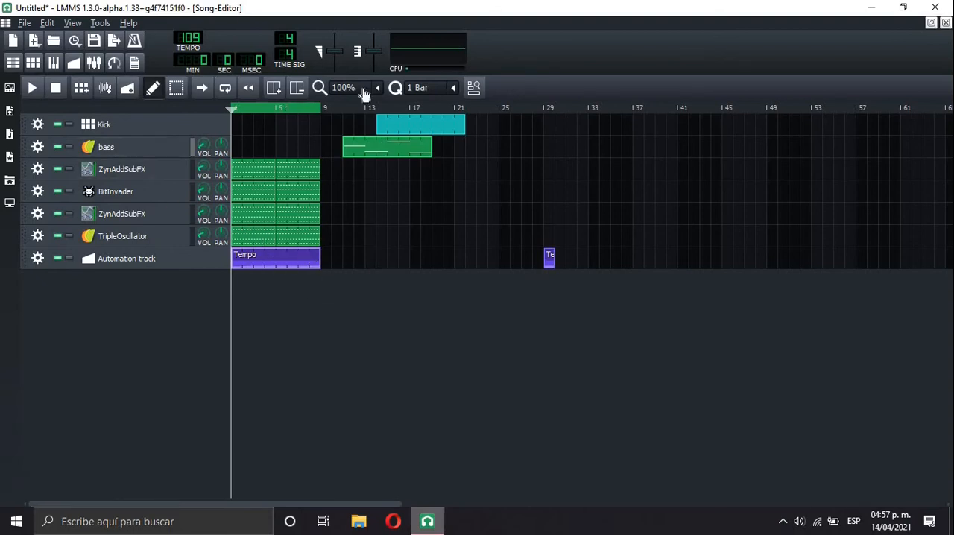
pyautogui.moveTo(352, 318)
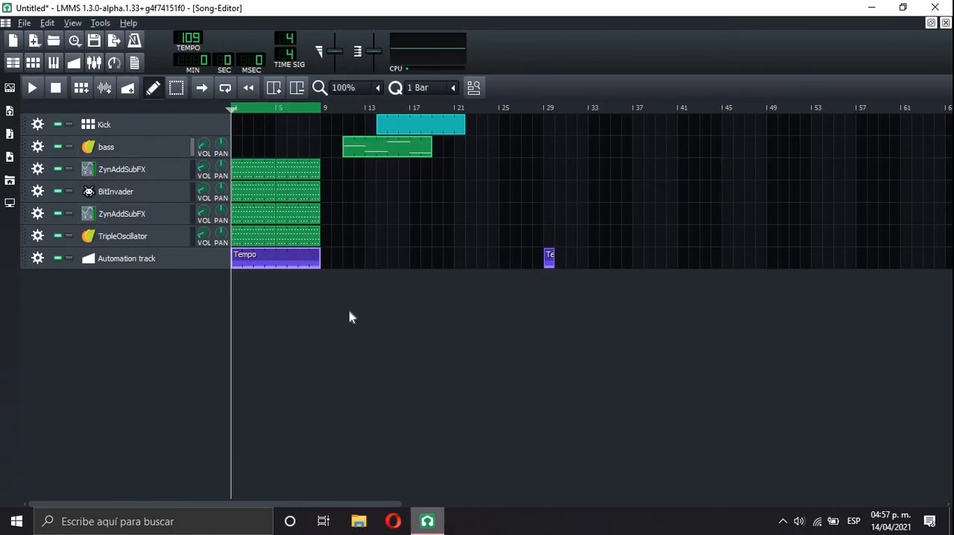
# Recheck the tempo automation curve and return to the song arrangement
pyautogui.click(31, 86)
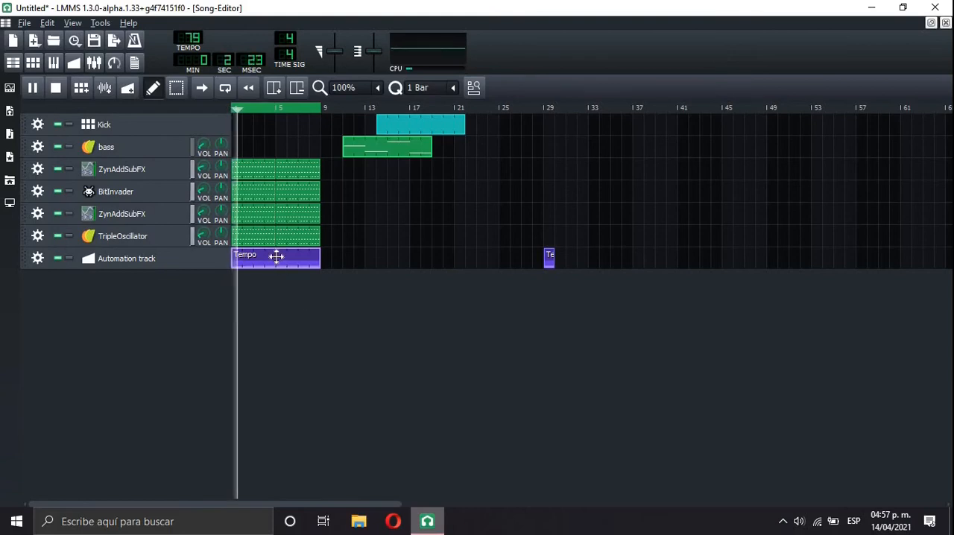
pyautogui.doubleClick(276, 258)
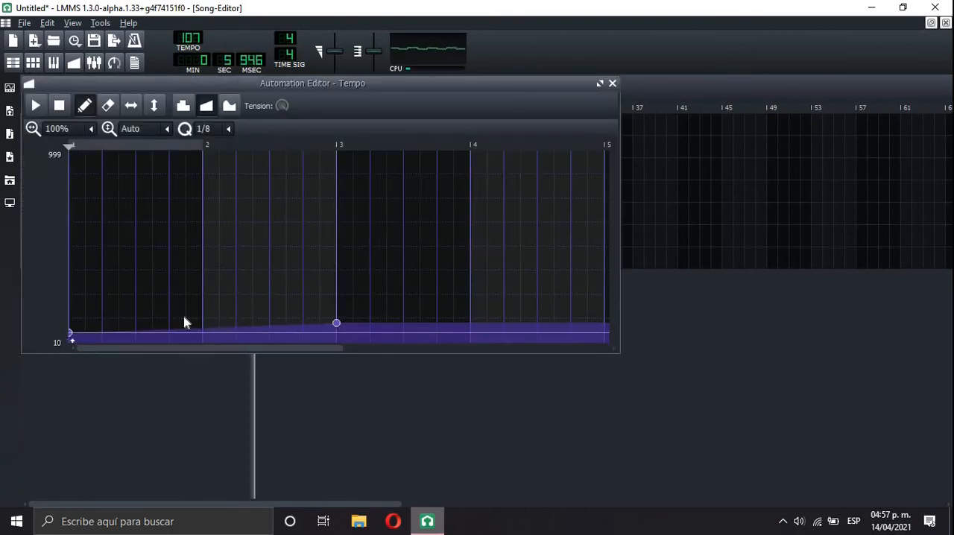
pyautogui.click(611, 83)
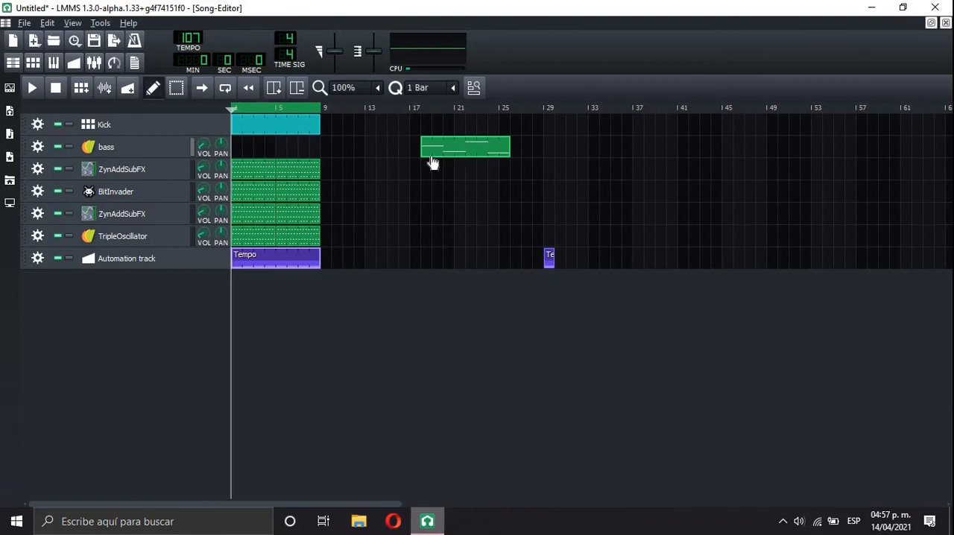
pyautogui.moveTo(337, 325)
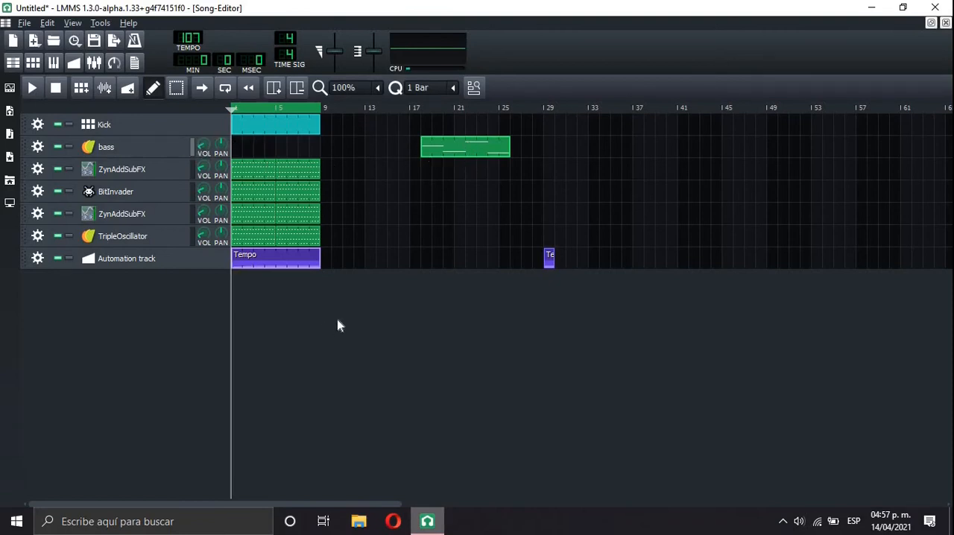
pyautogui.moveTo(710, 404)
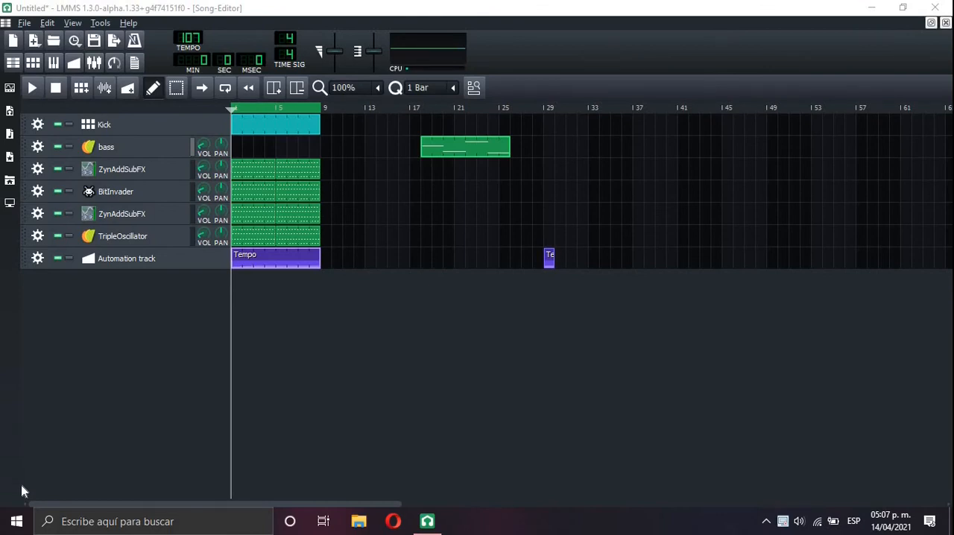
pyautogui.moveTo(449, 135)
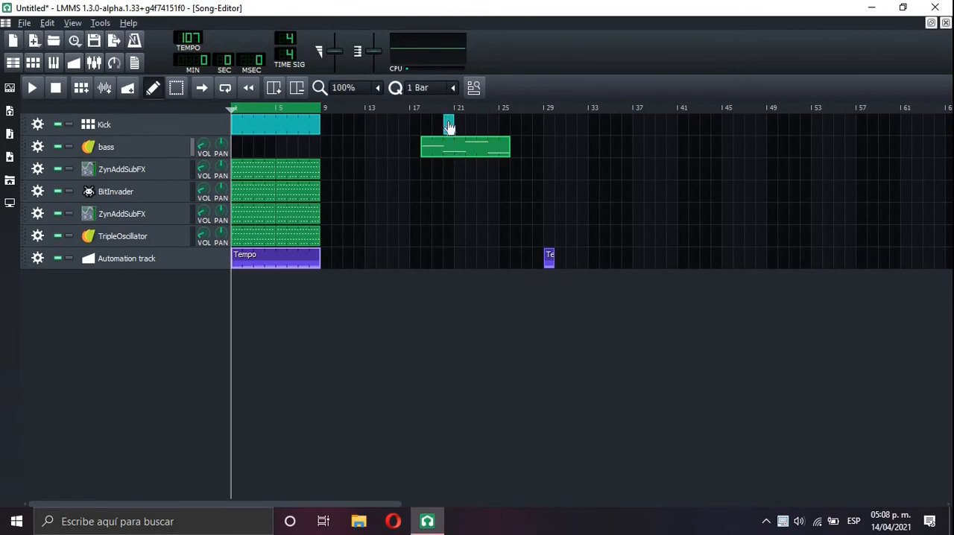
# Show the My Home file browser with NEW Album > PRESETS expanded
pyautogui.click(9, 119)
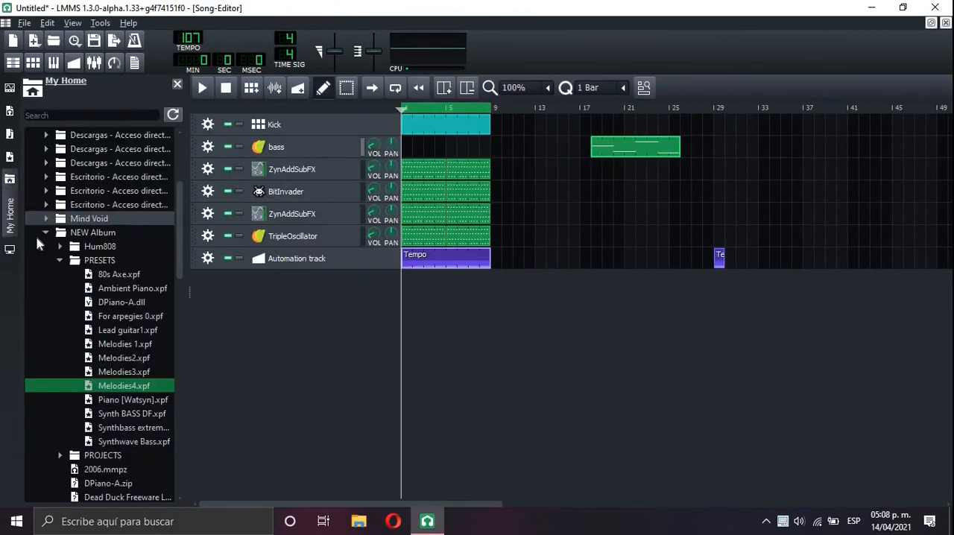
# Add a TripleOscillator instrument track, audition its sound and close its window
pyautogui.click(134, 426)
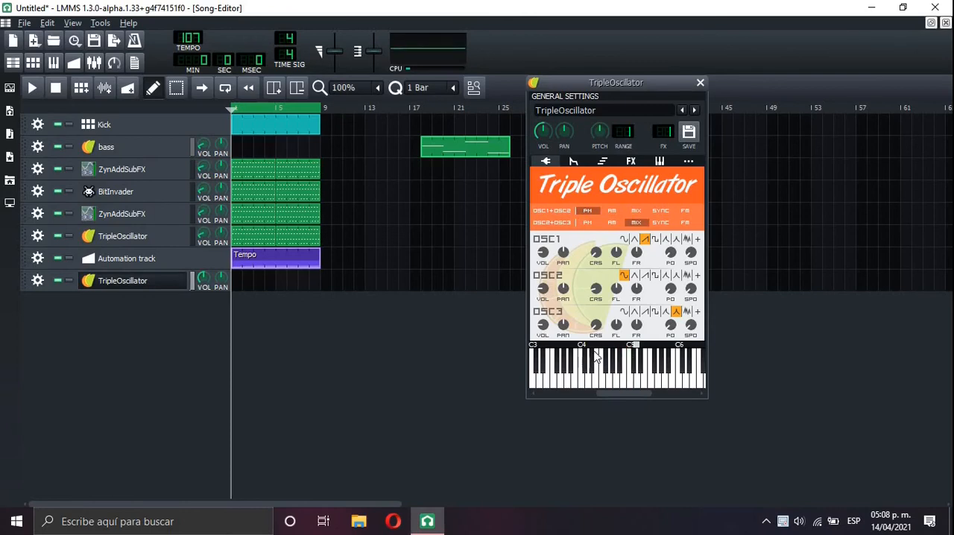
pyautogui.click(614, 372)
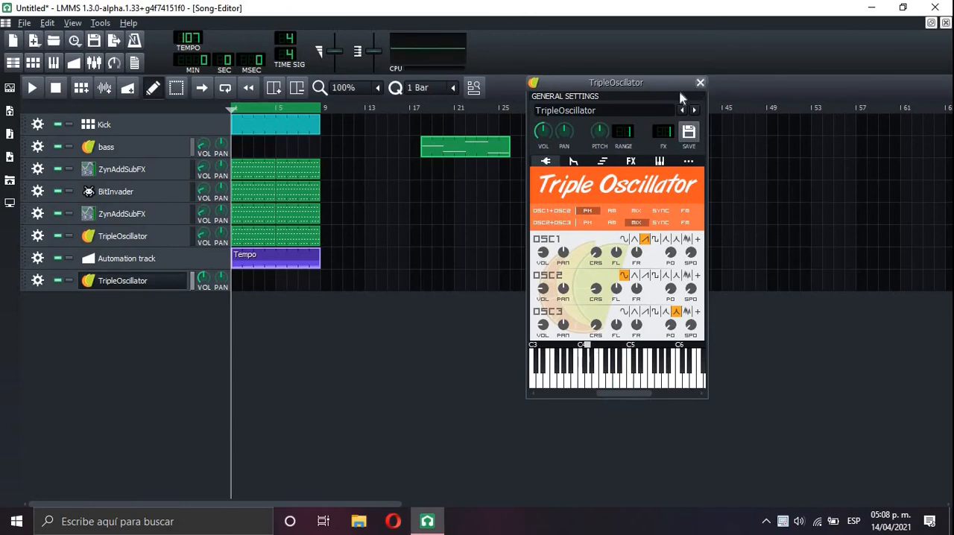
pyautogui.rightClick(465, 147)
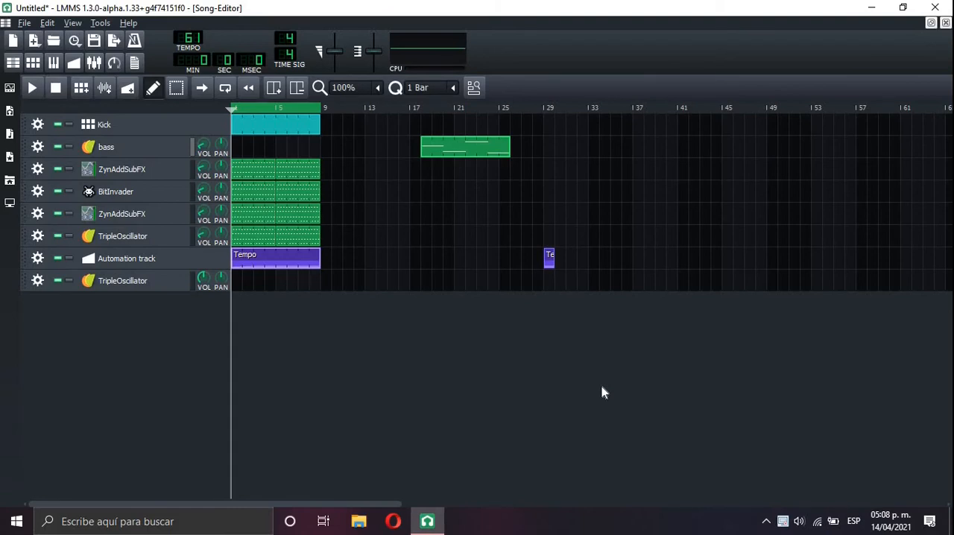
# Name the new track 'bass 2', create its bar-1 clip and open it in the Piano Roll
pyautogui.doubleClick(123, 280)
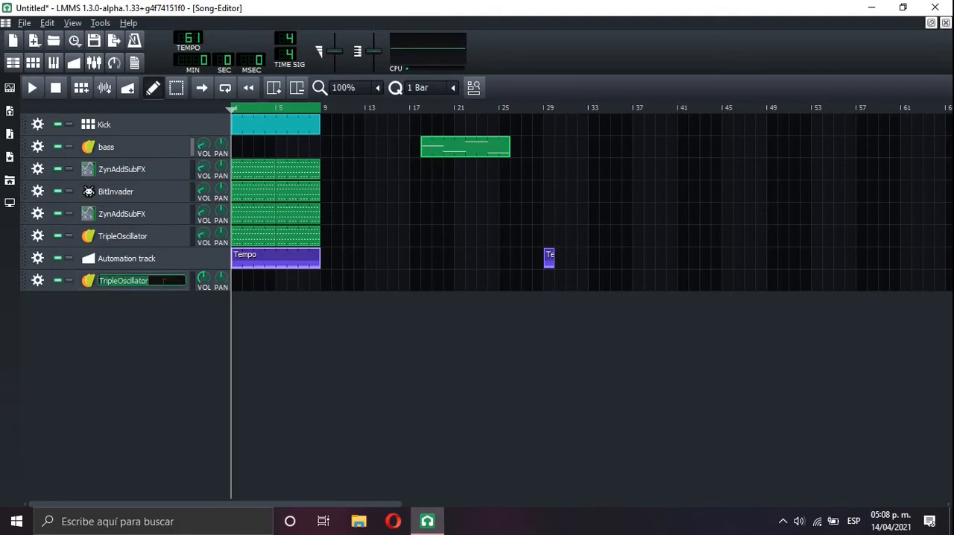
pyautogui.write('bass 2')
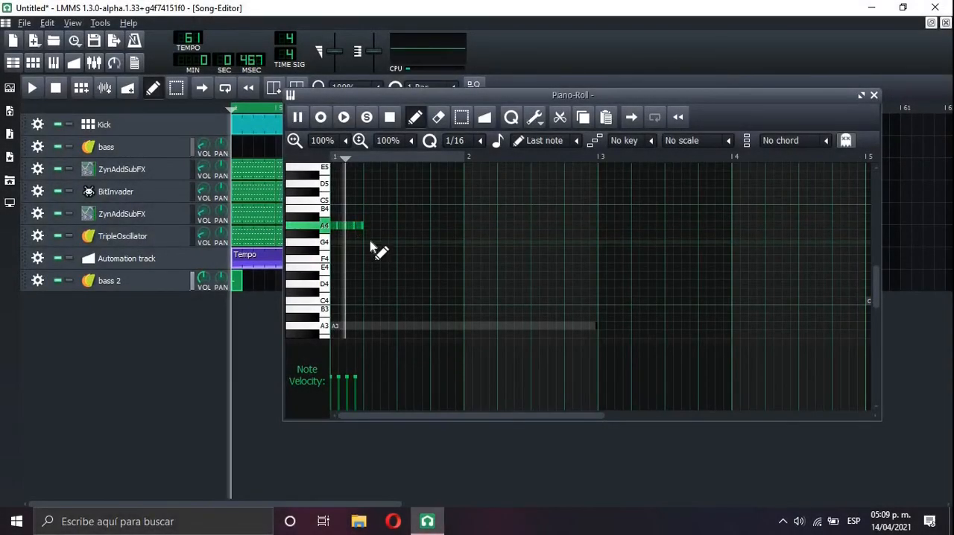
pyautogui.click(862, 95)
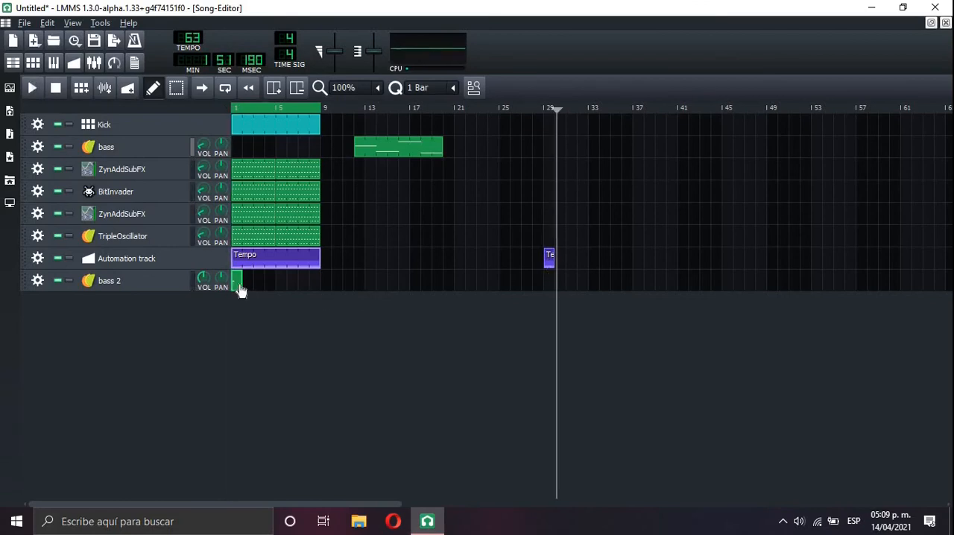
pyautogui.doubleClick(237, 281)
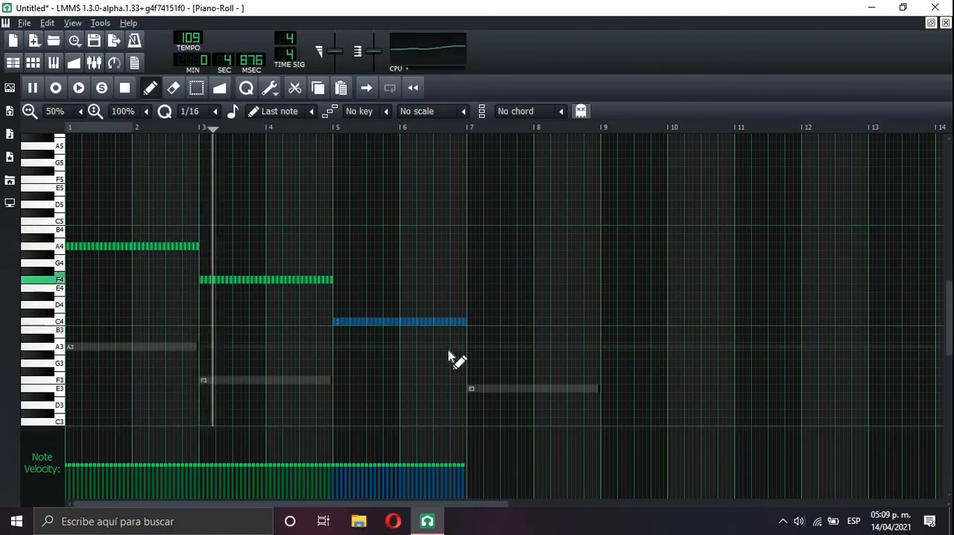
# Raise the blue note's pitch and draw two long held notes after the short ones
pyautogui.click(78, 88)
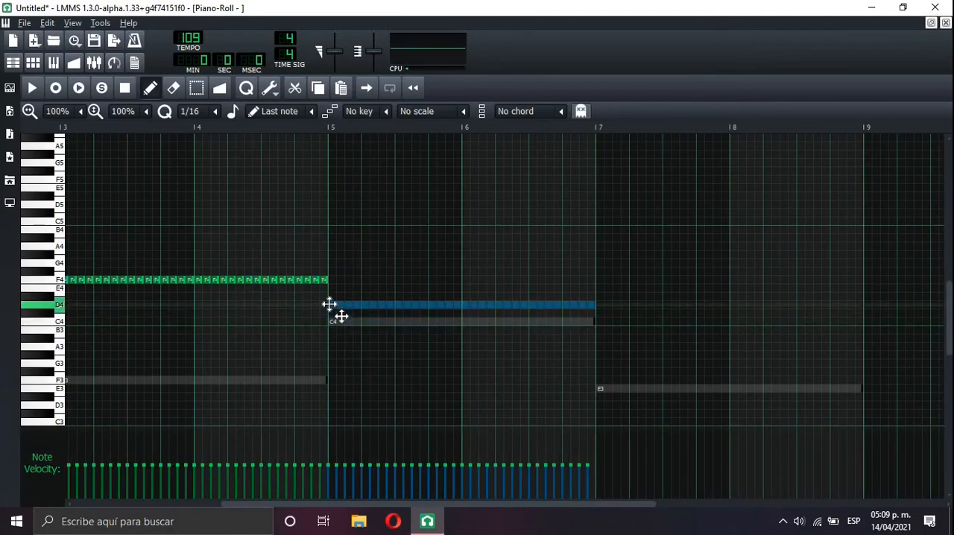
pyautogui.moveTo(463, 304); pyautogui.dragTo(462, 220)
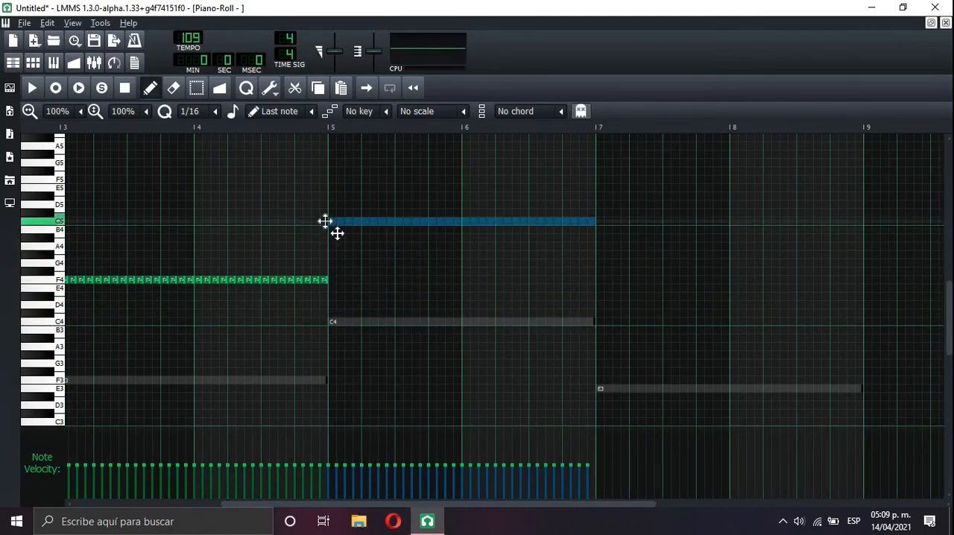
pyautogui.click(32, 87)
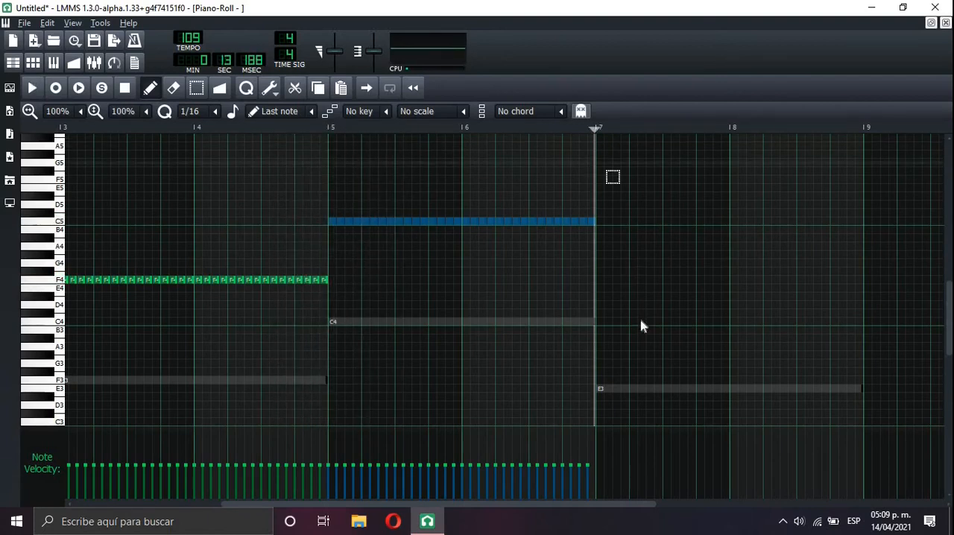
pyautogui.moveTo(596, 322); pyautogui.dragTo(858, 322)
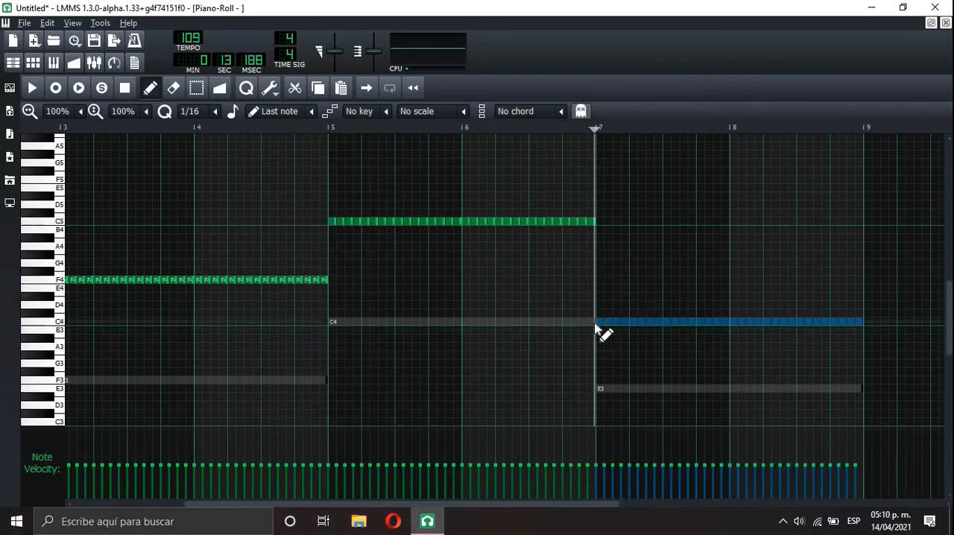
pyautogui.moveTo(728, 322); pyautogui.dragTo(727, 388)
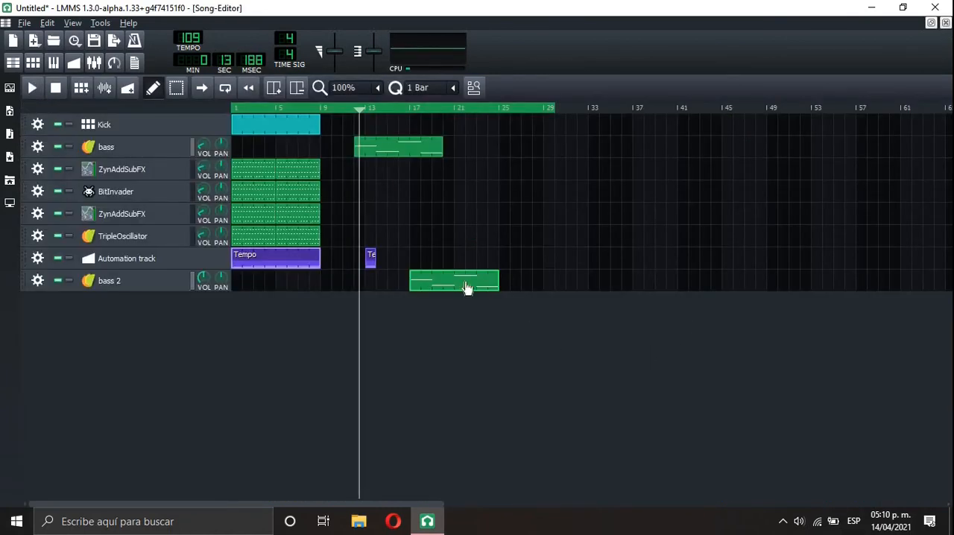
pyautogui.doubleClick(453, 280)
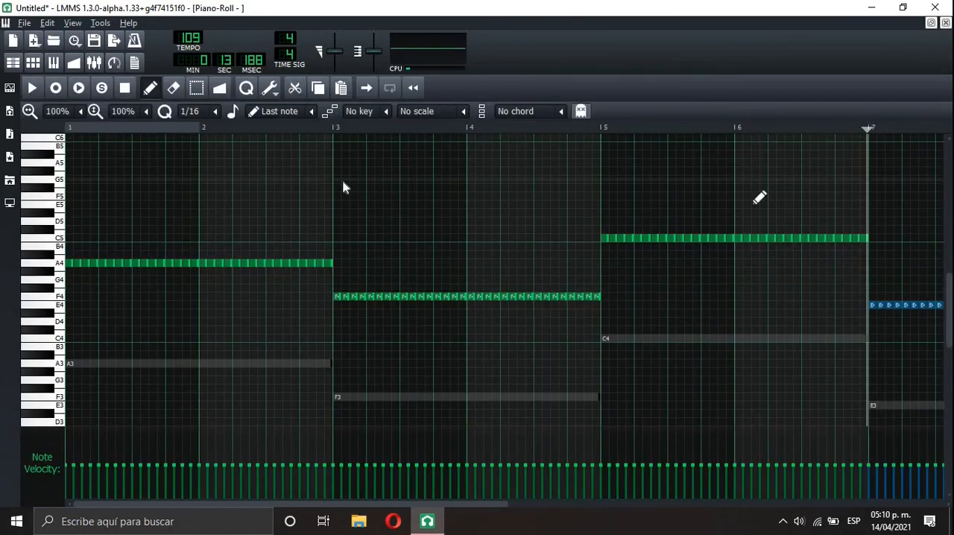
pyautogui.click(31, 86)
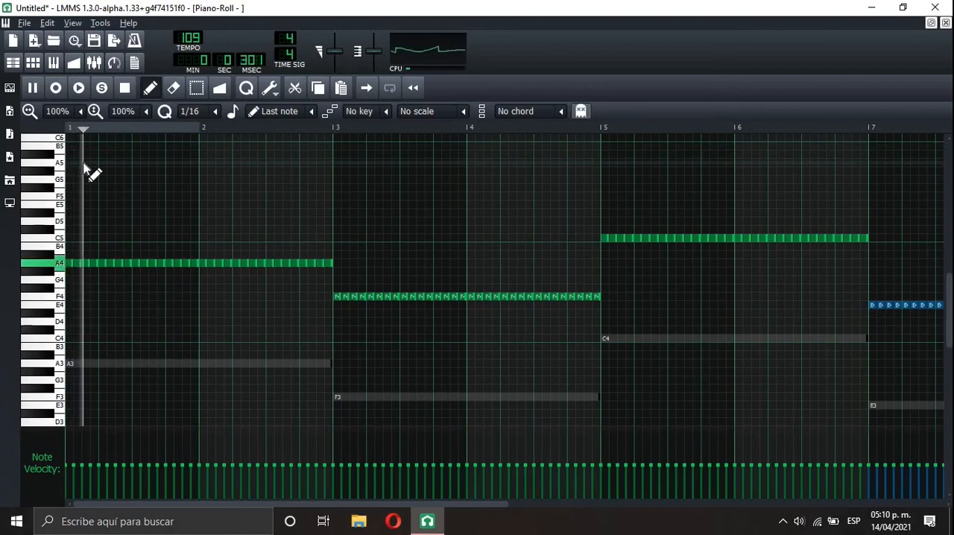
pyautogui.click(77, 86)
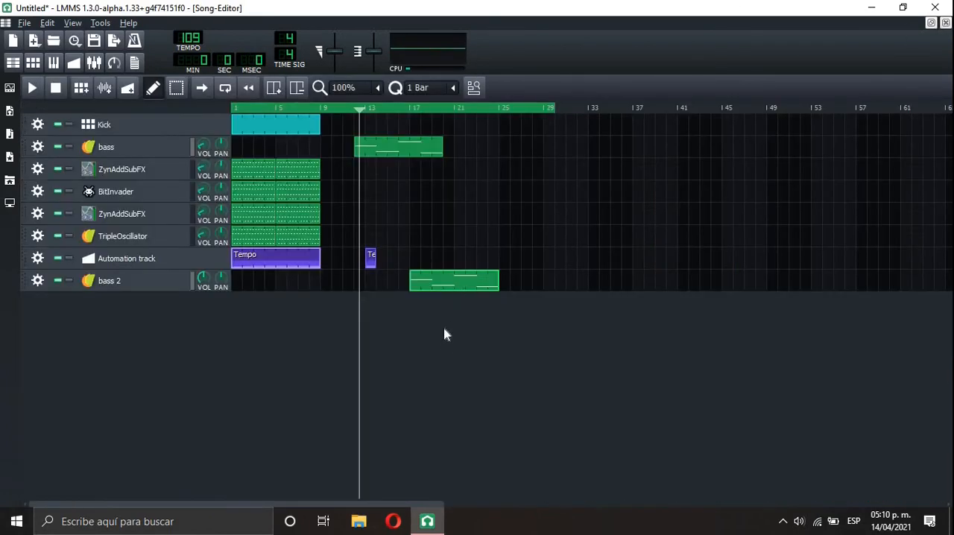
# Check the bass 2 instrument and FX-Mixer settings, then close both windows
pyautogui.click(108, 280)
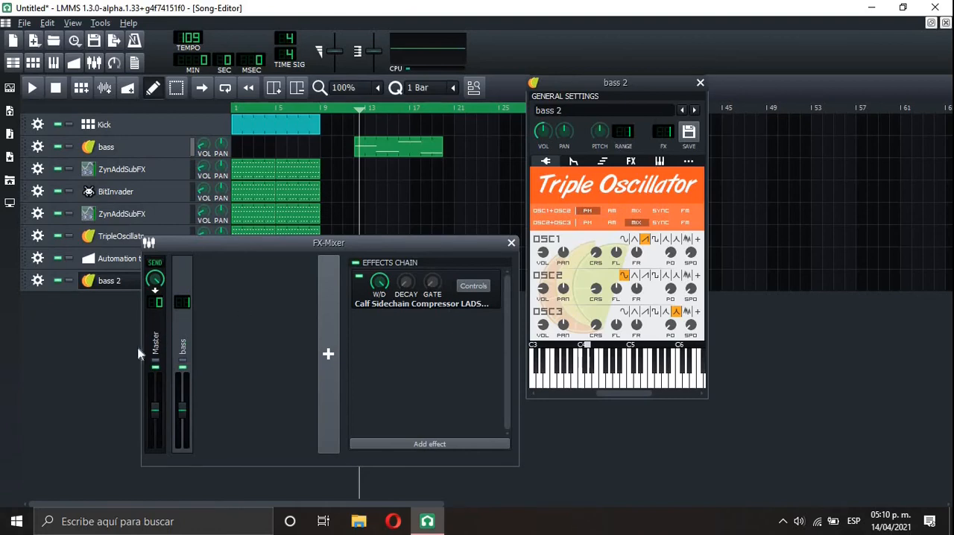
pyautogui.click(701, 82)
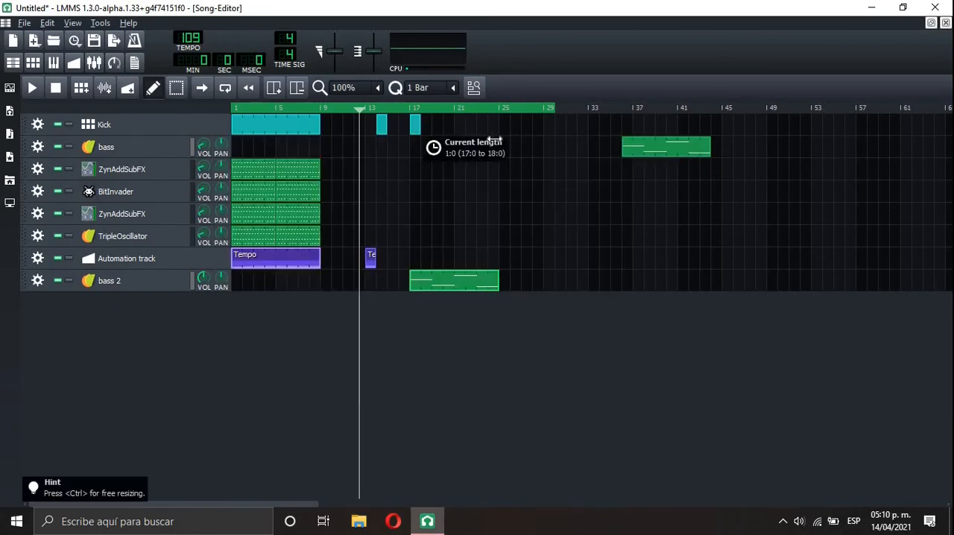
# Play back the full arrangement to review the cloned kick, second beat pattern and automations
pyautogui.click(32, 86)
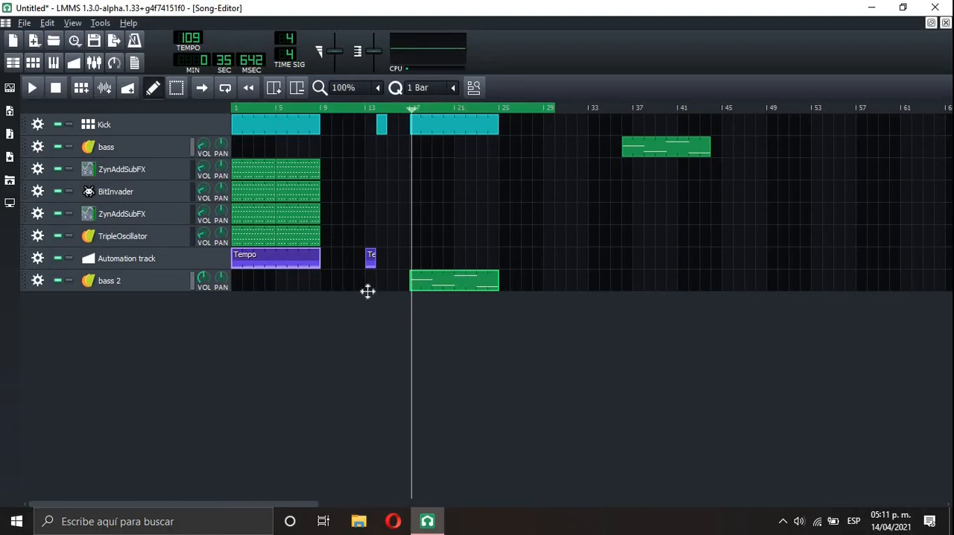
pyautogui.click(33, 87)
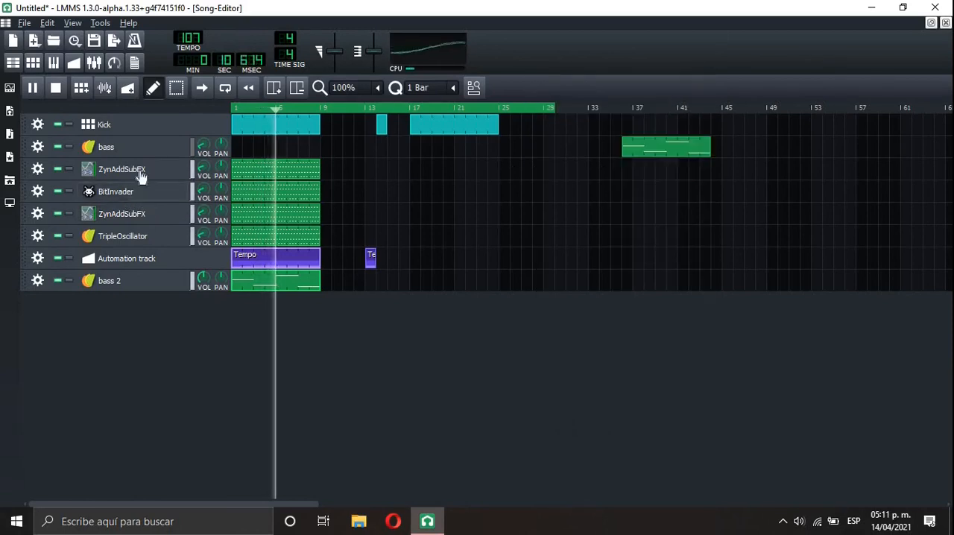
pyautogui.click(122, 170)
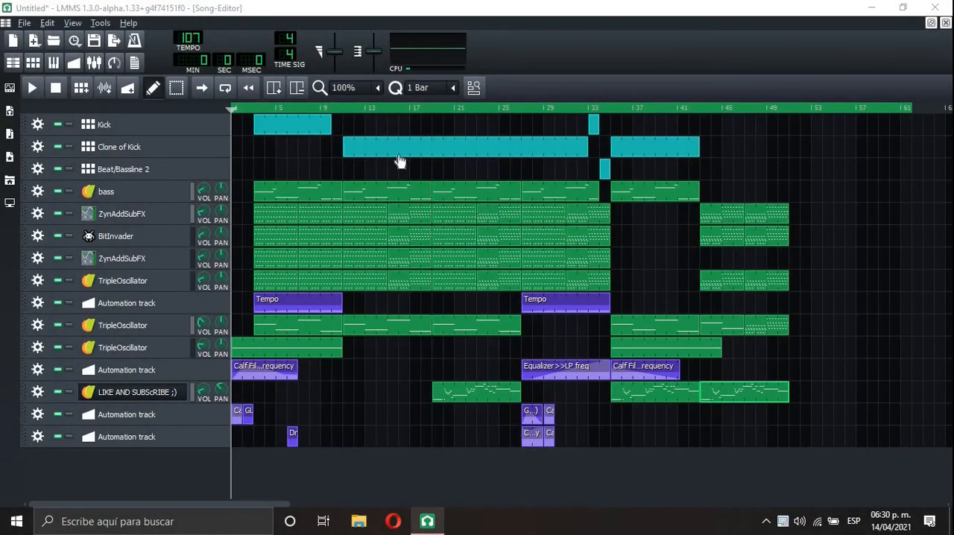
pyautogui.moveTo(190, 306)
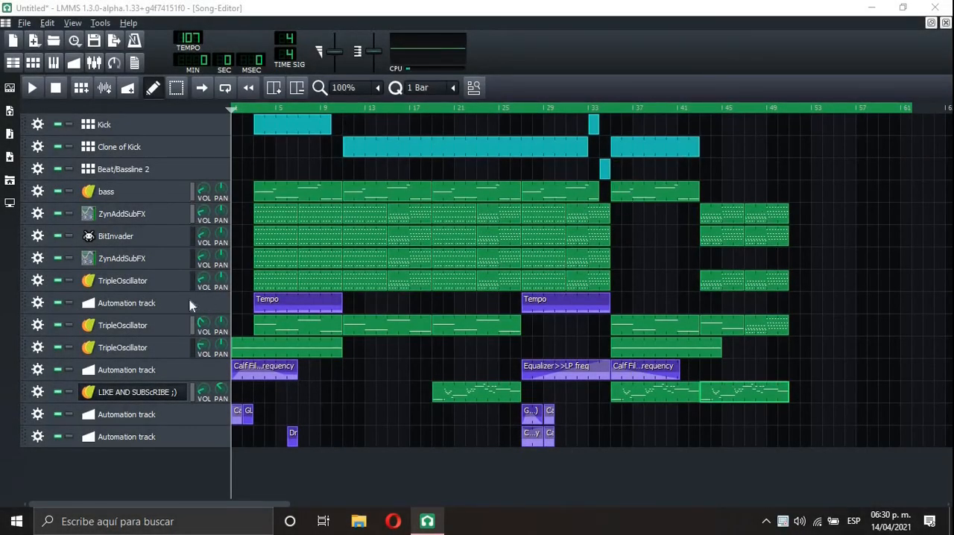
pyautogui.moveTo(416, 200)
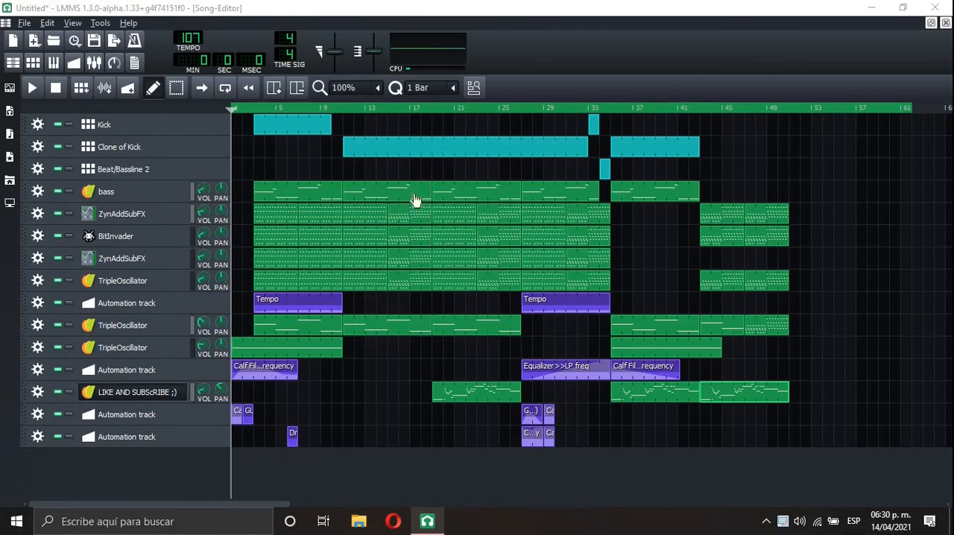
pyautogui.moveTo(512, 281)
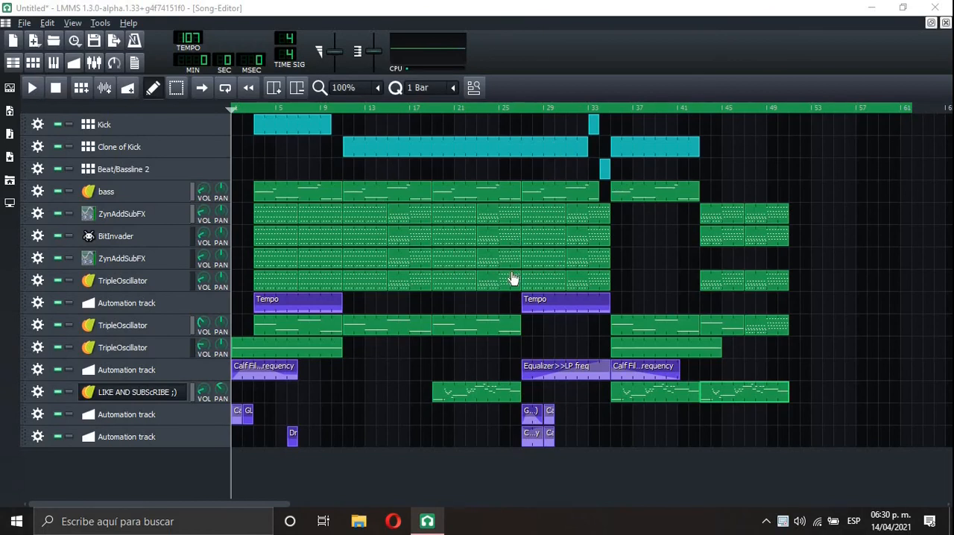
pyautogui.moveTo(530, 200)
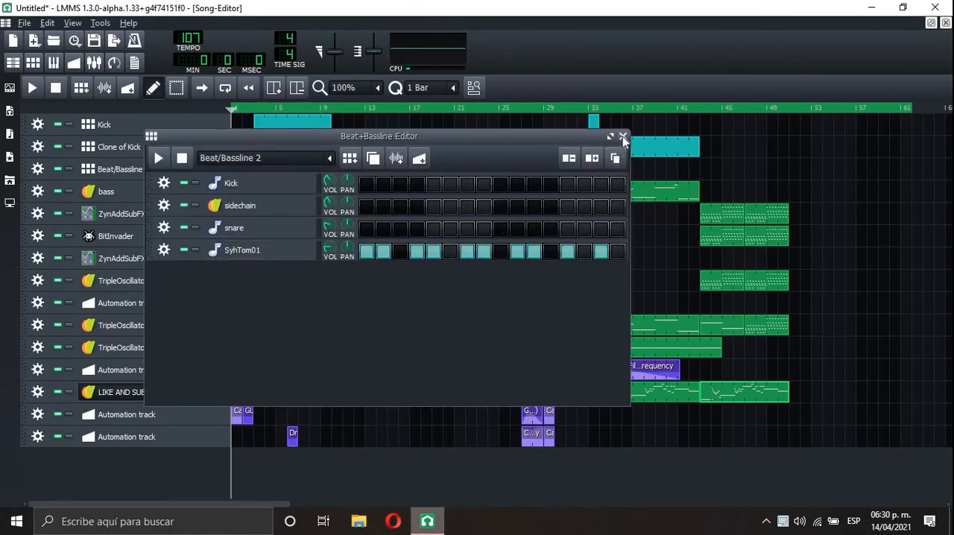
pyautogui.click(623, 137)
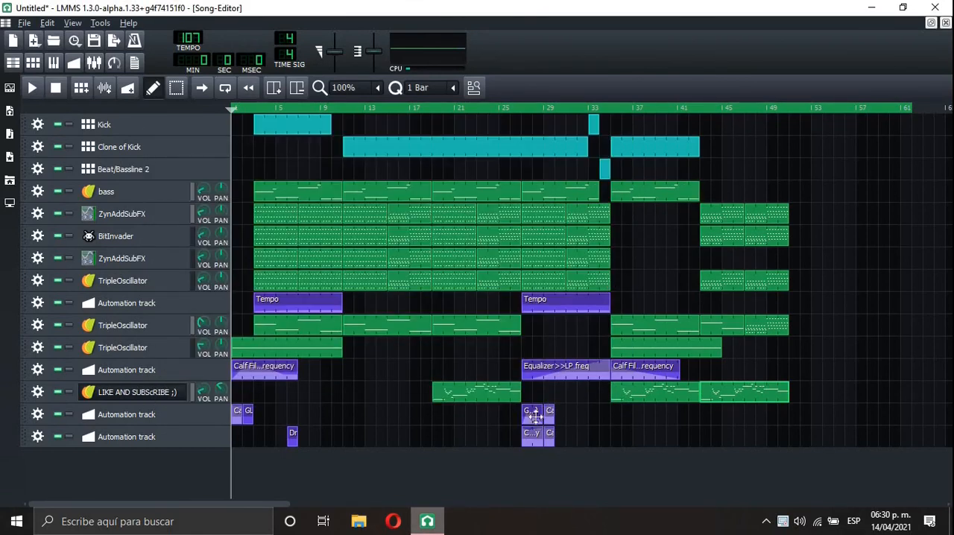
pyautogui.doubleClick(534, 412)
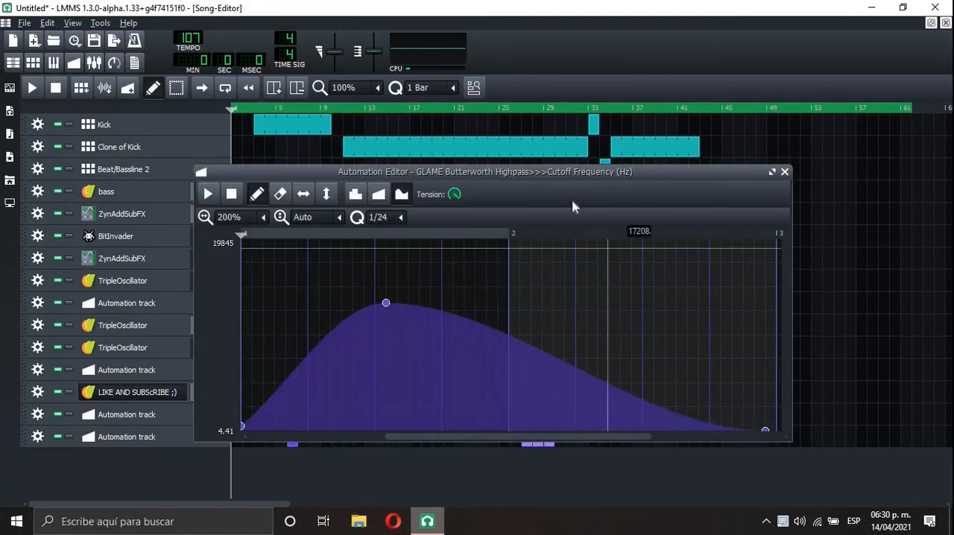
pyautogui.click(784, 171)
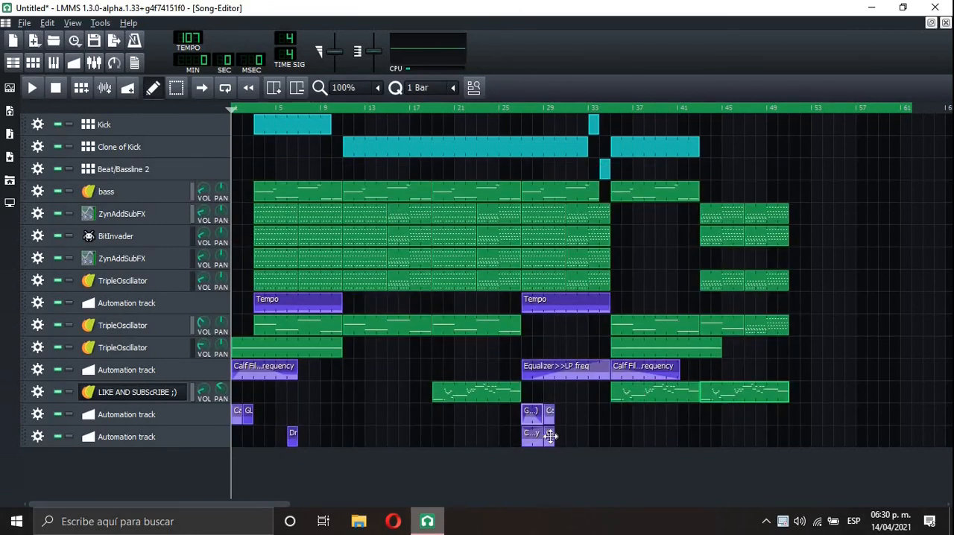
pyautogui.doubleClick(531, 433)
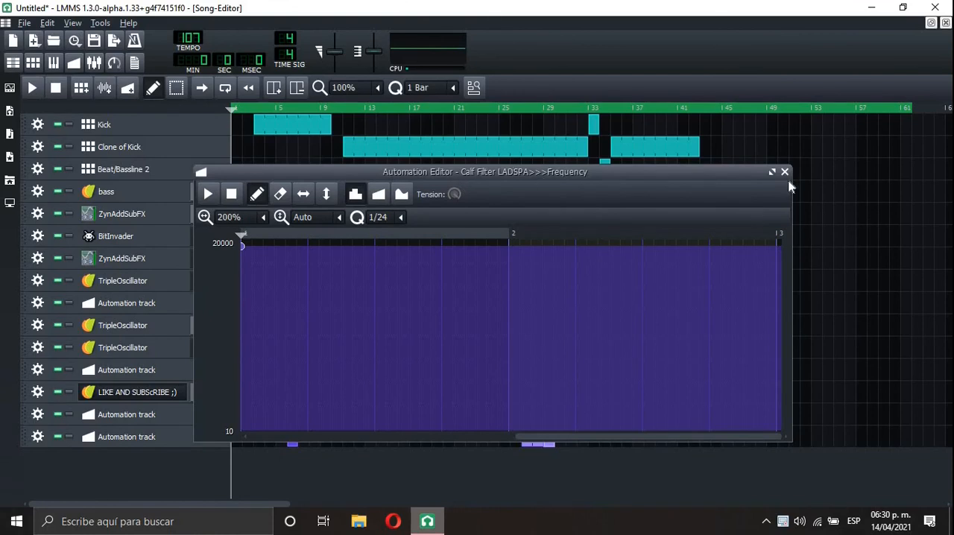
pyautogui.click(785, 171)
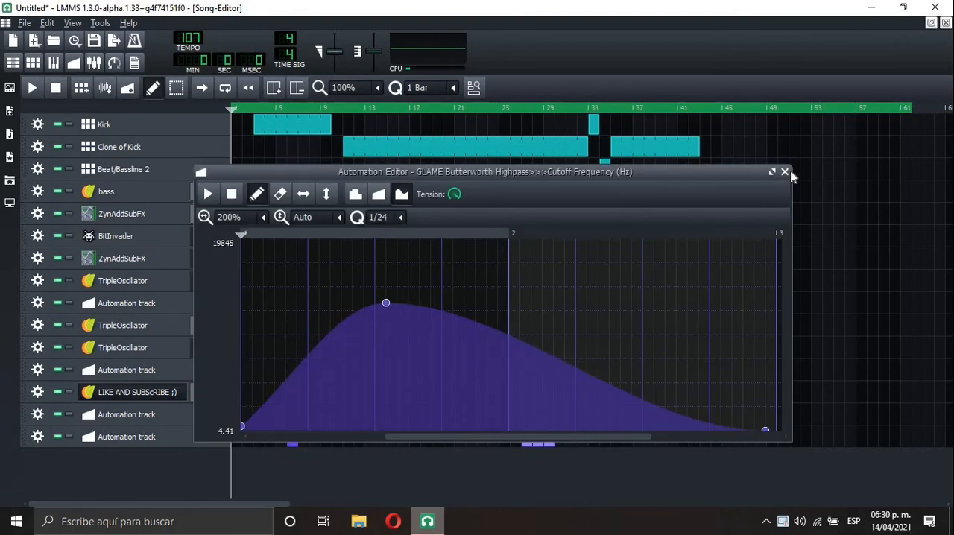
pyautogui.click(785, 172)
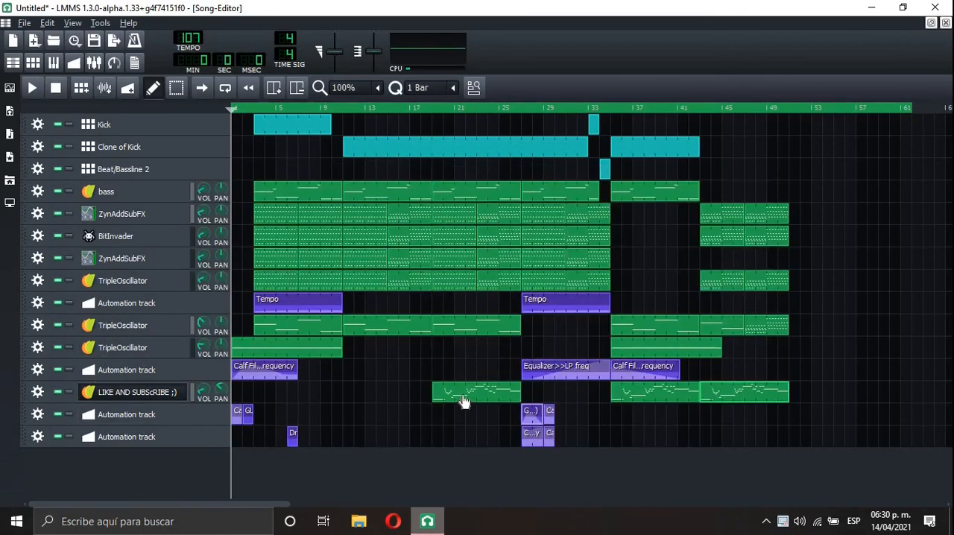
pyautogui.doubleClick(462, 390)
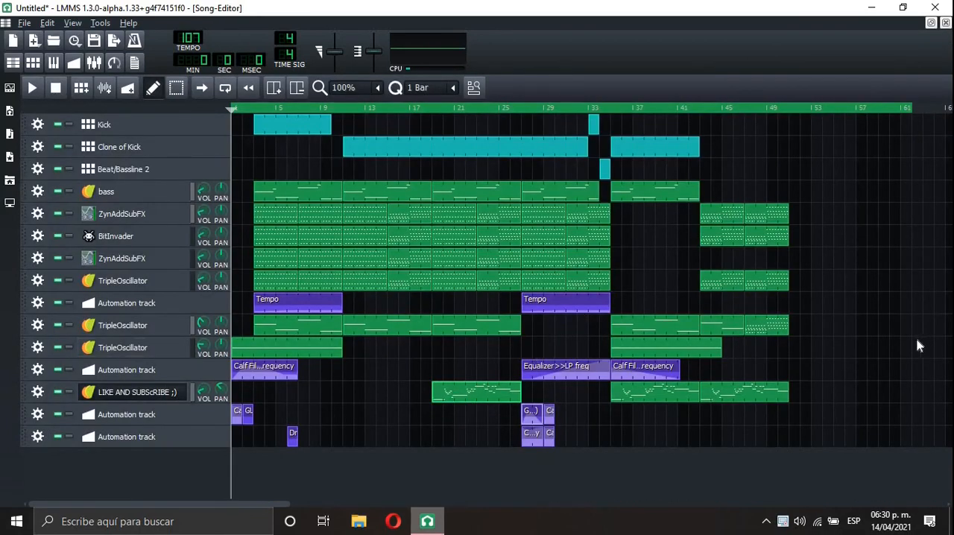
pyautogui.moveTo(752, 306)
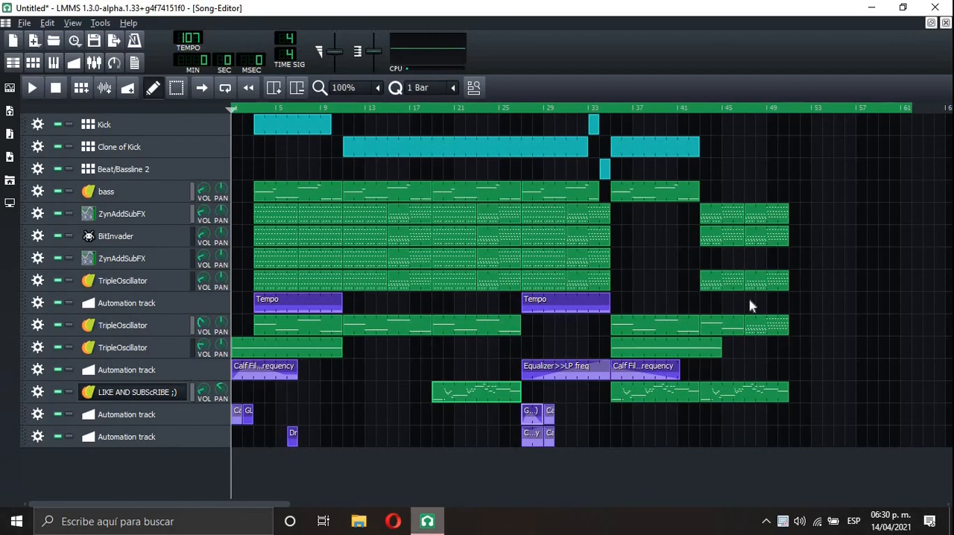
pyautogui.moveTo(803, 394)
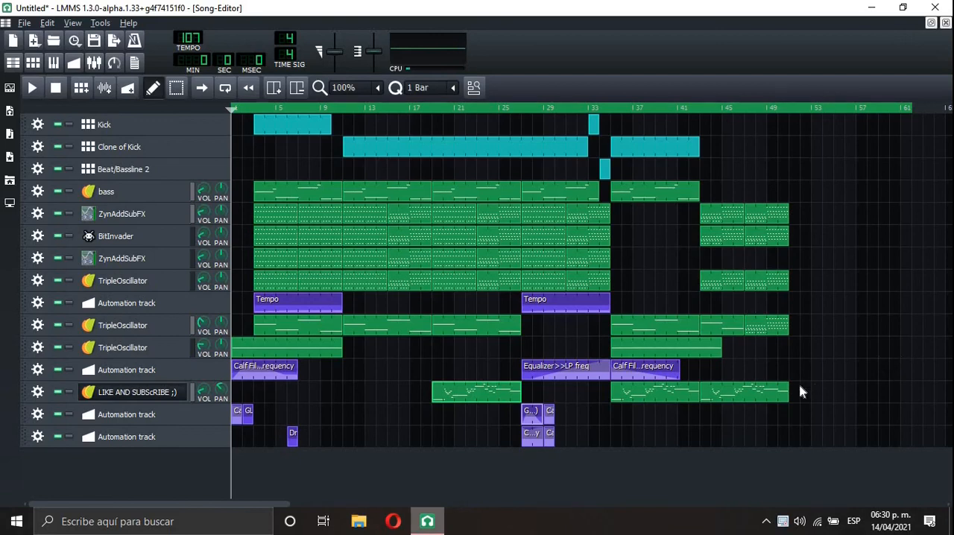
pyautogui.moveTo(784, 128)
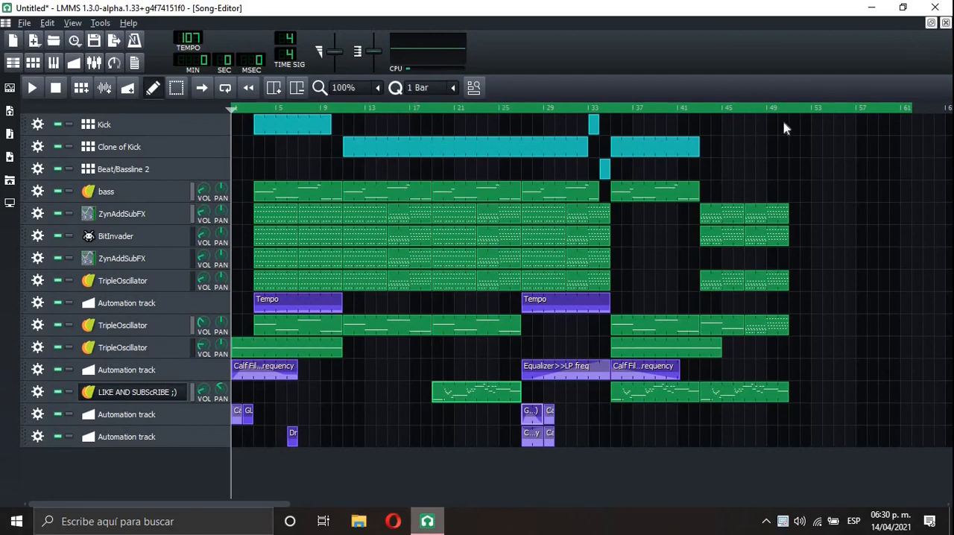
pyautogui.moveTo(498, 350)
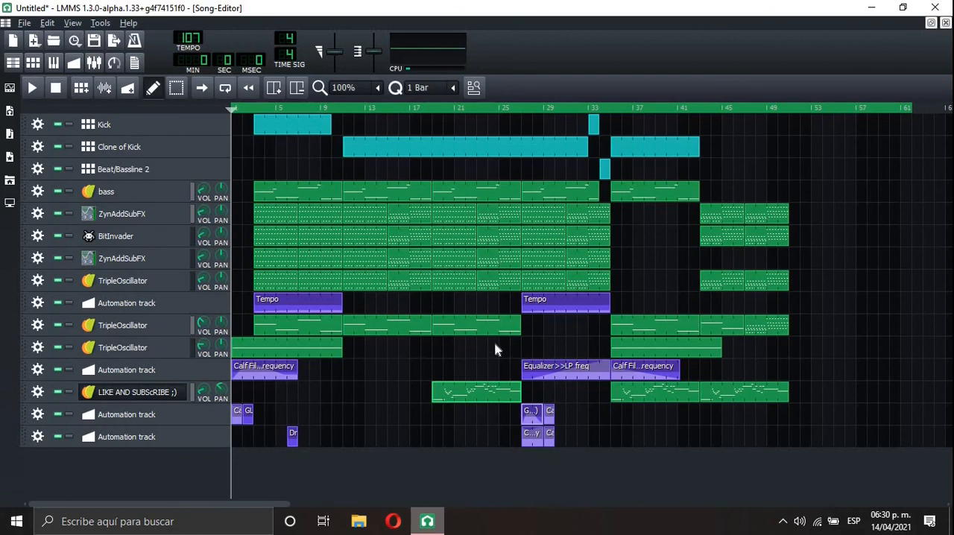
pyautogui.moveTo(589, 480)
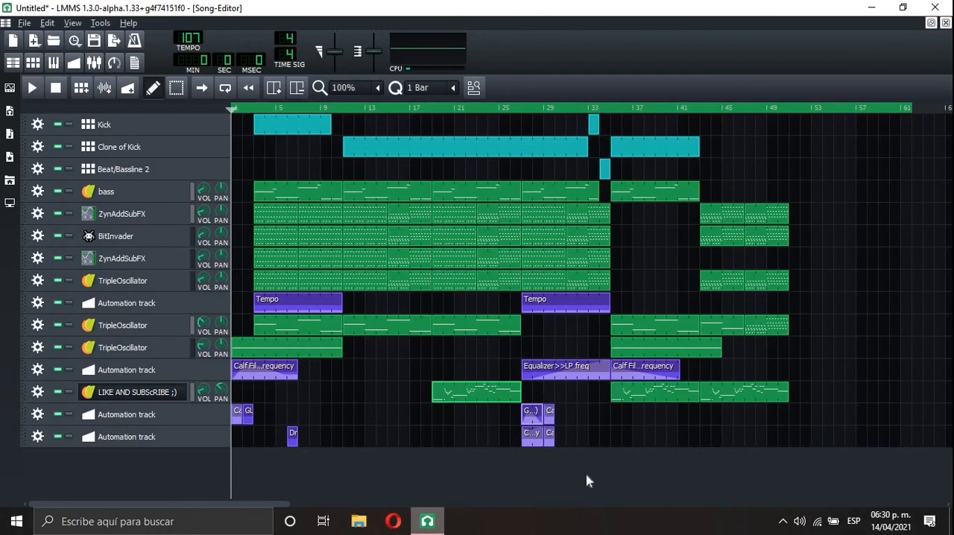